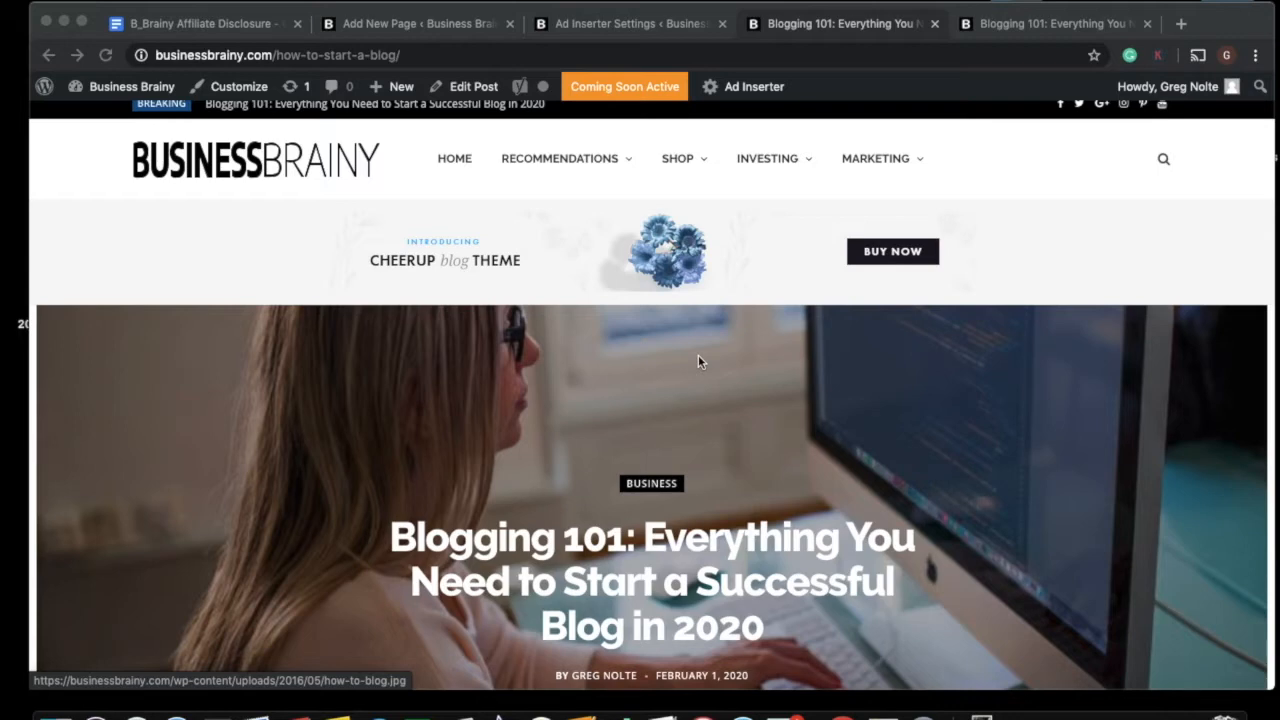
- Compare the plain Blogging 101 post with the copy showing the disclaimer box above the text
{"action": "scroll", "scroll_direction": "down", "scroll_amount": 3}
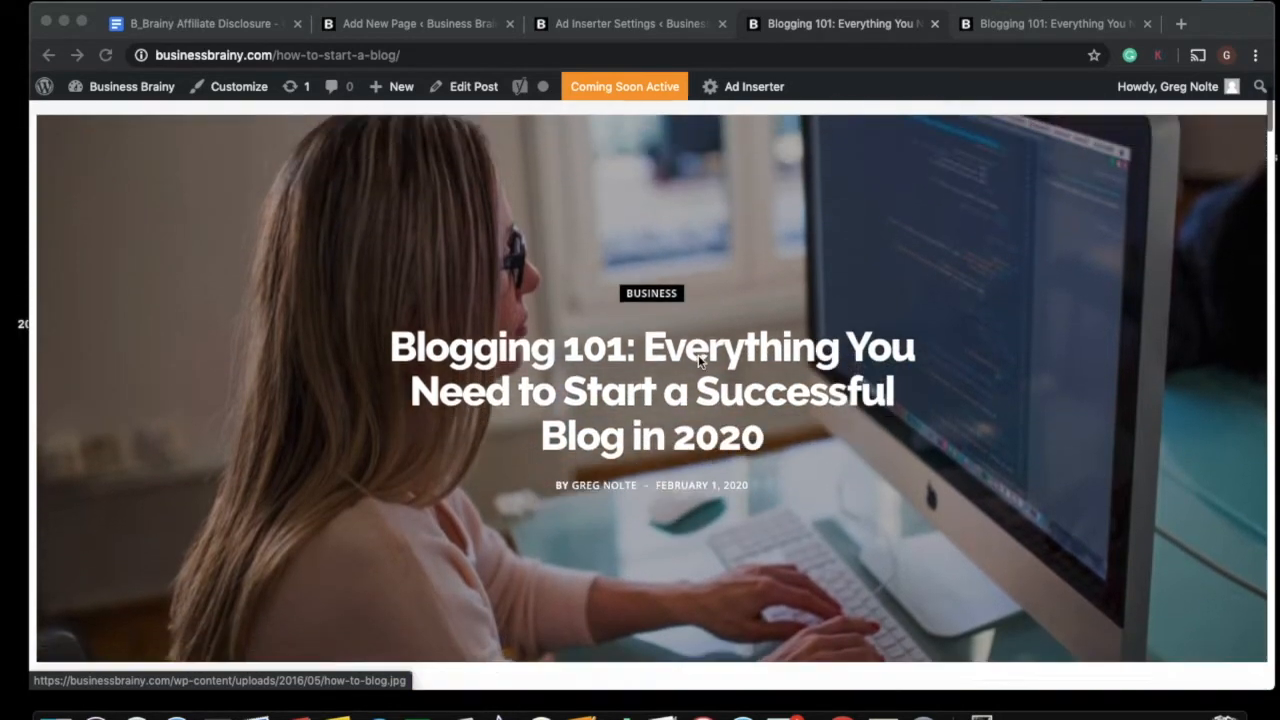
{"action": "scroll", "scroll_direction": "down", "scroll_amount": 3}
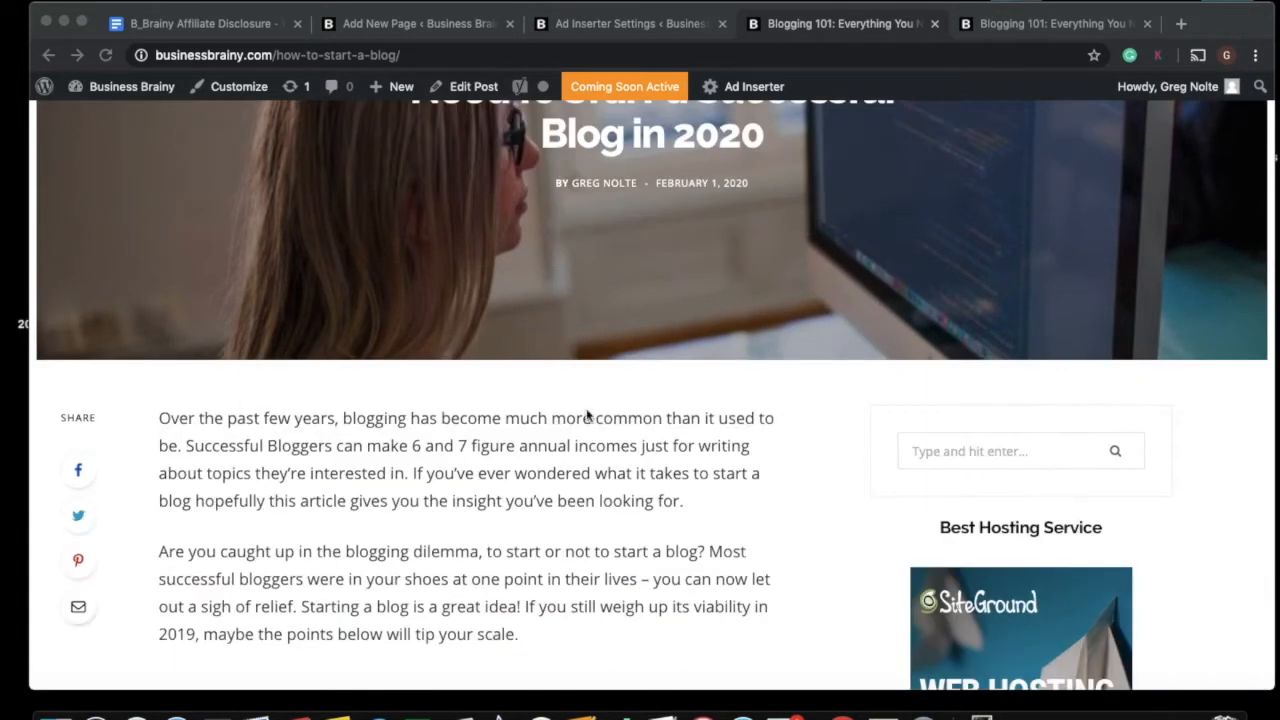
{"action": "mouse_move", "coordinate": [536, 388]}
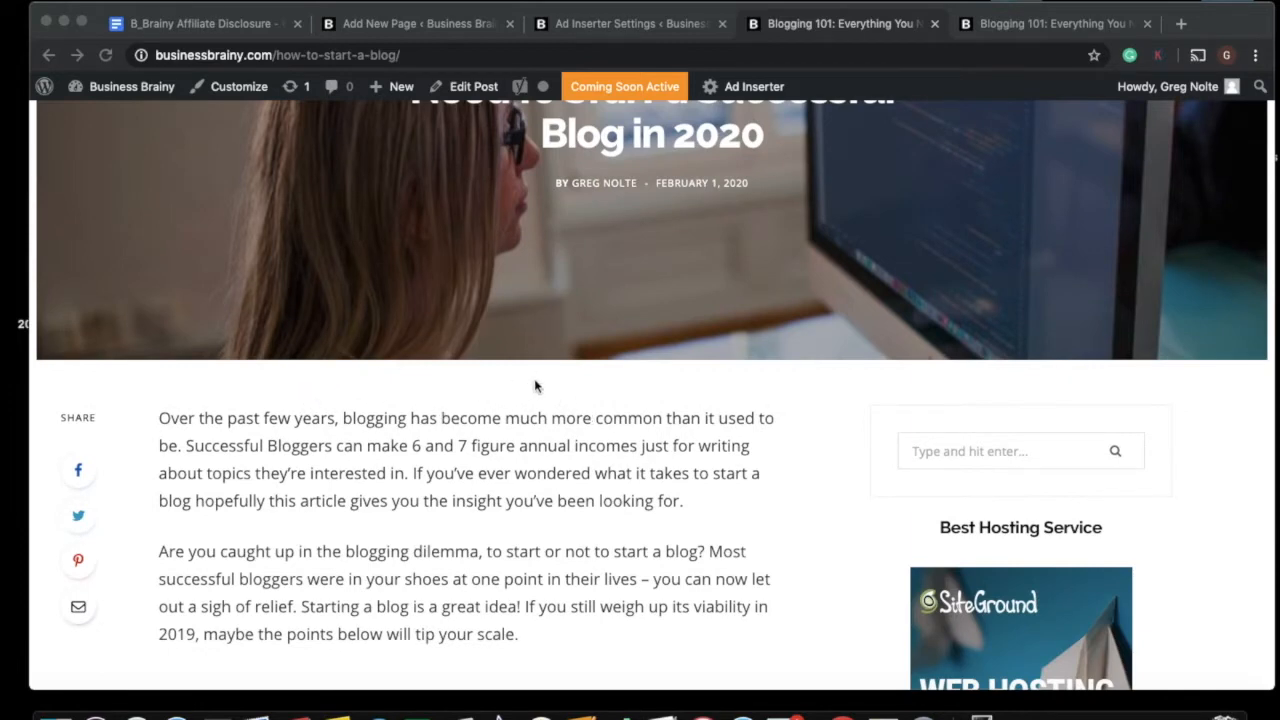
{"action": "left_click", "coordinate": [1056, 24]}
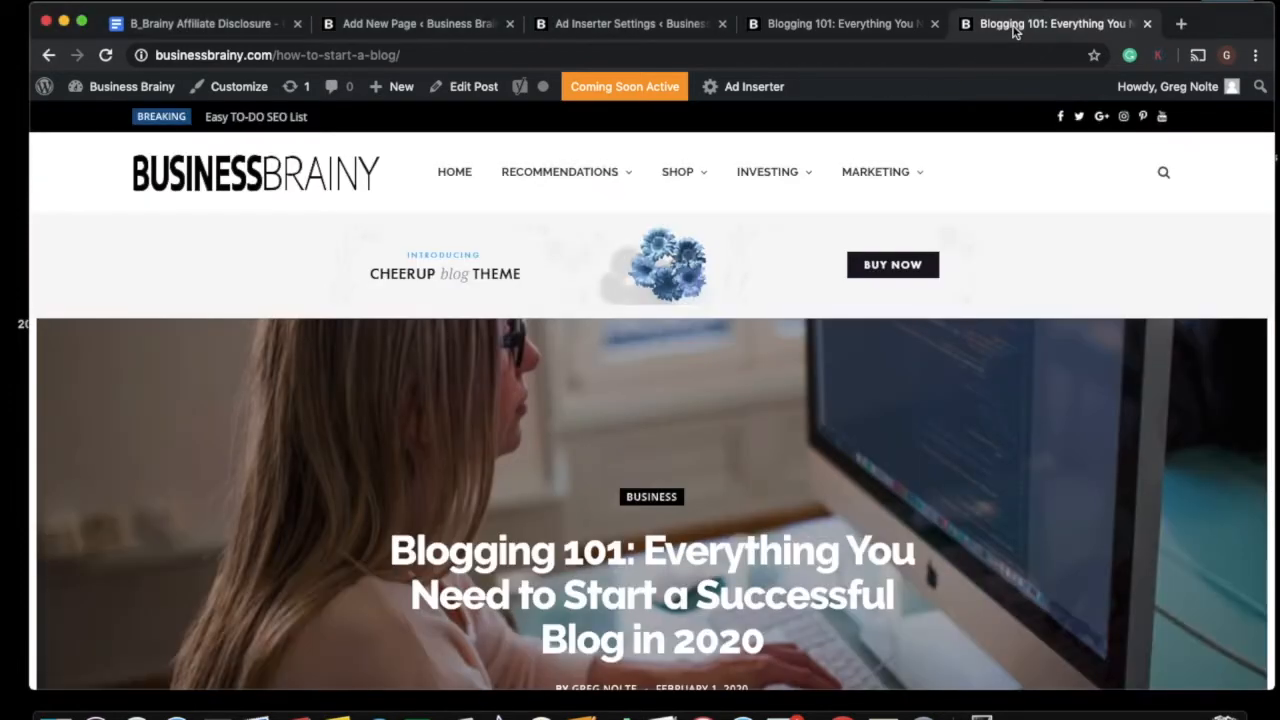
{"action": "scroll", "scroll_direction": "down", "scroll_amount": 3}
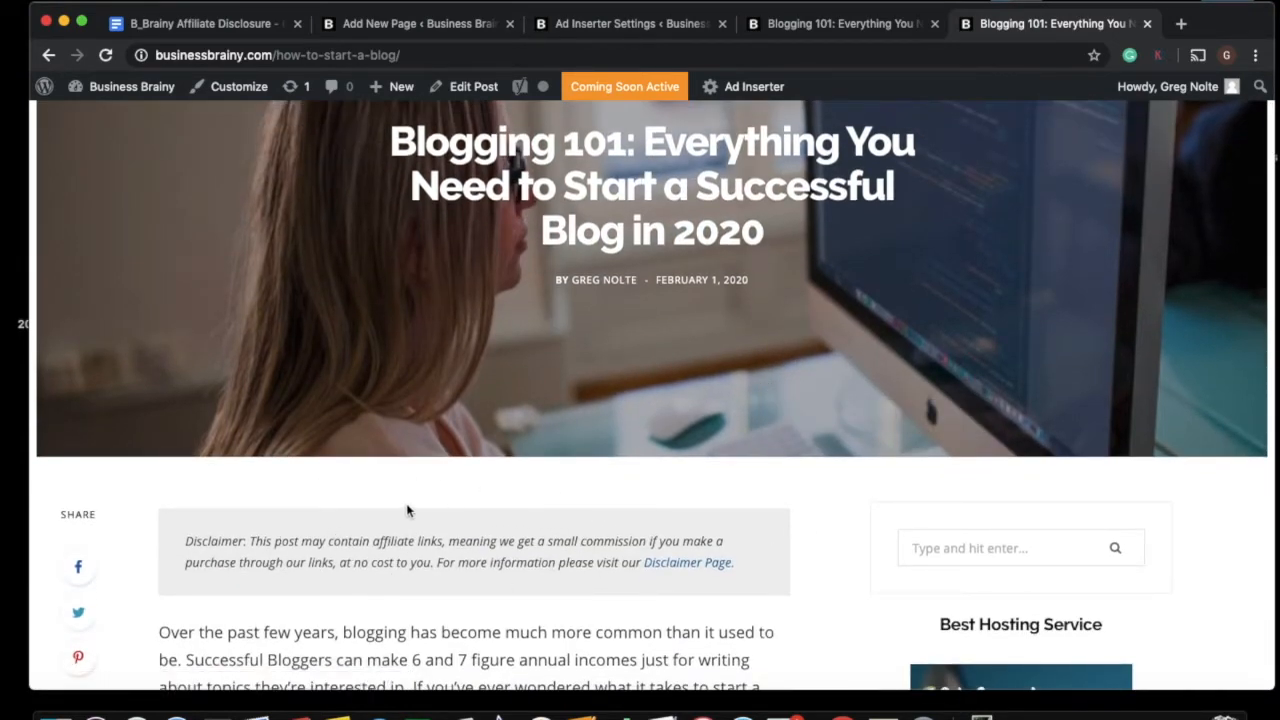
{"action": "mouse_move", "coordinate": [360, 528]}
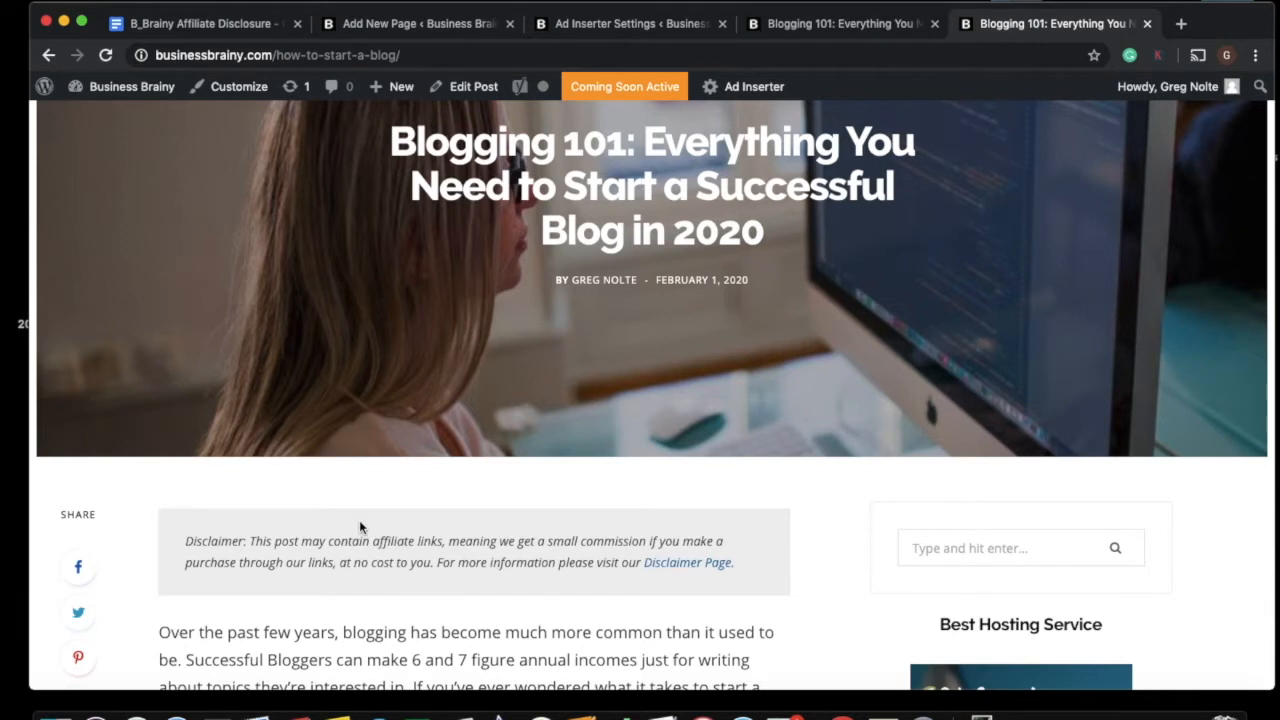
{"action": "mouse_move", "coordinate": [756, 184]}
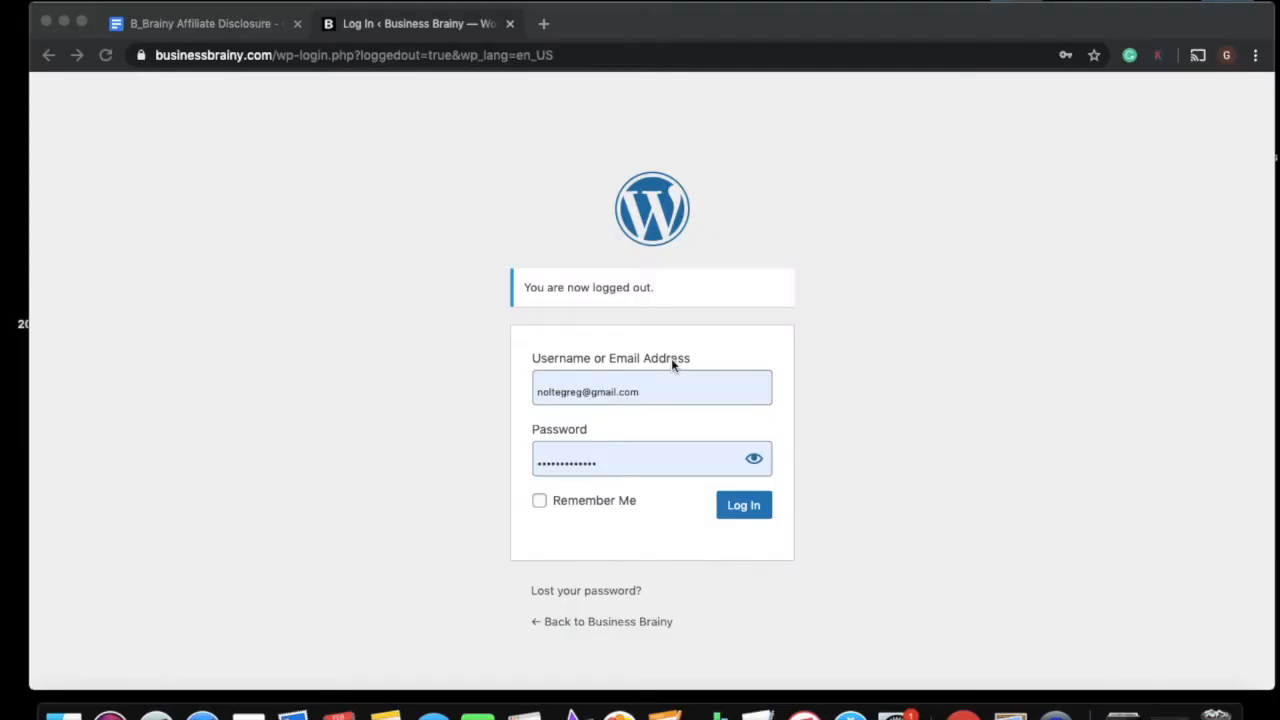
{"action": "mouse_move", "coordinate": [868, 338]}
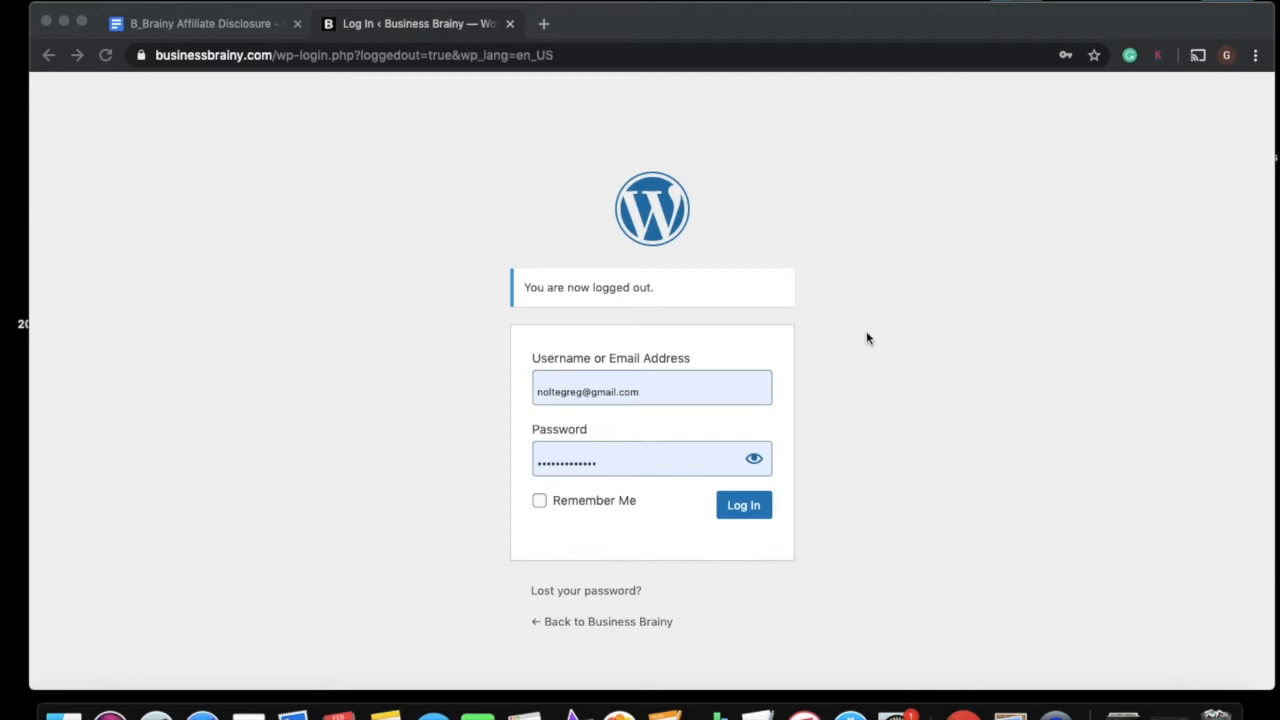
{"action": "mouse_move", "coordinate": [728, 470]}
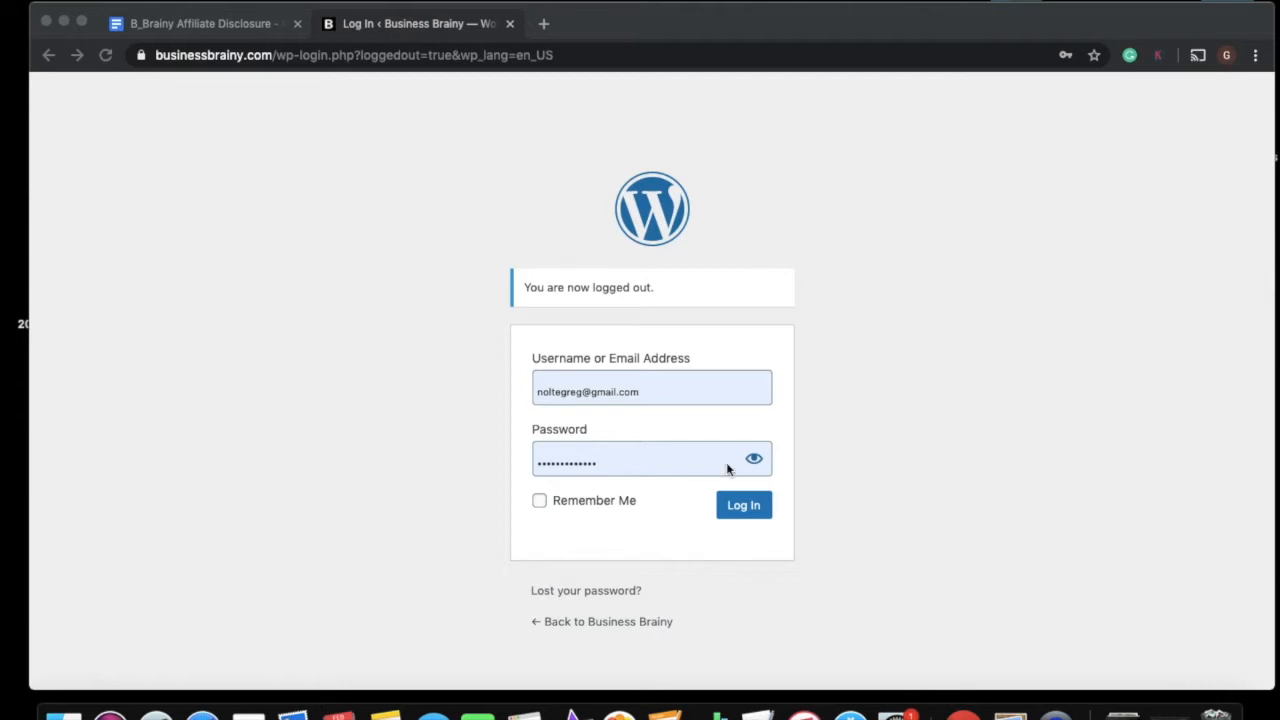
- Log in with the saved credentials to reach the Business Brainy dashboard
{"action": "left_click", "coordinate": [652, 388]}
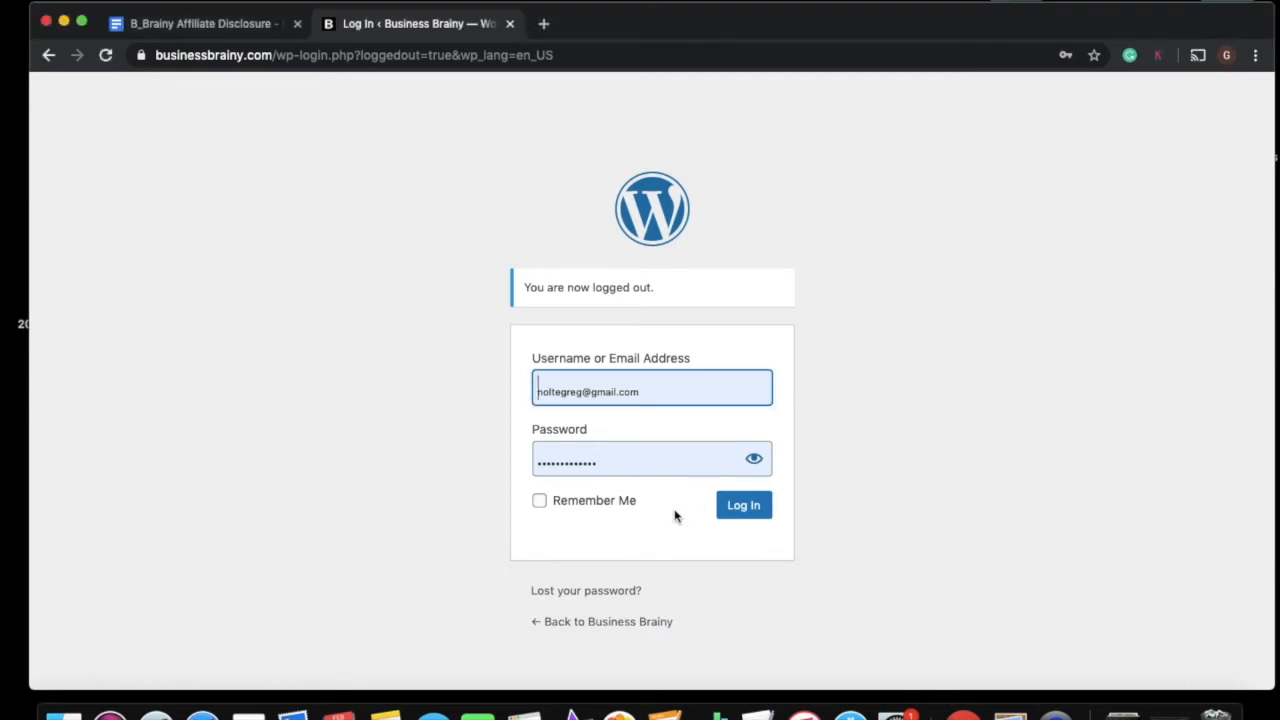
{"action": "left_click", "coordinate": [744, 504]}
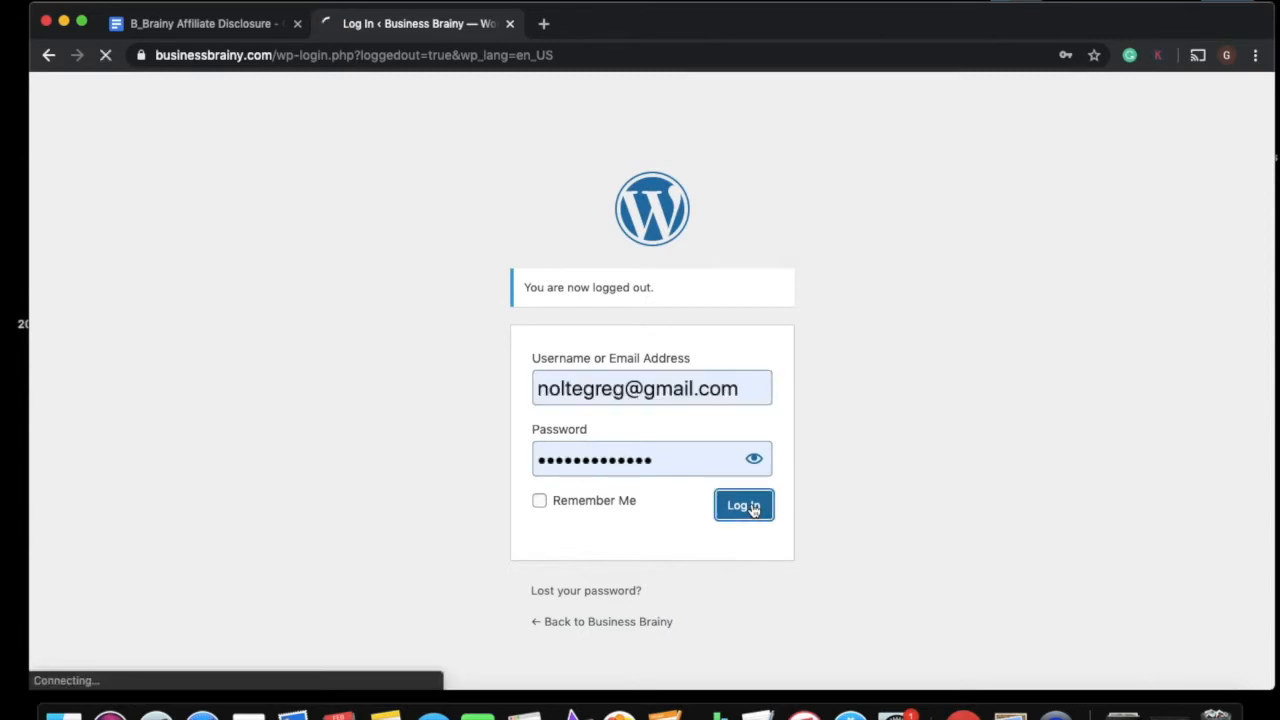
{"action": "left_click", "coordinate": [744, 504]}
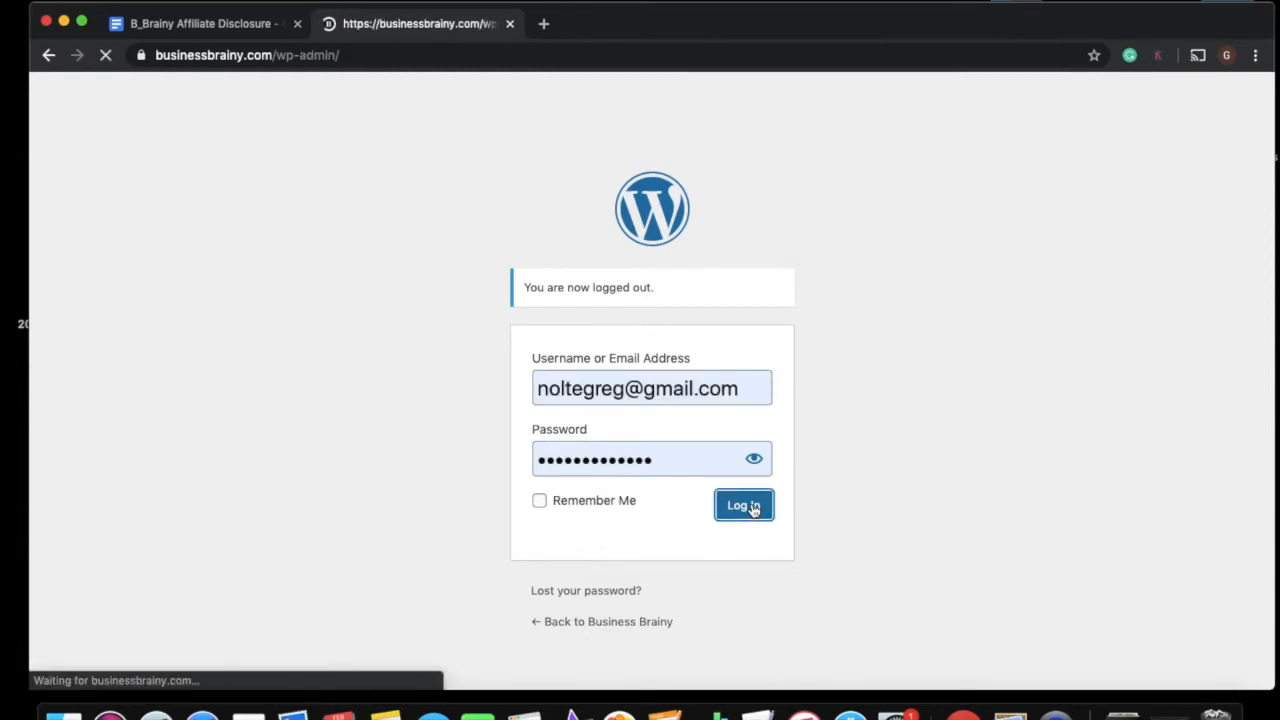
{"action": "left_click", "coordinate": [744, 504]}
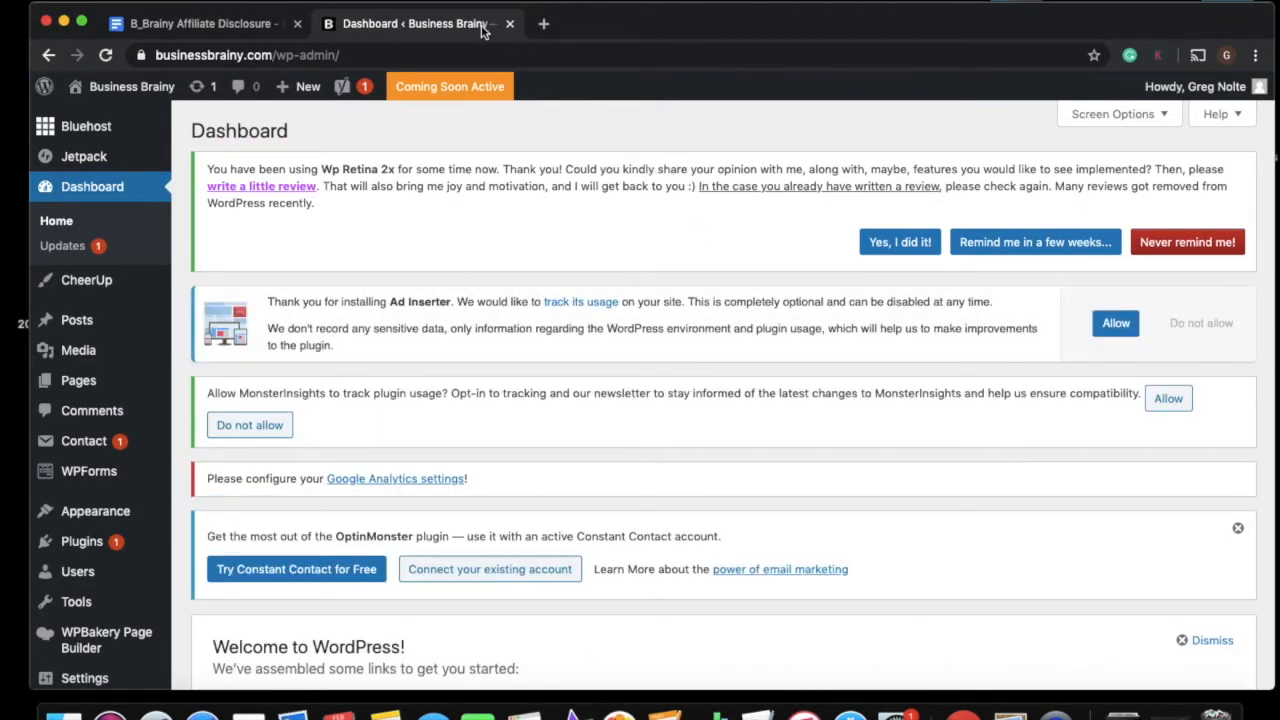
- Duplicate the dashboard tab and start a new page via Pages > Add New
{"action": "right_click", "coordinate": [576, 24]}
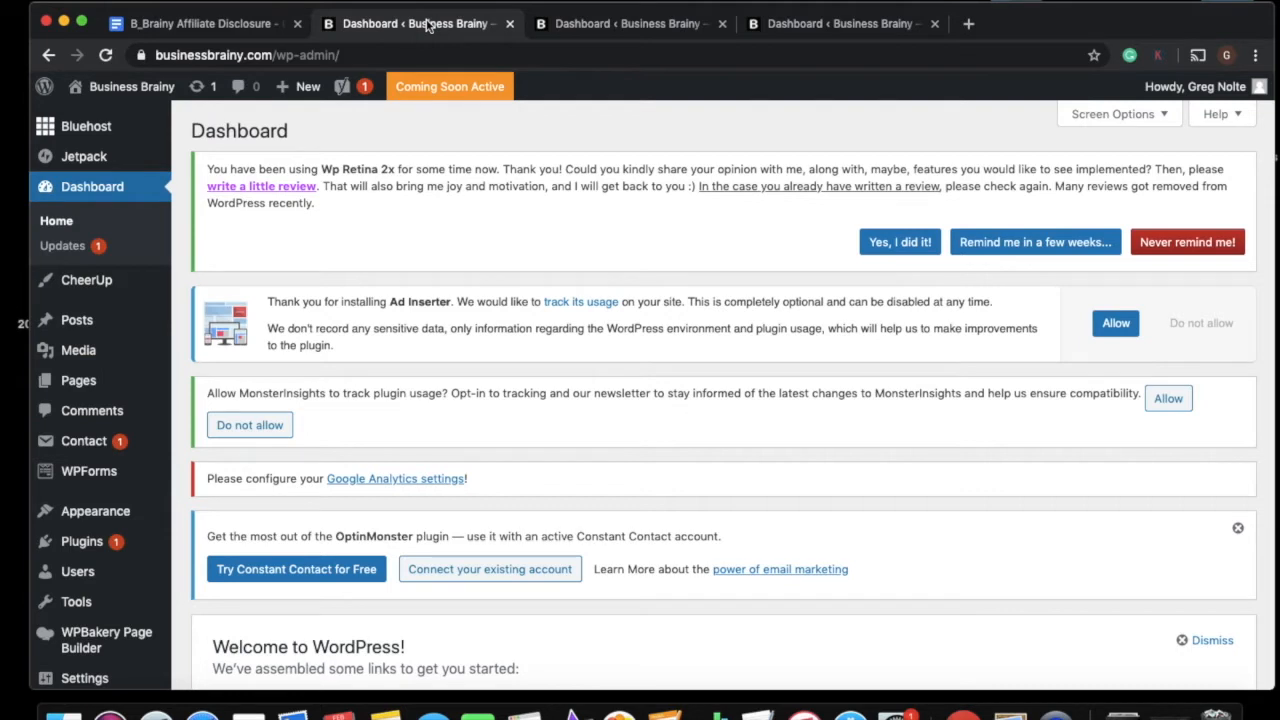
{"action": "left_click", "coordinate": [308, 86]}
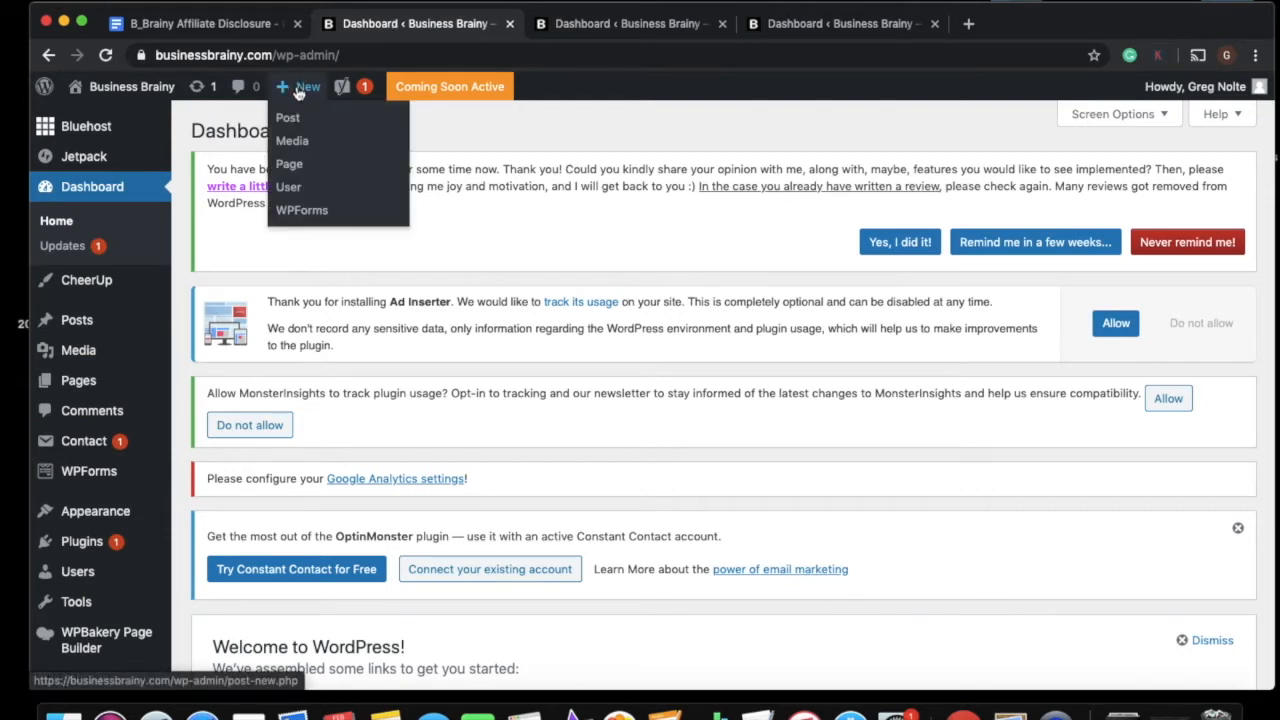
{"action": "mouse_move", "coordinate": [296, 104]}
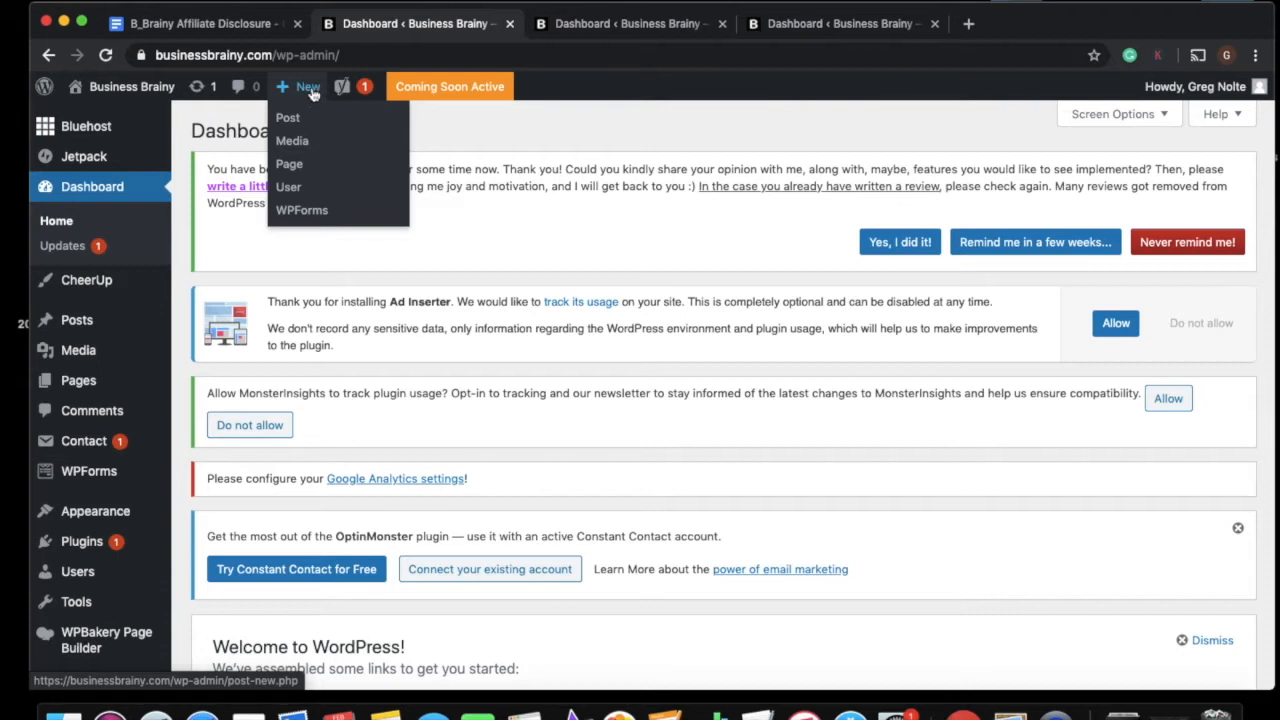
{"action": "mouse_move", "coordinate": [288, 164]}
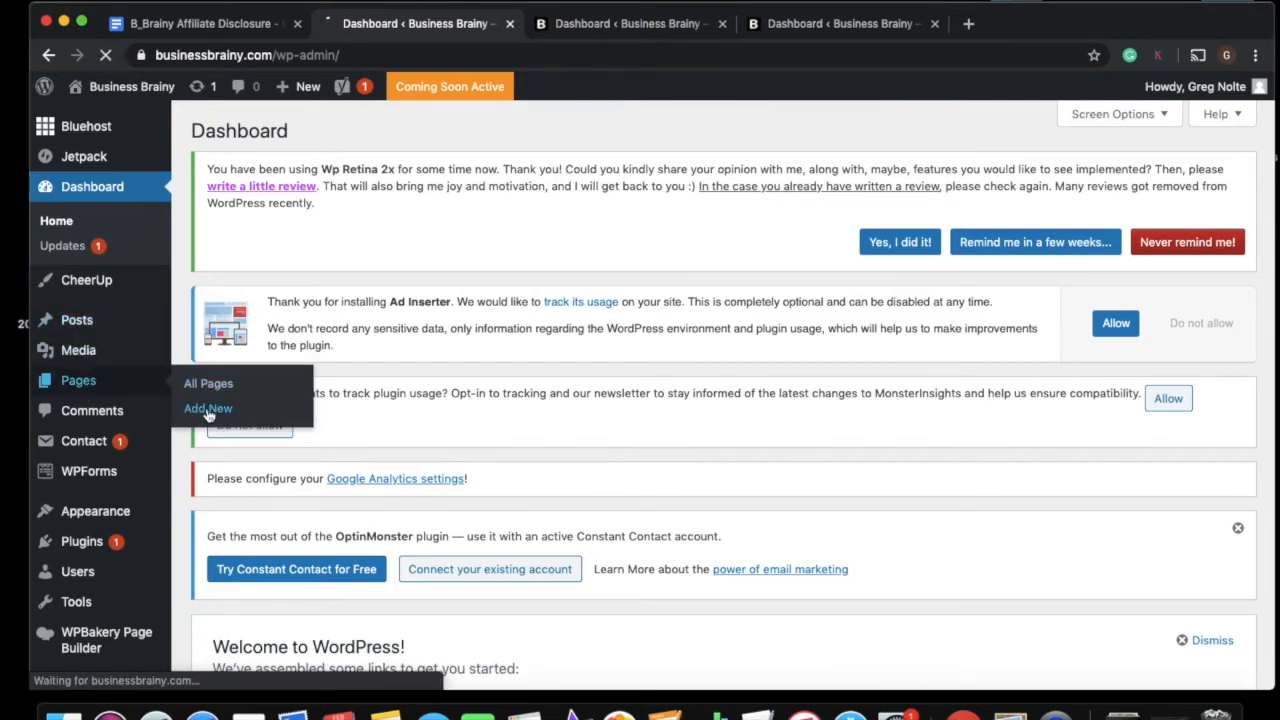
{"action": "left_click", "coordinate": [208, 408]}
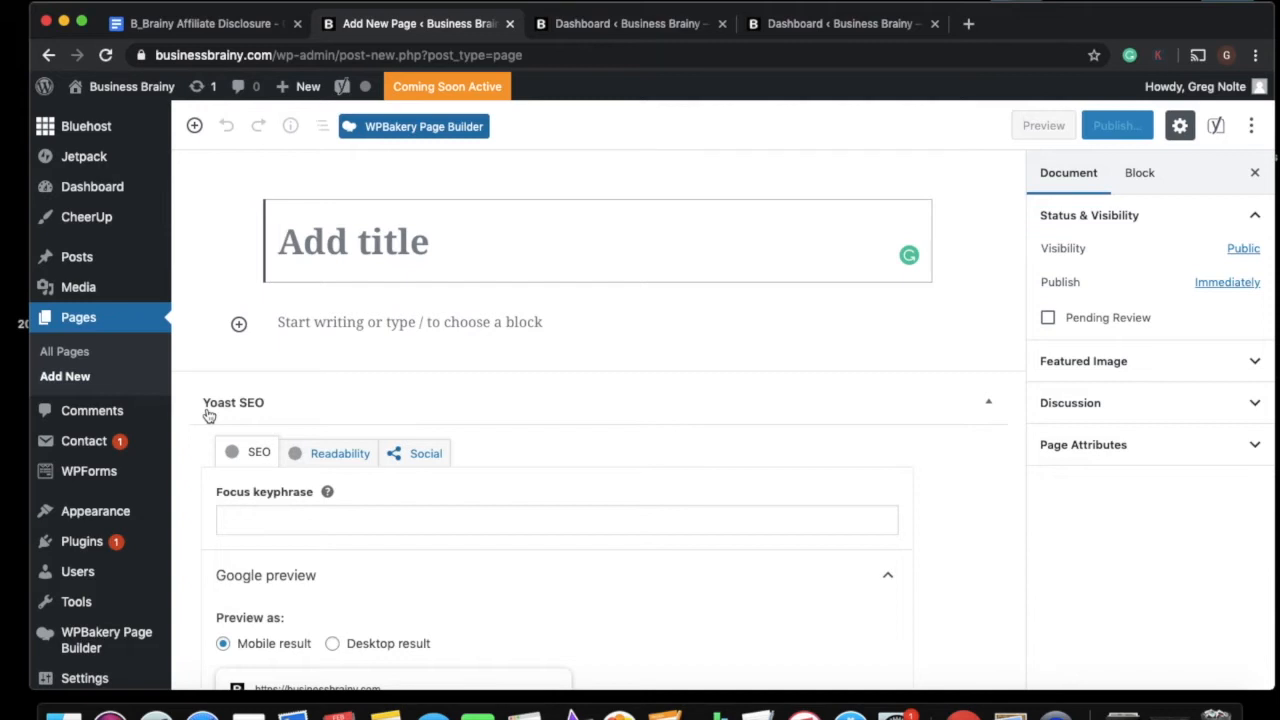
- Title the new page 'Disclosure' and publish it
{"action": "type", "text": "D"}
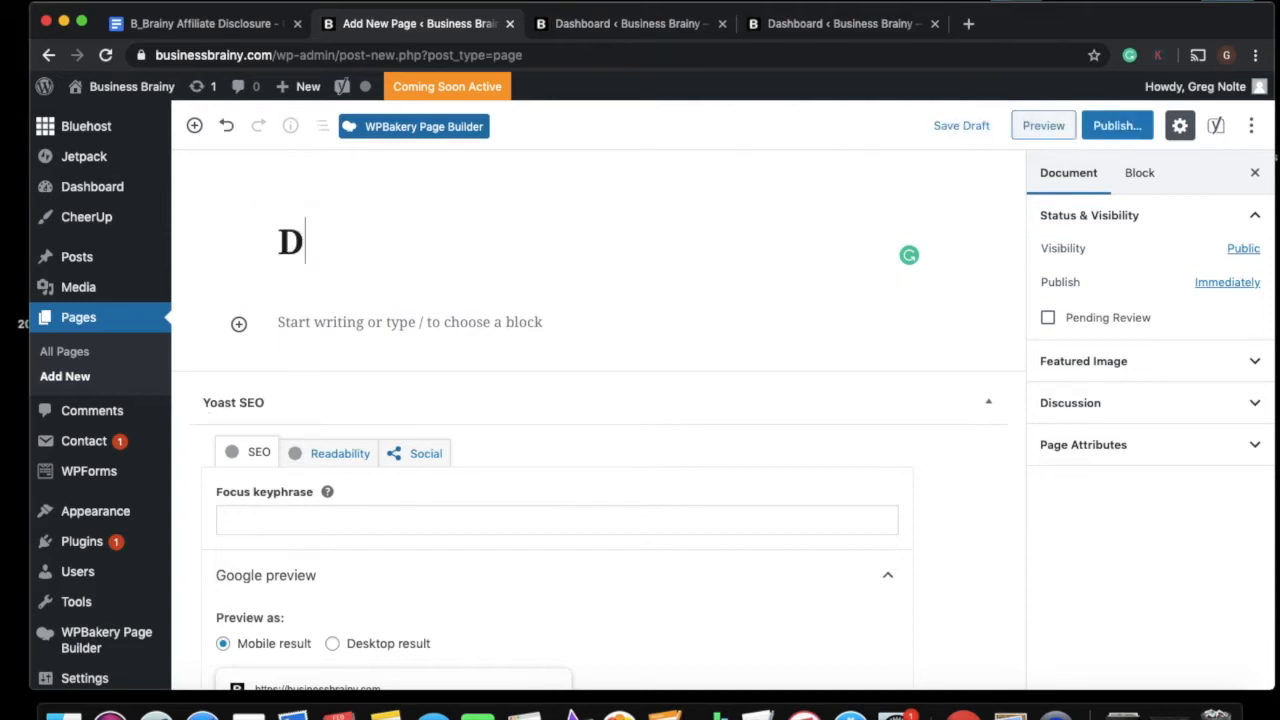
{"action": "type", "text": "isclos"}
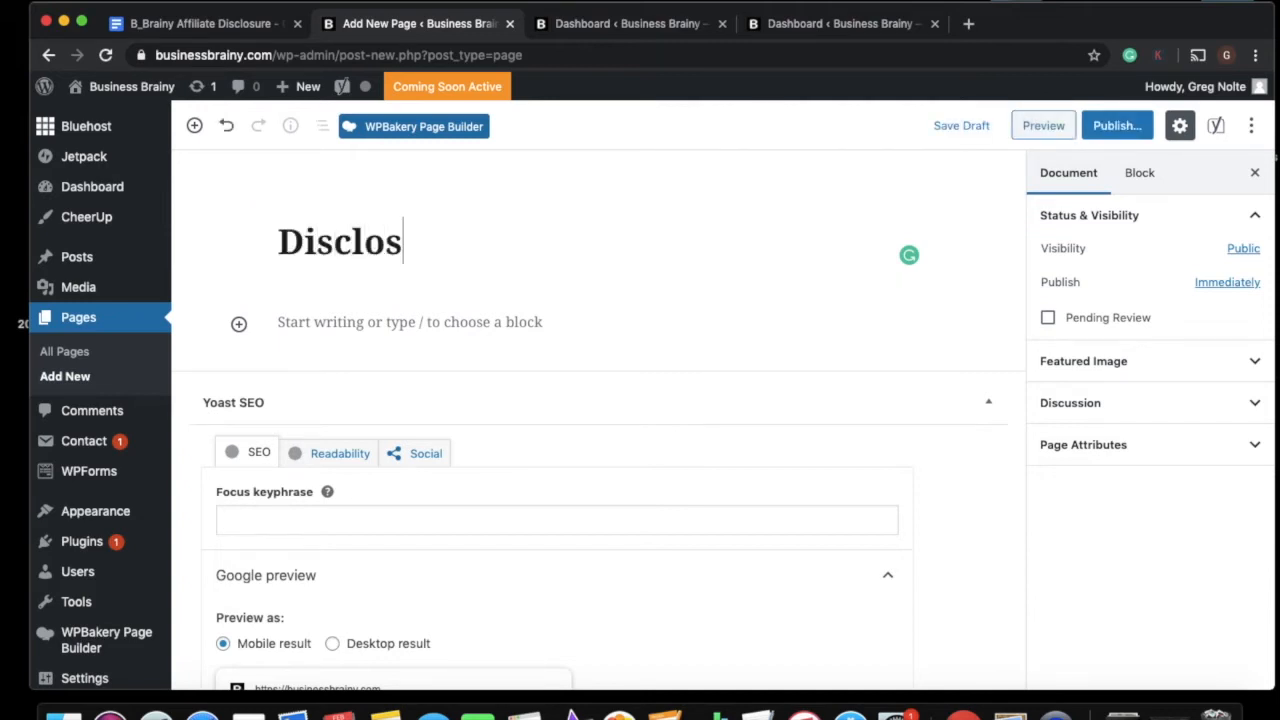
{"action": "type", "text": "ure"}
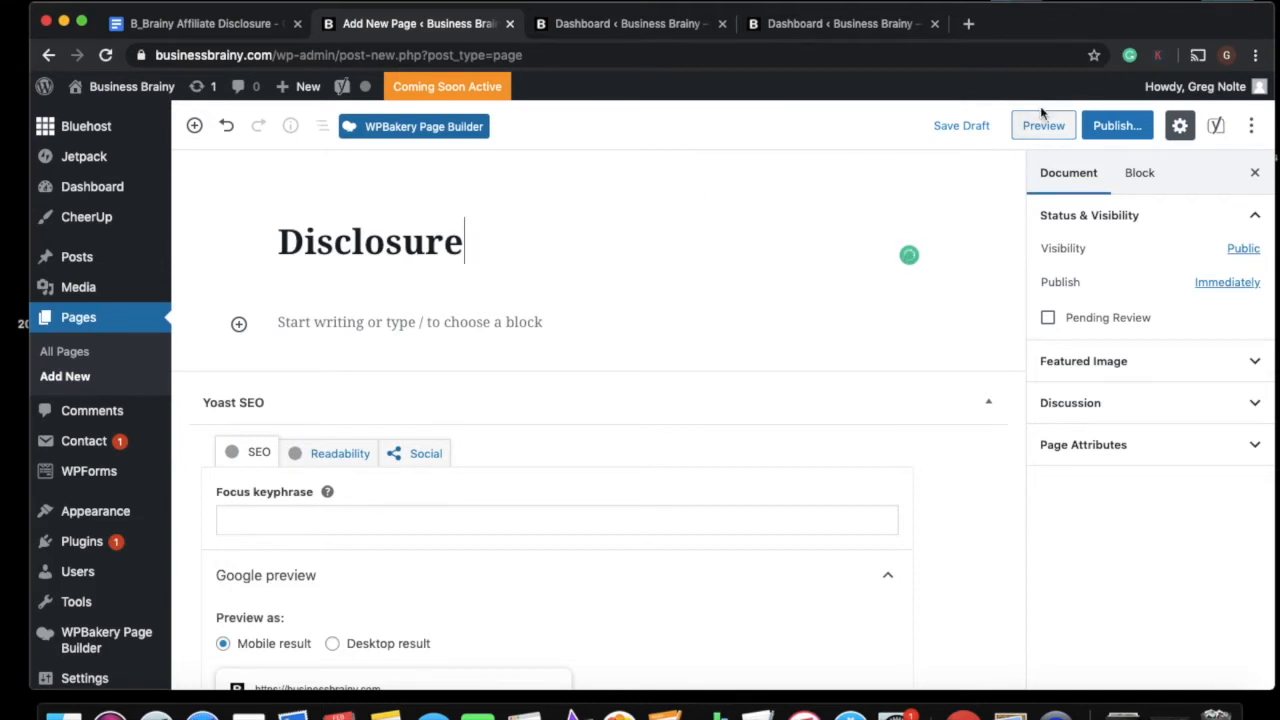
{"action": "left_click", "coordinate": [1116, 124]}
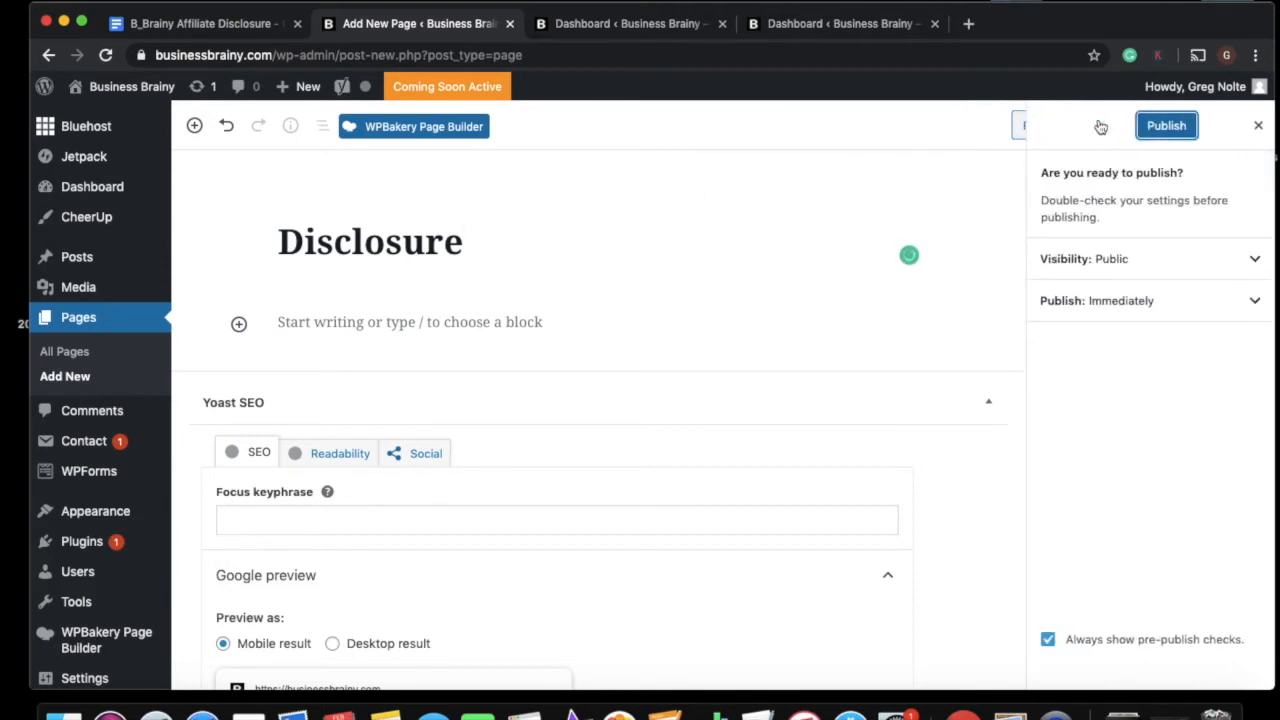
{"action": "left_click", "coordinate": [1166, 124]}
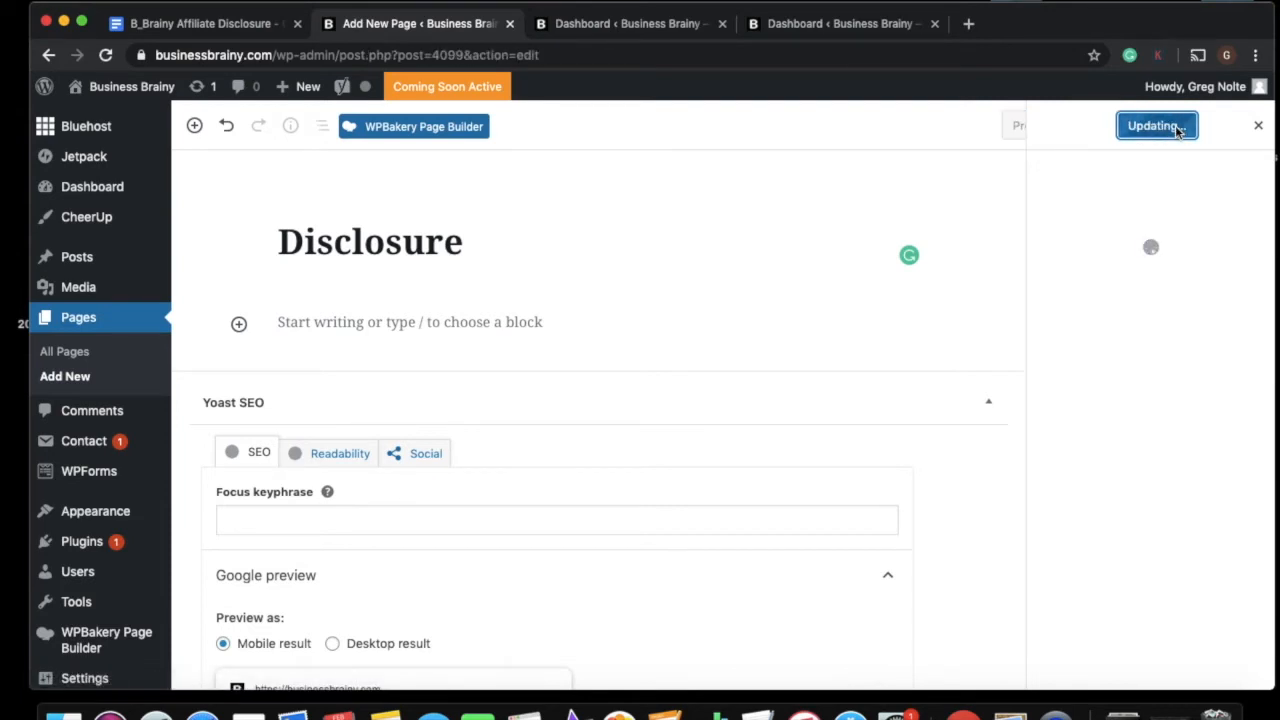
{"action": "left_click", "coordinate": [1156, 124]}
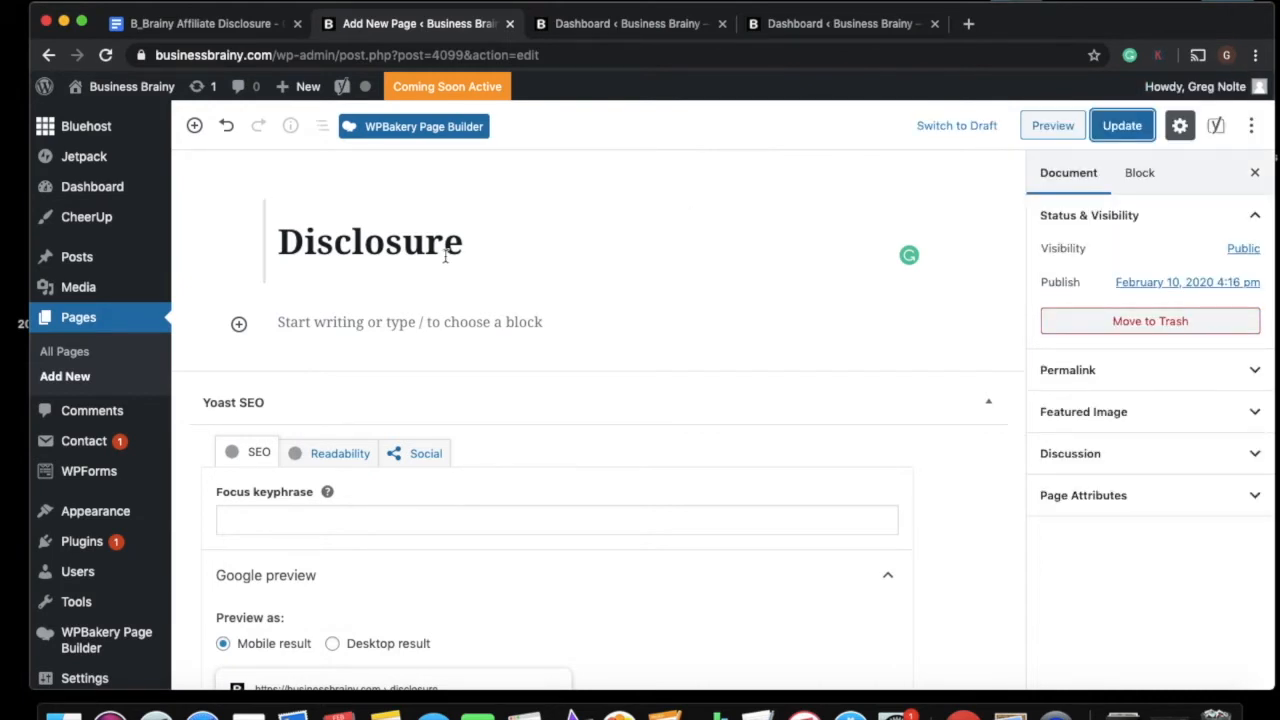
- Select the affiliate disclosure letter text in the B_Brainy Google Doc for reuse
{"action": "left_click", "coordinate": [400, 322]}
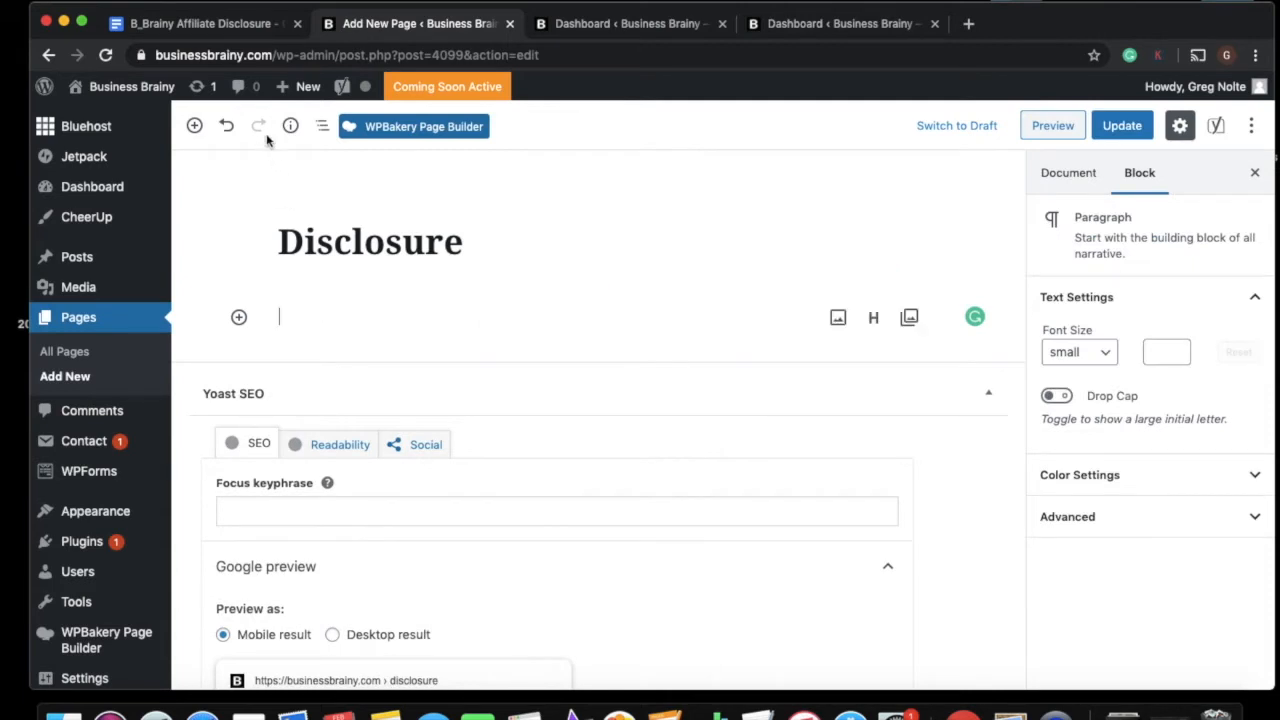
{"action": "left_click", "coordinate": [196, 24]}
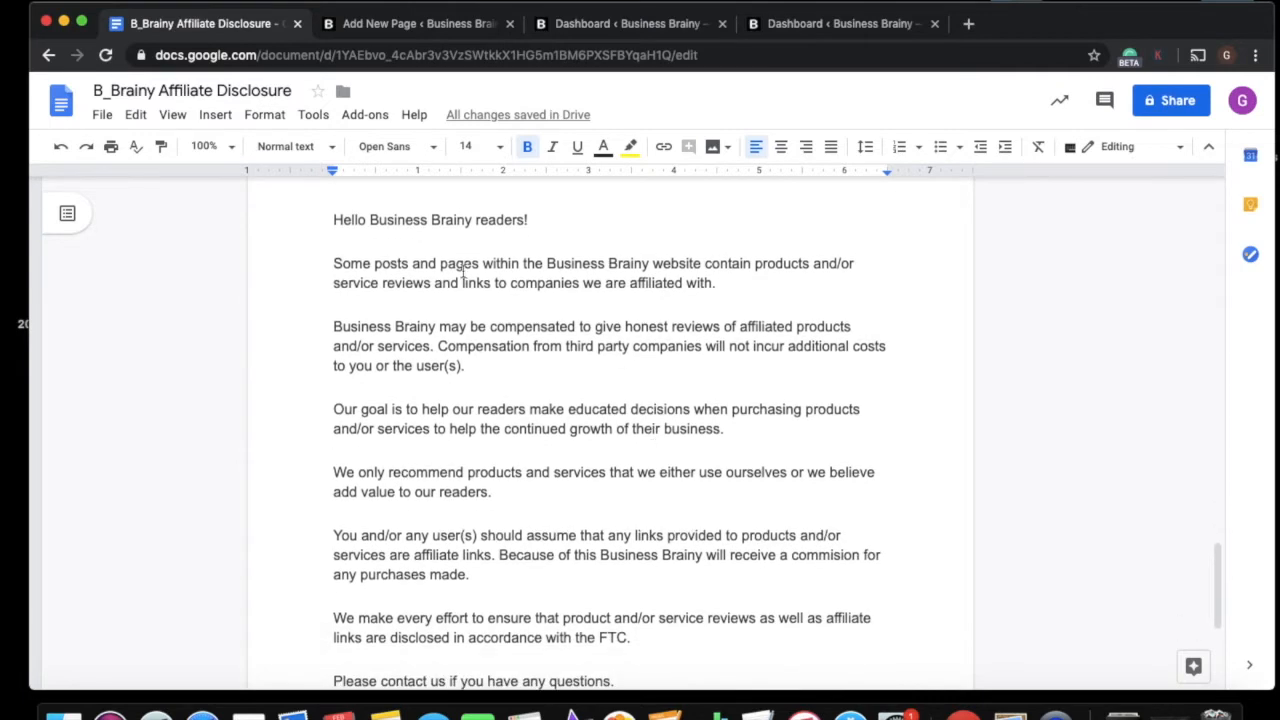
{"action": "left_click_drag", "start_coordinate": [332, 218], "coordinate": [560, 264]}
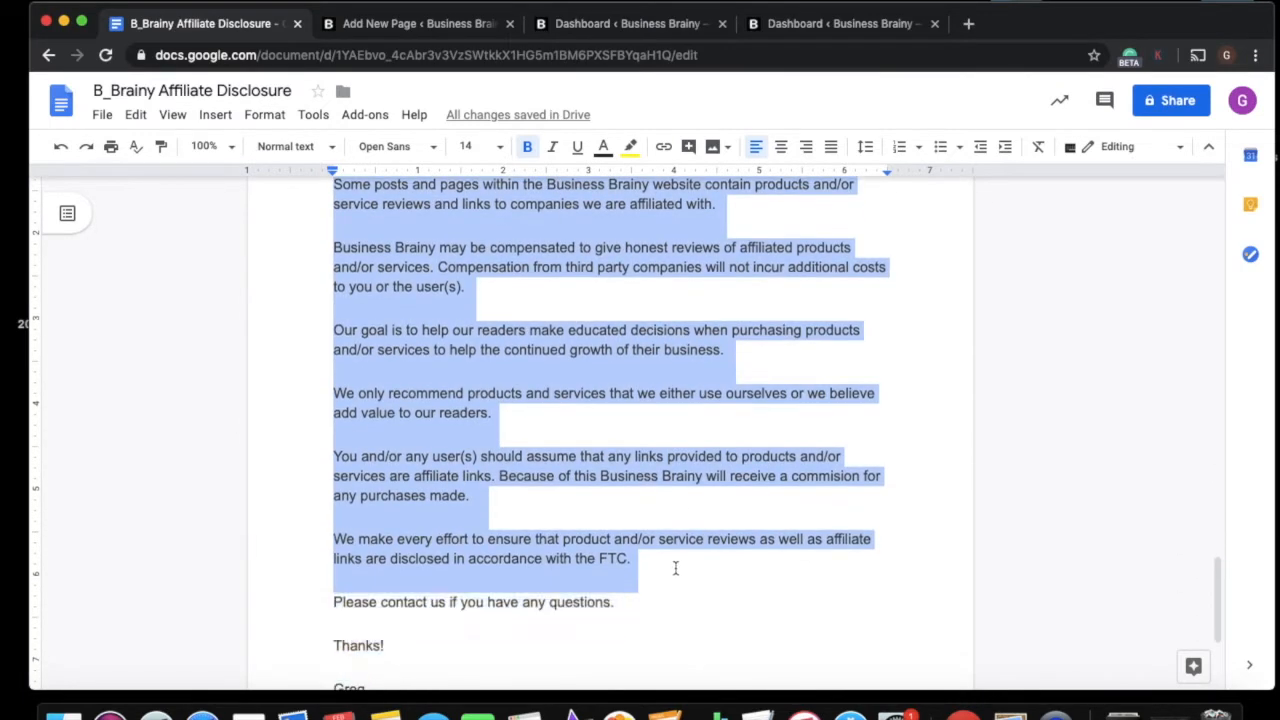
{"action": "scroll", "scroll_direction": "down", "scroll_amount": 3}
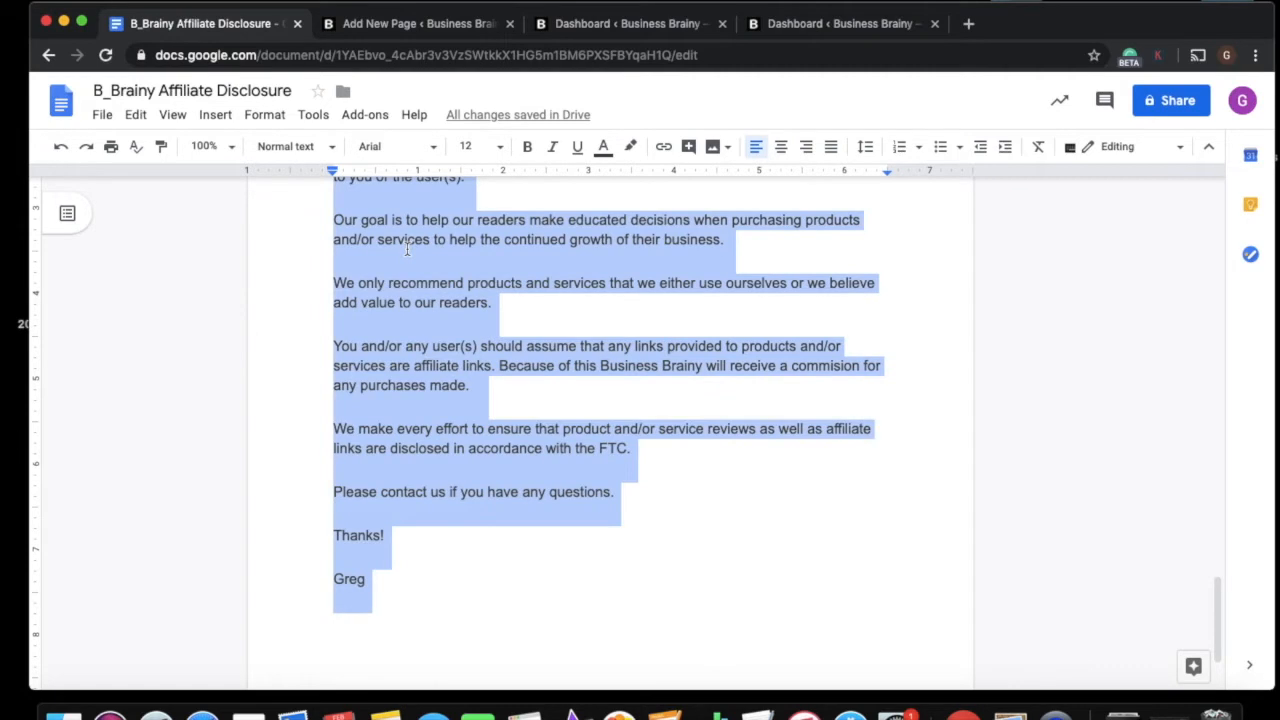
- Paste the disclosure letter into the Disclosure page and add an empty paragraph above it
{"action": "left_click", "coordinate": [416, 24]}
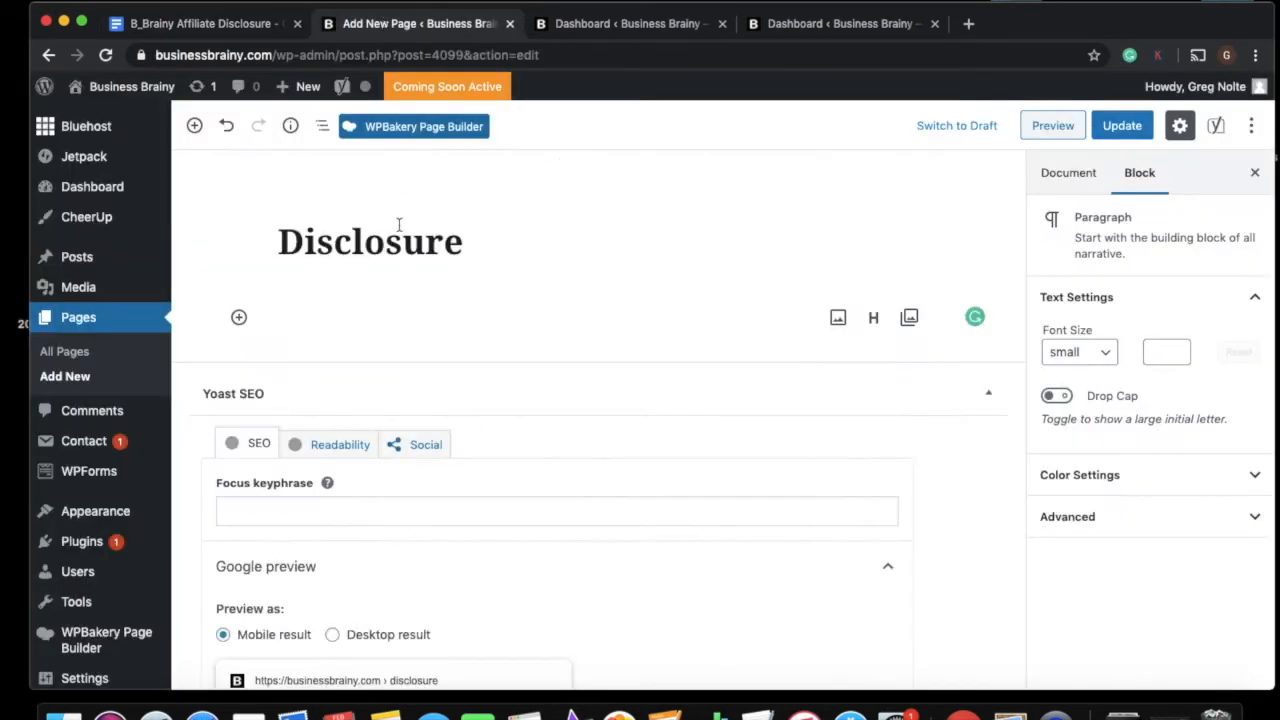
{"action": "right_click", "coordinate": [278, 318]}
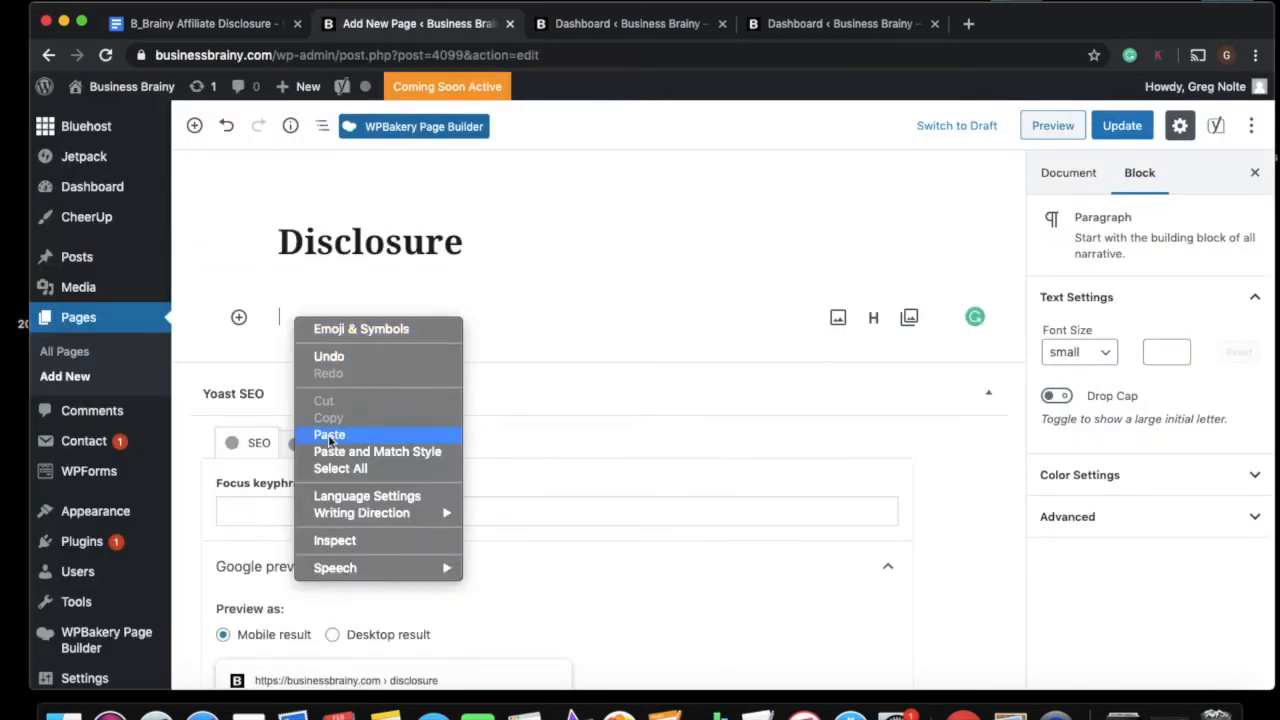
{"action": "left_click", "coordinate": [330, 434]}
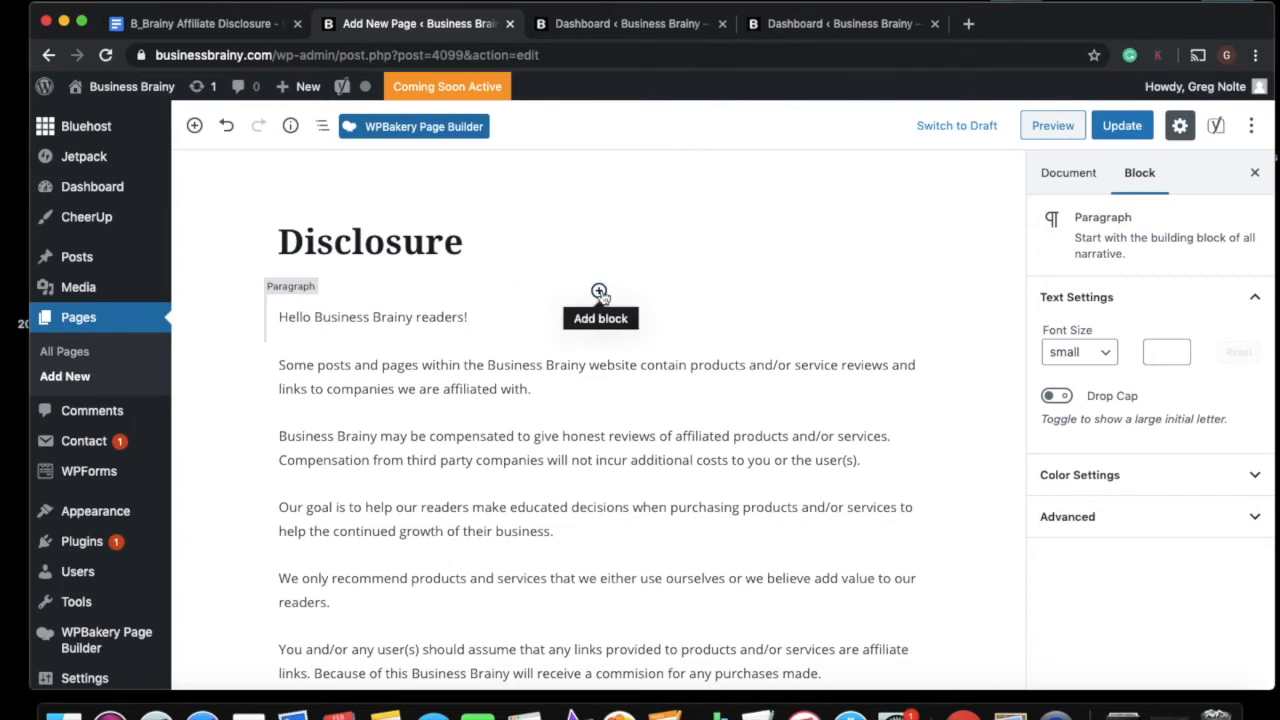
{"action": "left_click", "coordinate": [600, 292]}
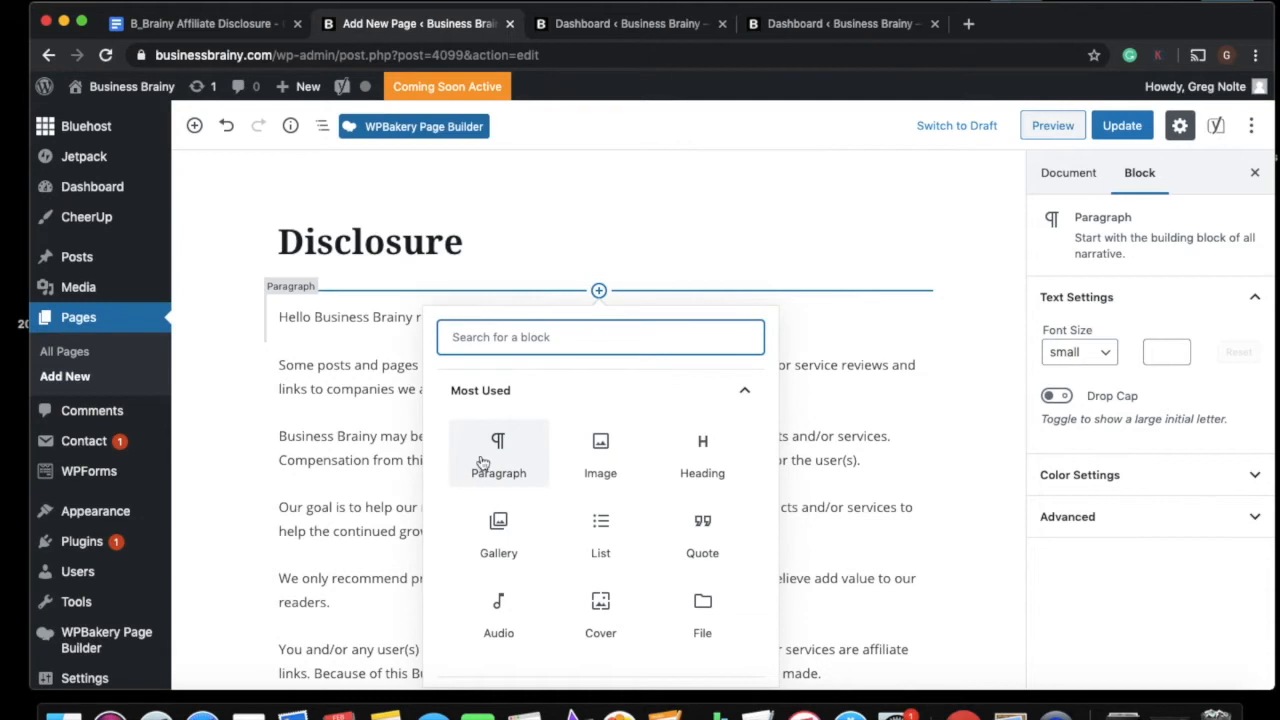
{"action": "left_click", "coordinate": [498, 456]}
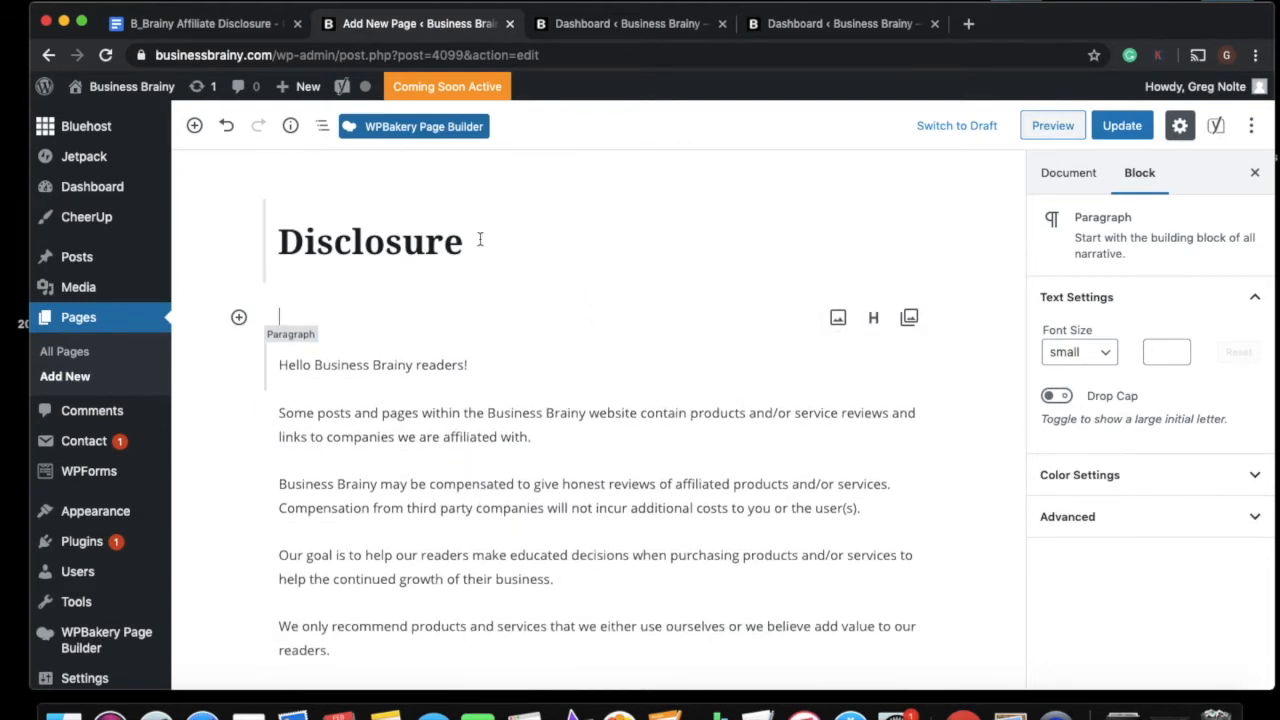
- Copy the short affiliate disclaimer paragraph from the Google Doc
{"action": "left_click", "coordinate": [200, 24]}
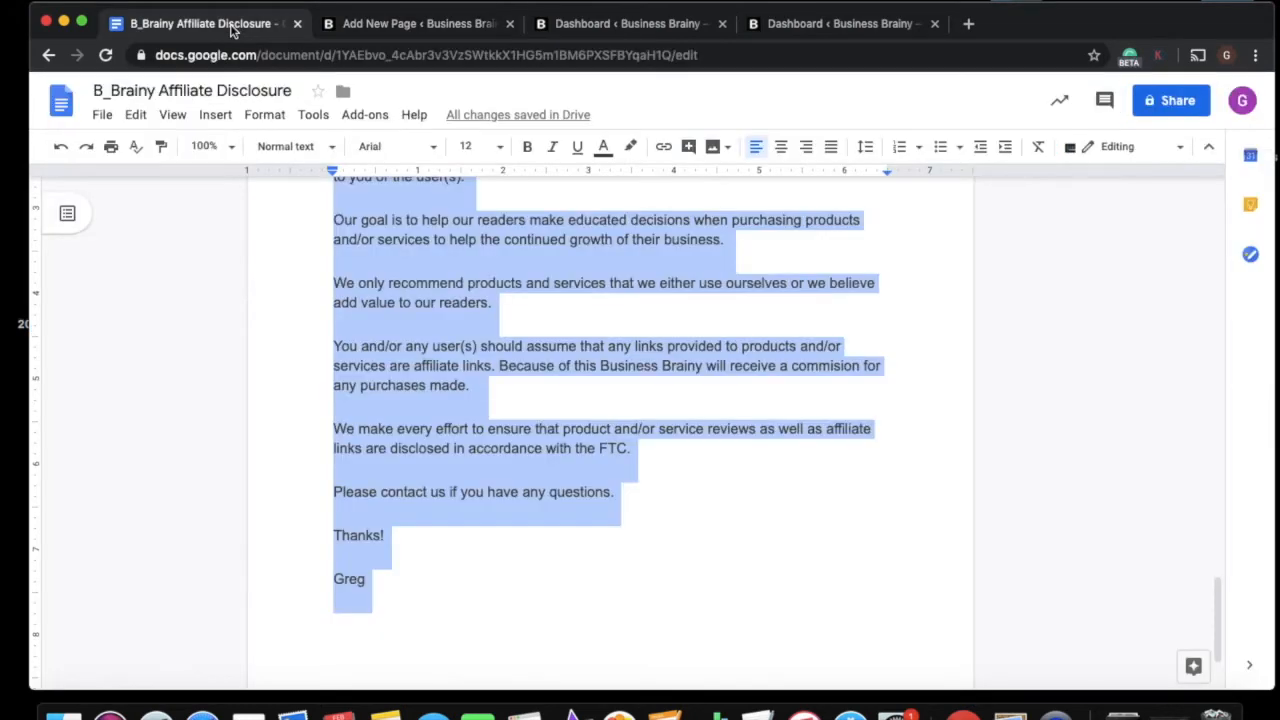
{"action": "scroll", "scroll_direction": "down", "scroll_amount": 3}
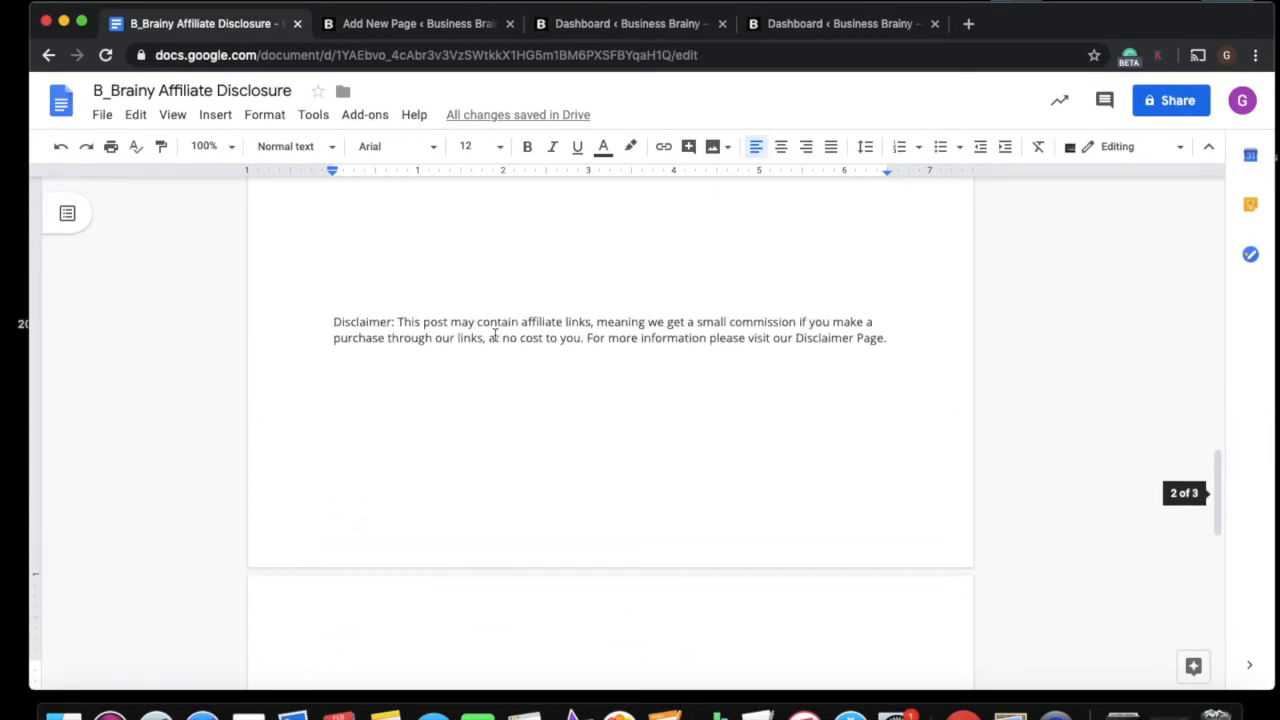
{"action": "scroll", "scroll_direction": "down", "scroll_amount": 3}
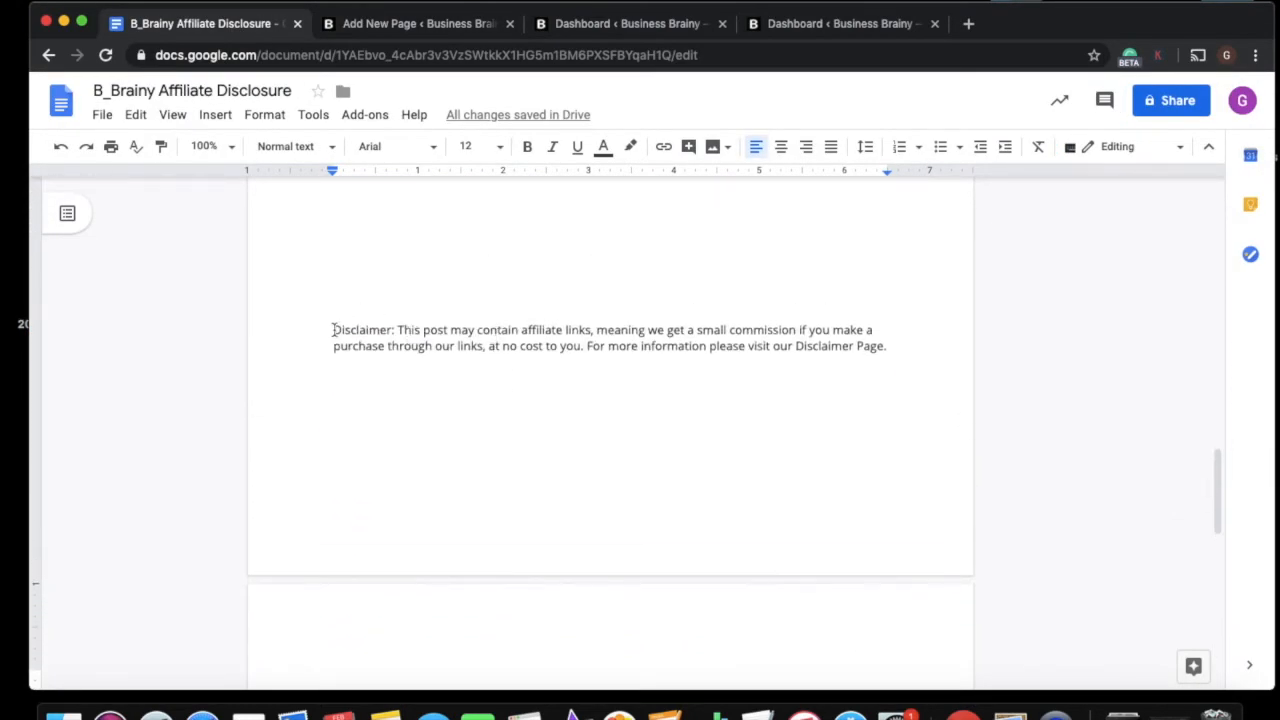
{"action": "left_click_drag", "start_coordinate": [332, 328], "coordinate": [852, 346]}
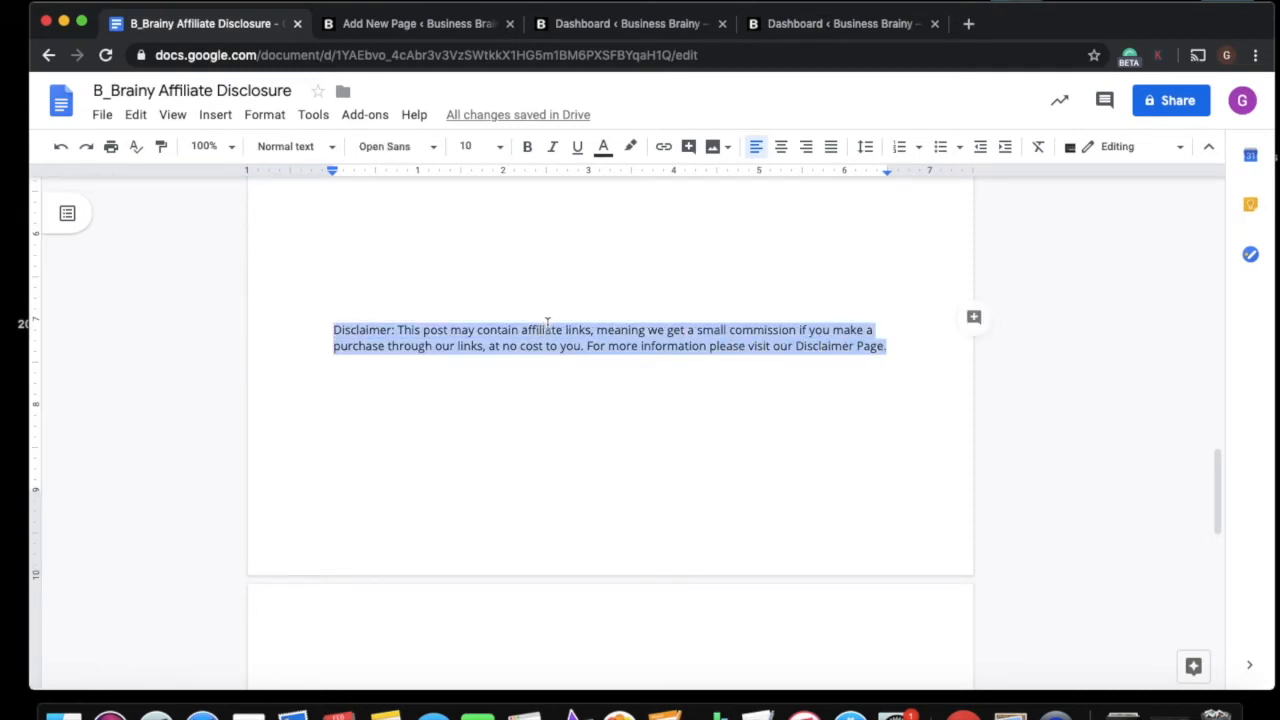
{"action": "right_click", "coordinate": [550, 336]}
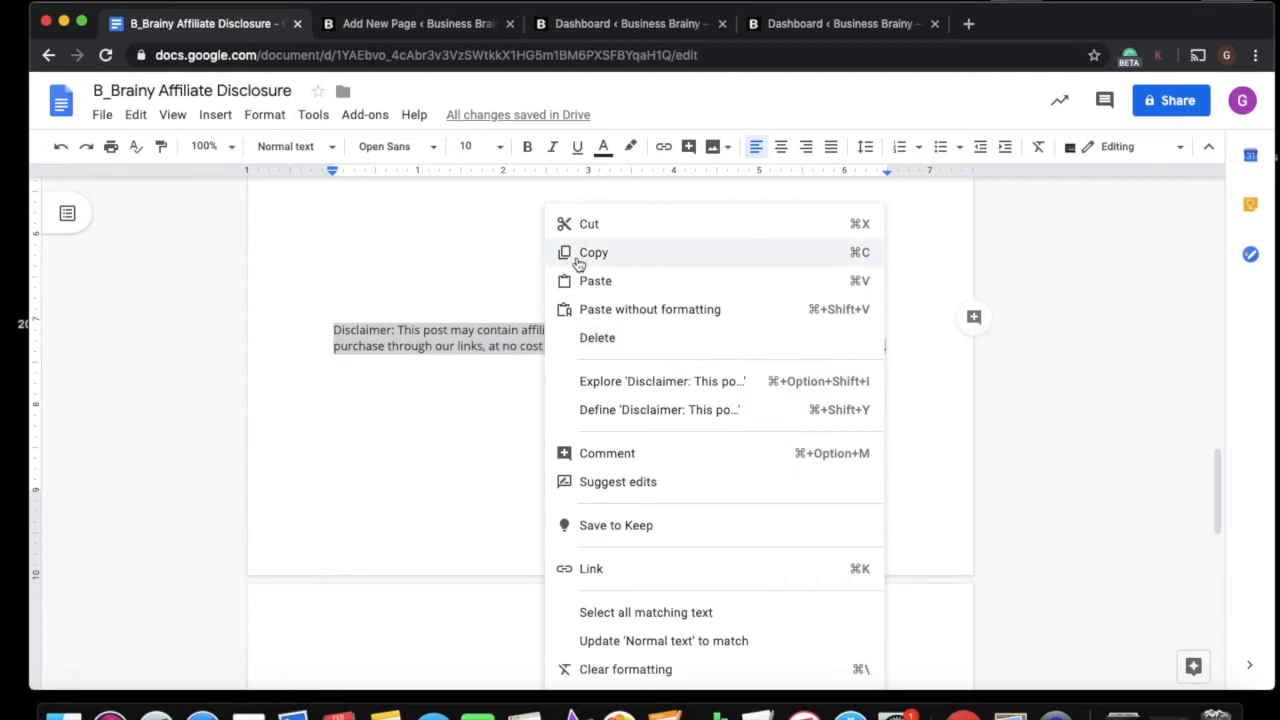
{"action": "left_click", "coordinate": [592, 252]}
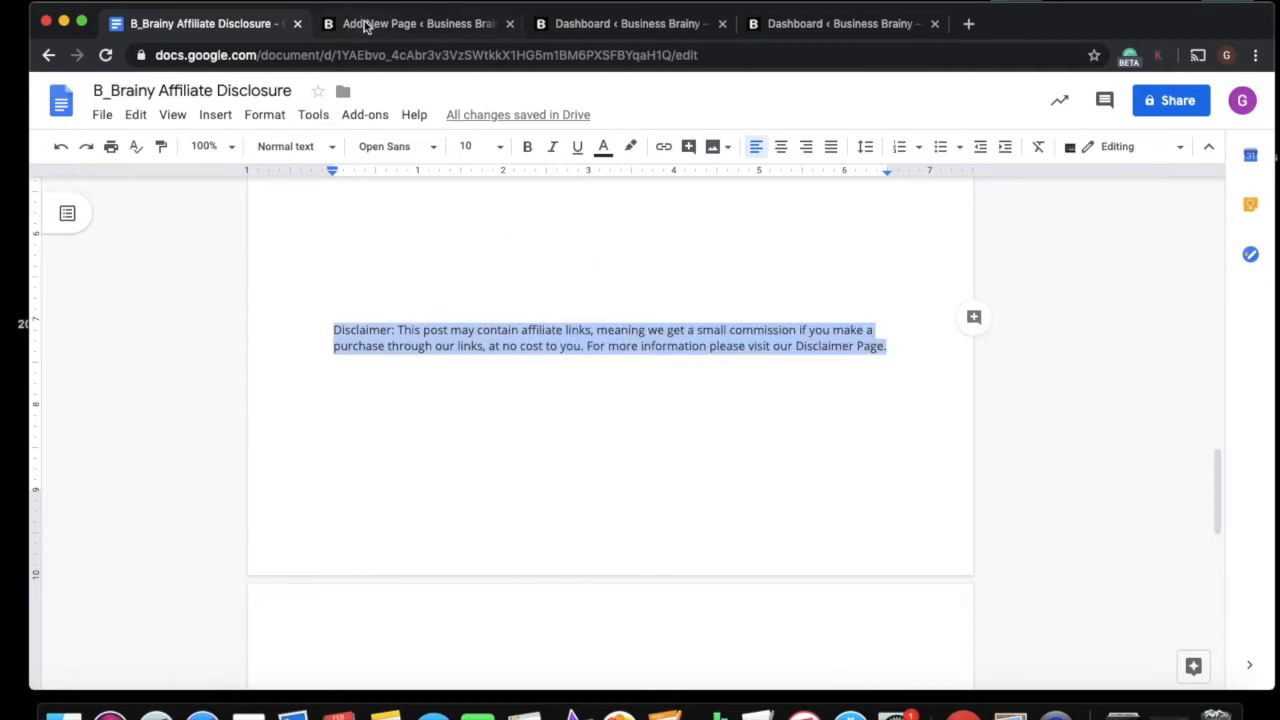
- Paste the disclaimer sentence into the empty top paragraph of the Disclosure page
{"action": "left_click", "coordinate": [418, 24]}
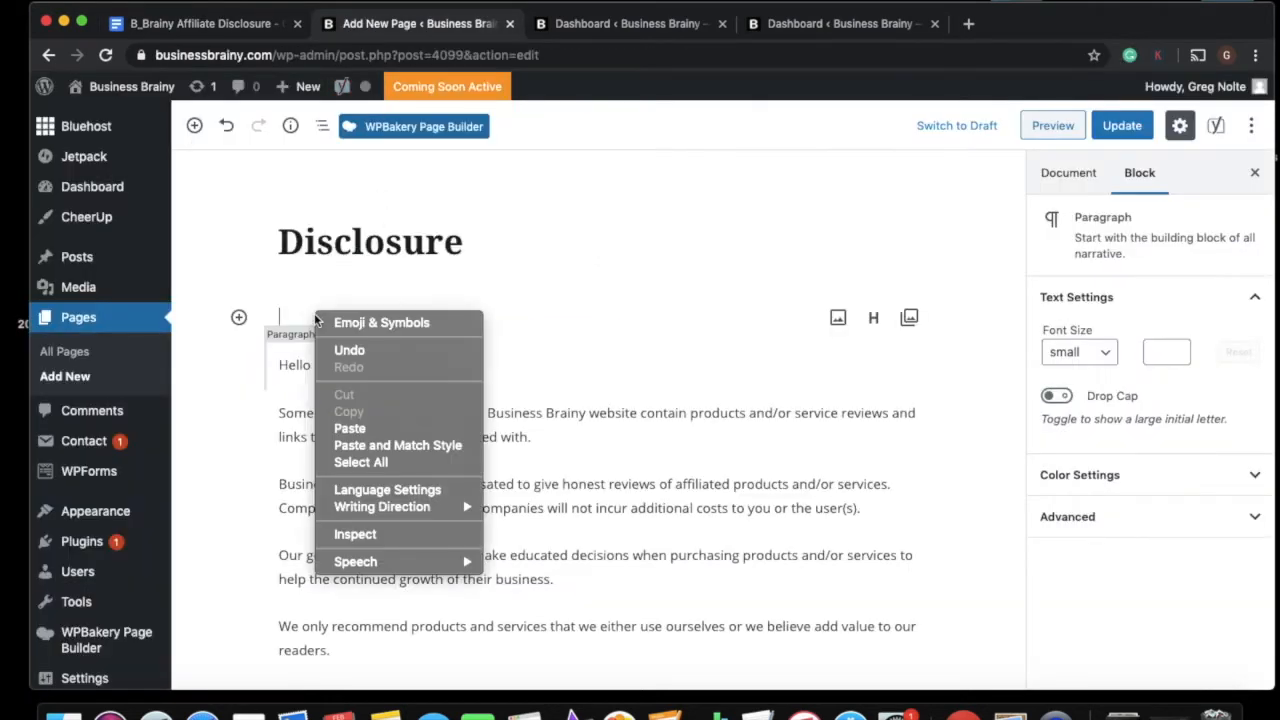
{"action": "left_click", "coordinate": [348, 428]}
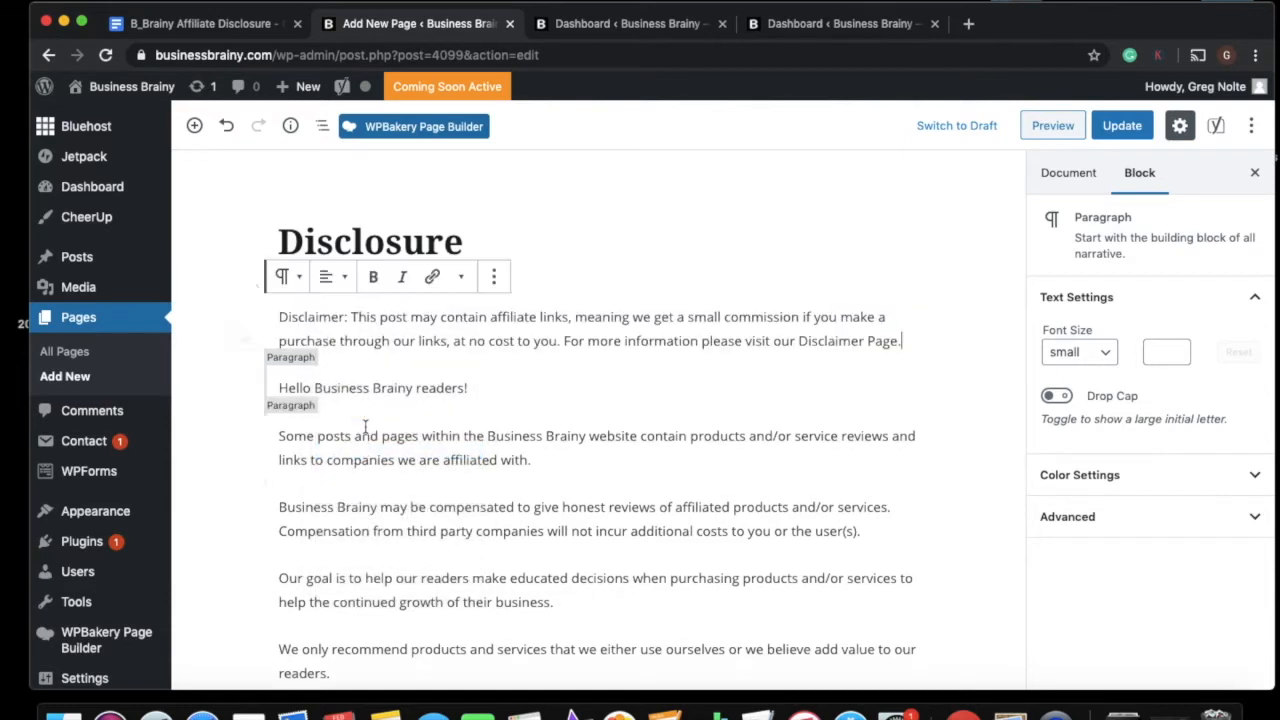
{"action": "left_click", "coordinate": [590, 328]}
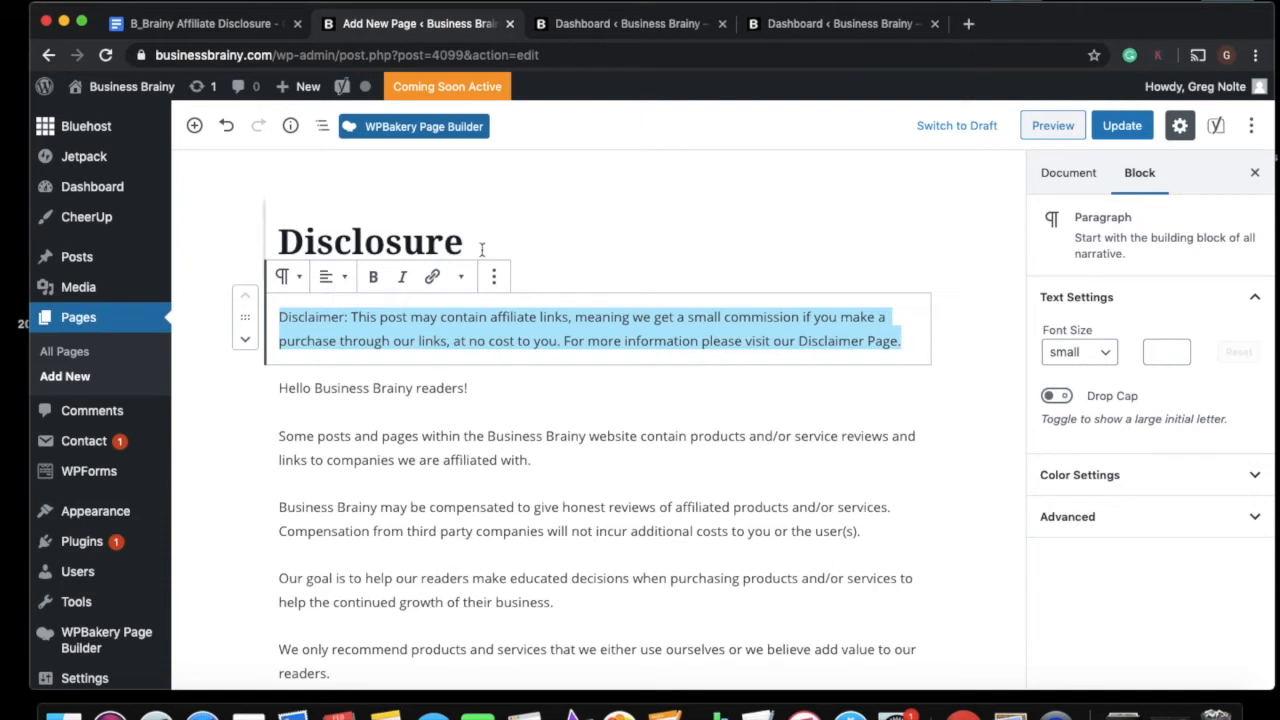
{"action": "mouse_move", "coordinate": [402, 276]}
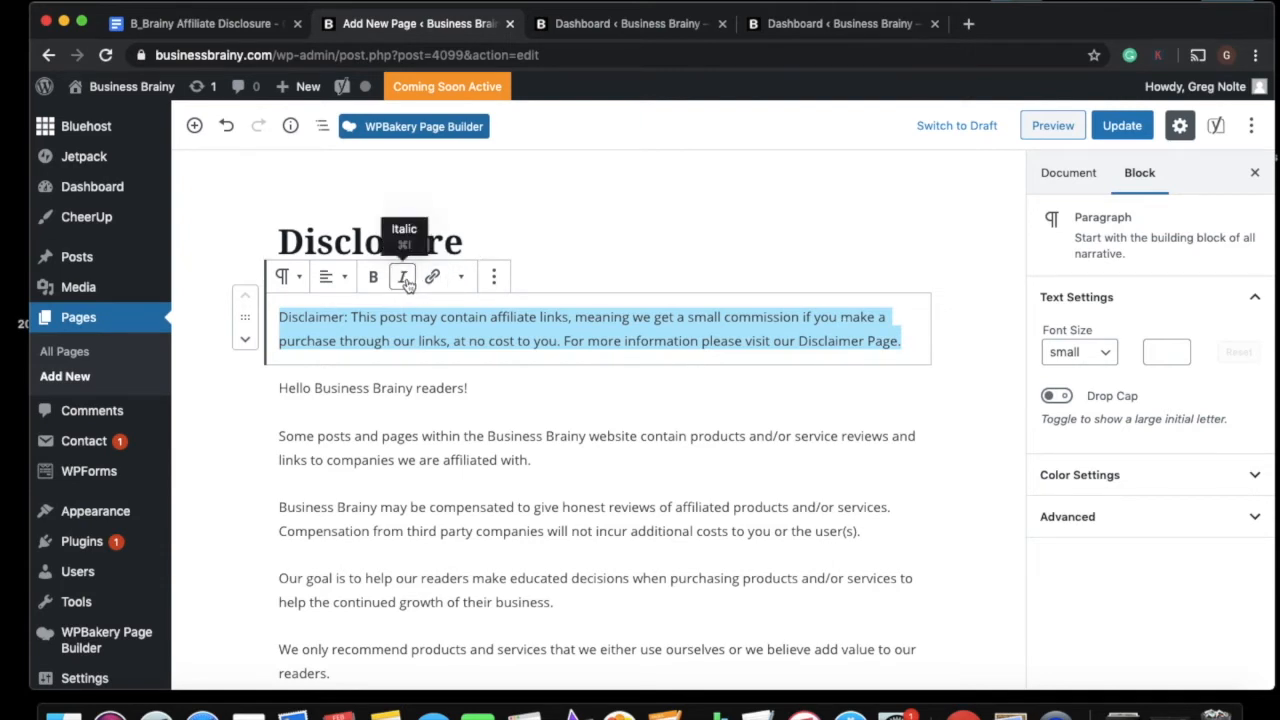
- Italicise the disclaimer paragraph and give it a custom font size of 14
{"action": "left_click", "coordinate": [402, 276]}
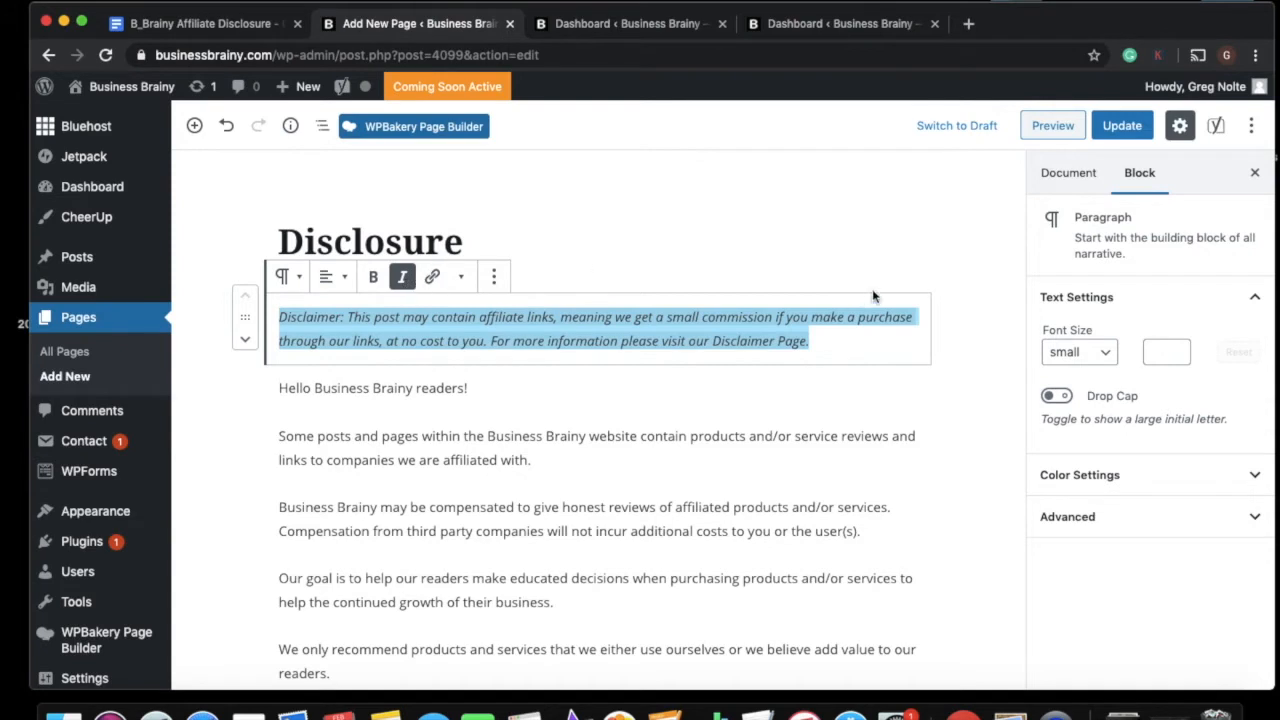
{"action": "left_click", "coordinate": [1166, 352]}
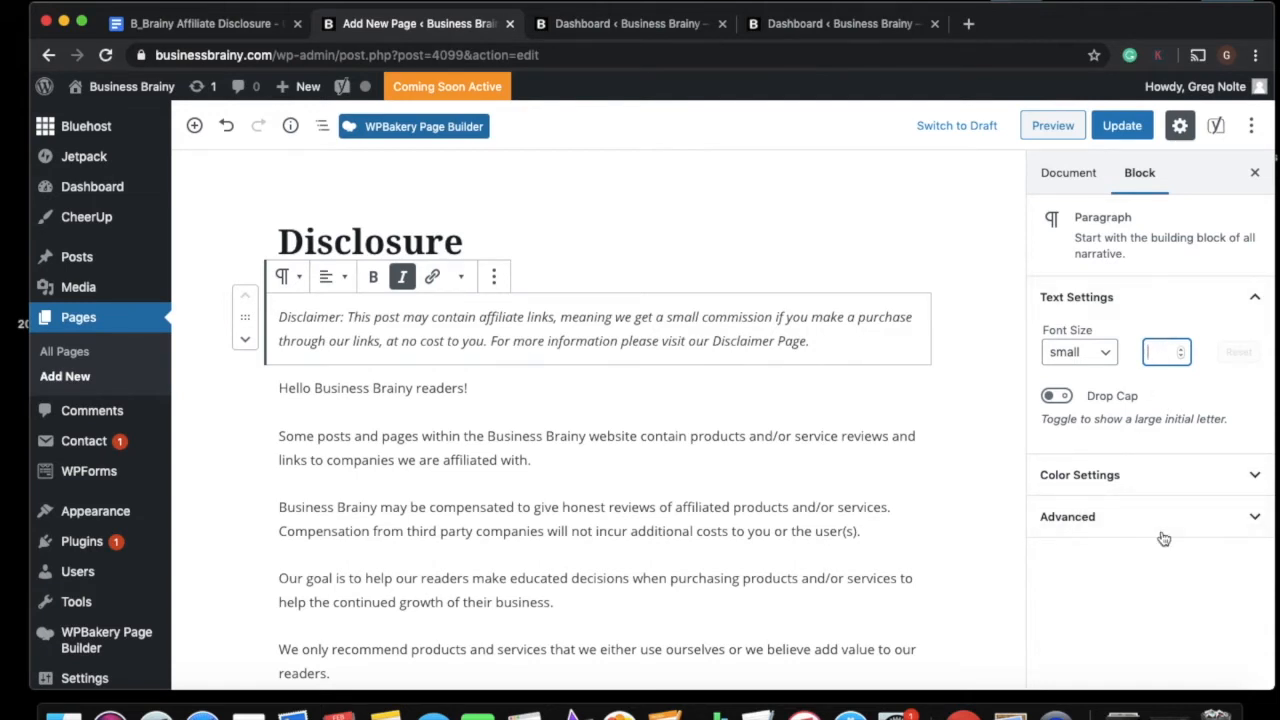
{"action": "mouse_move", "coordinate": [1144, 508]}
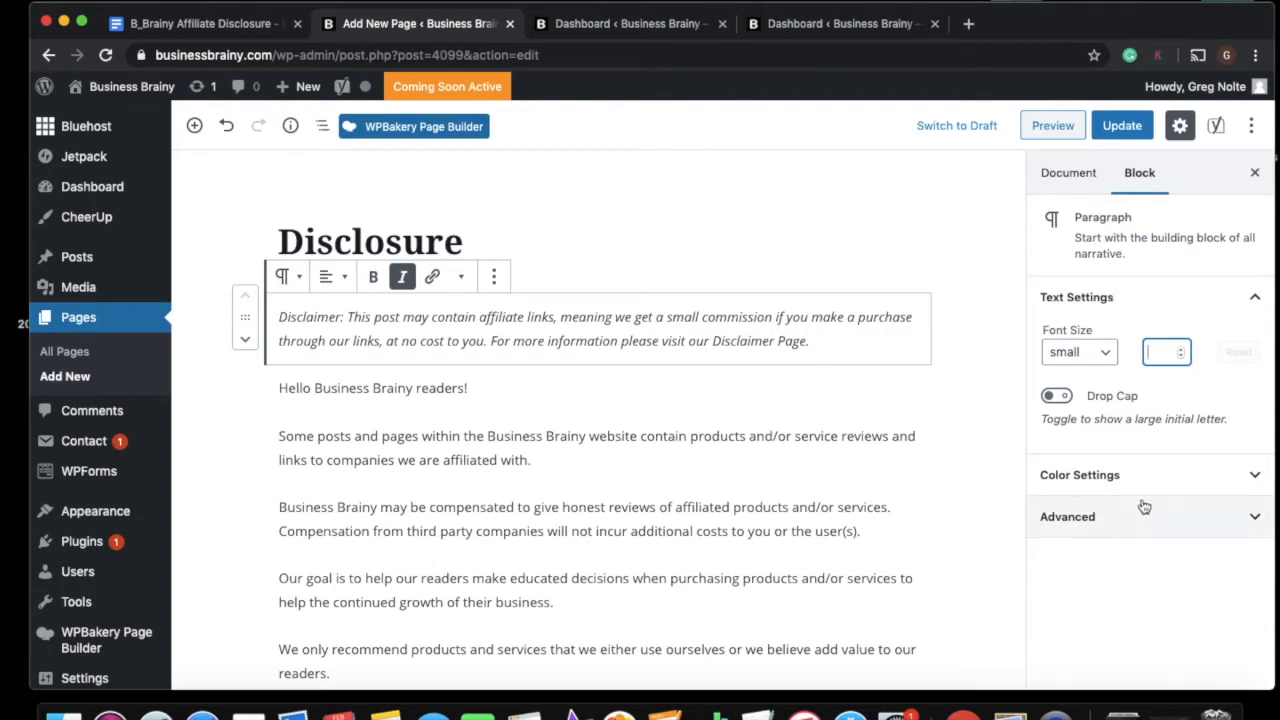
{"action": "left_click", "coordinate": [1160, 352]}
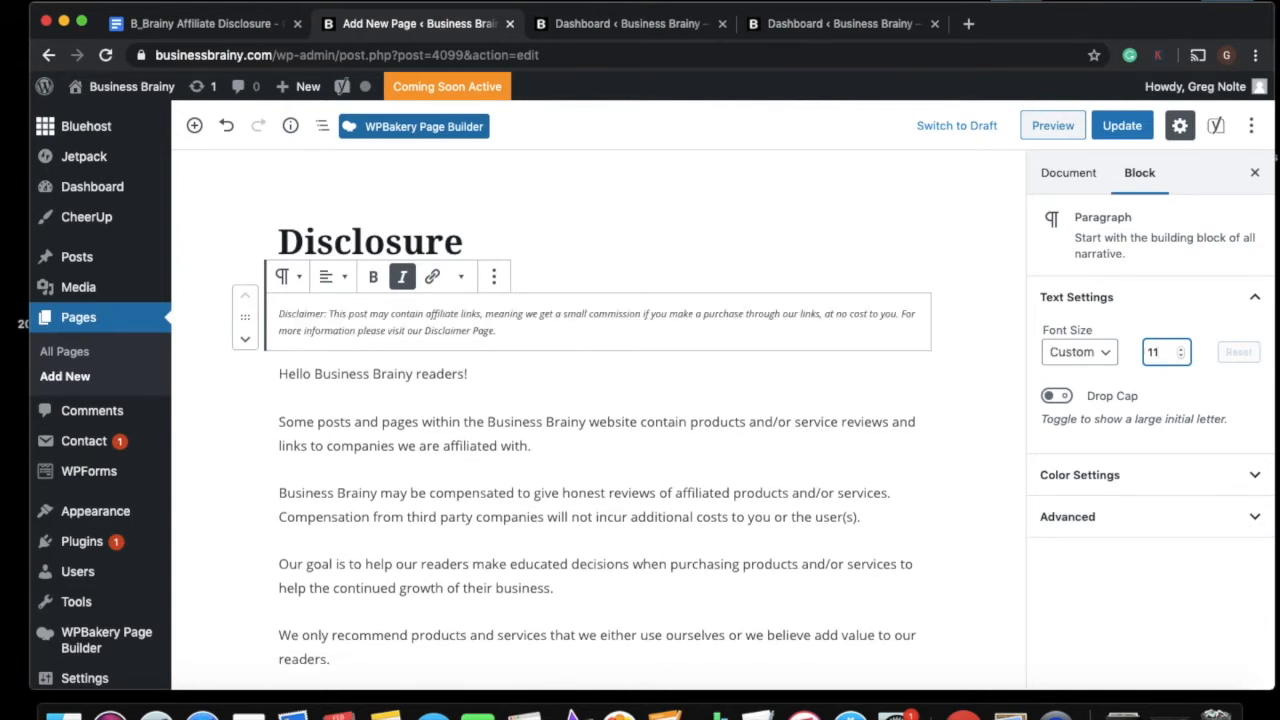
{"action": "type", "text": "14"}
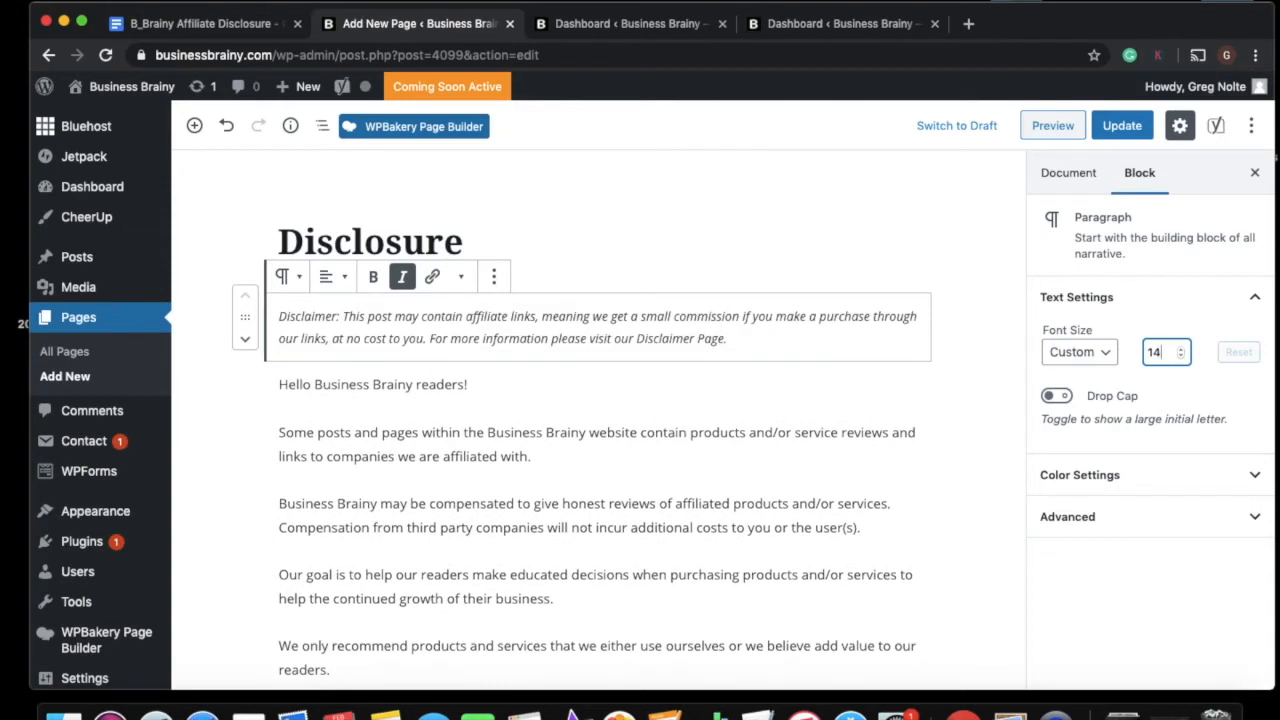
{"action": "mouse_move", "coordinate": [1024, 344]}
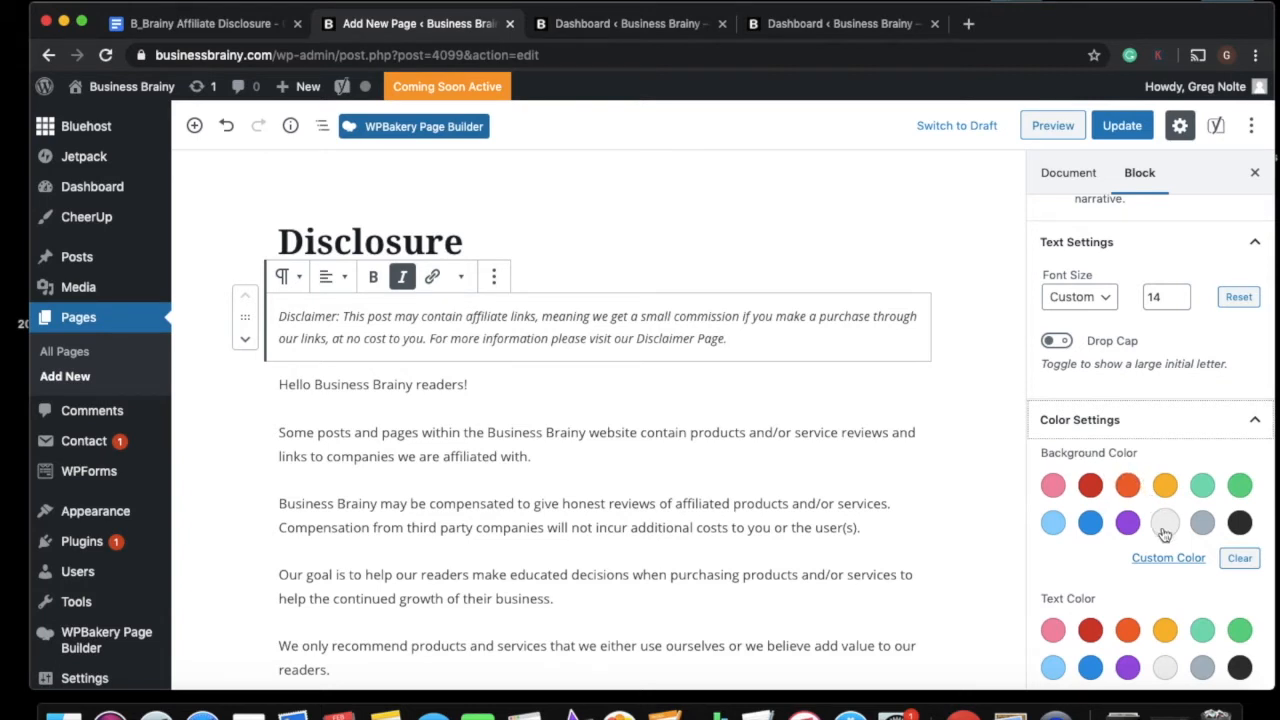
{"action": "mouse_move", "coordinate": [1164, 522]}
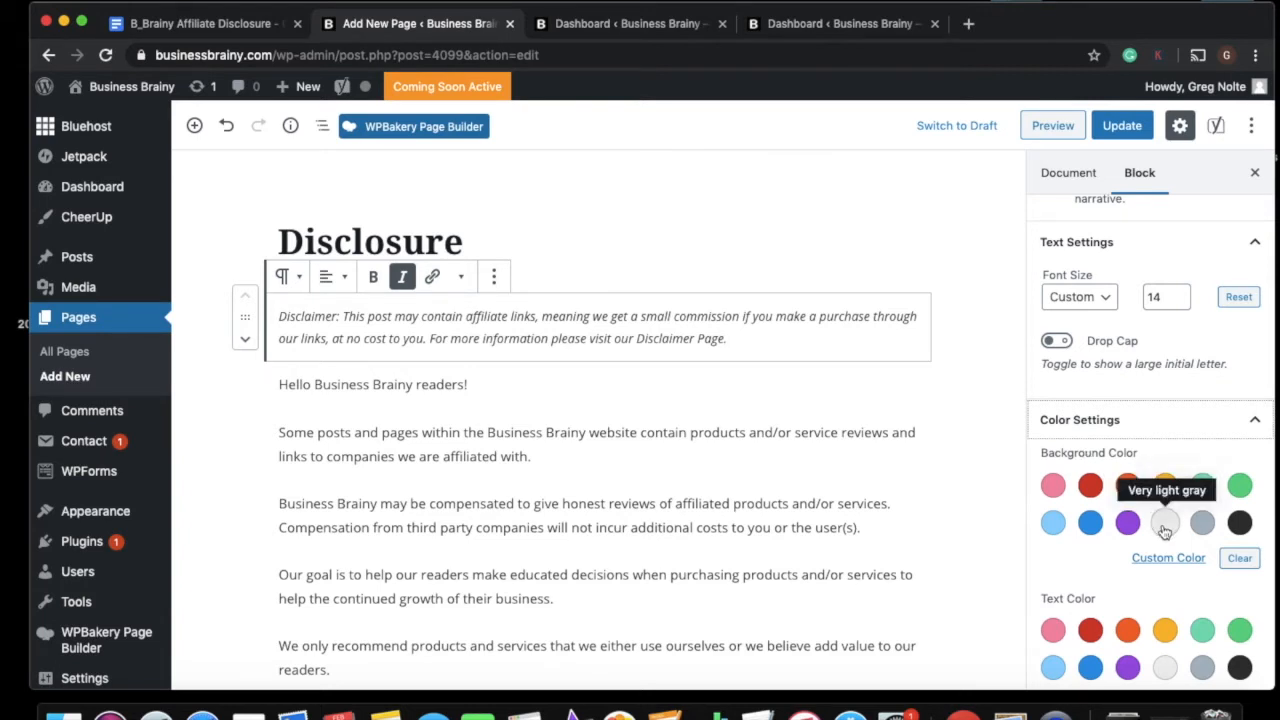
- Shade the disclaimer paragraph with the Very light gray background colour
{"action": "left_click", "coordinate": [1164, 520]}
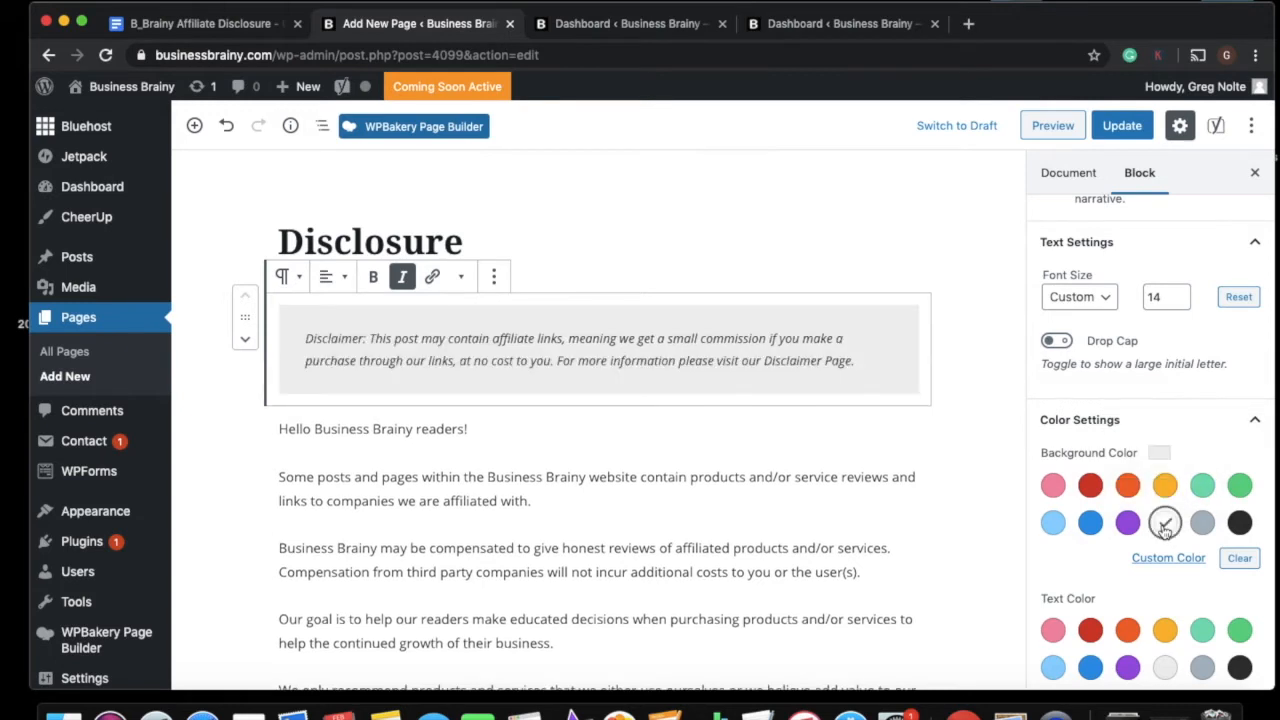
{"action": "left_click", "coordinate": [1164, 522]}
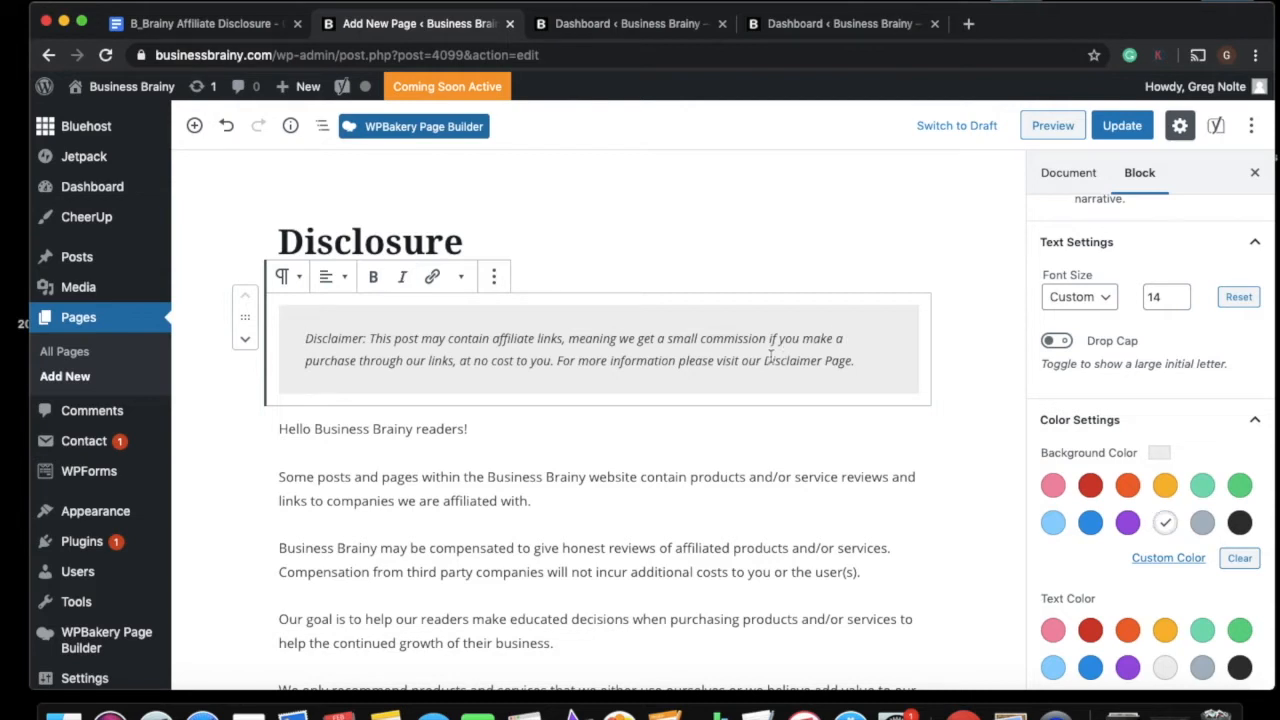
- Link the words 'Disclaimer Page' to the site's /disclosure/ page
{"action": "left_click", "coordinate": [402, 276]}
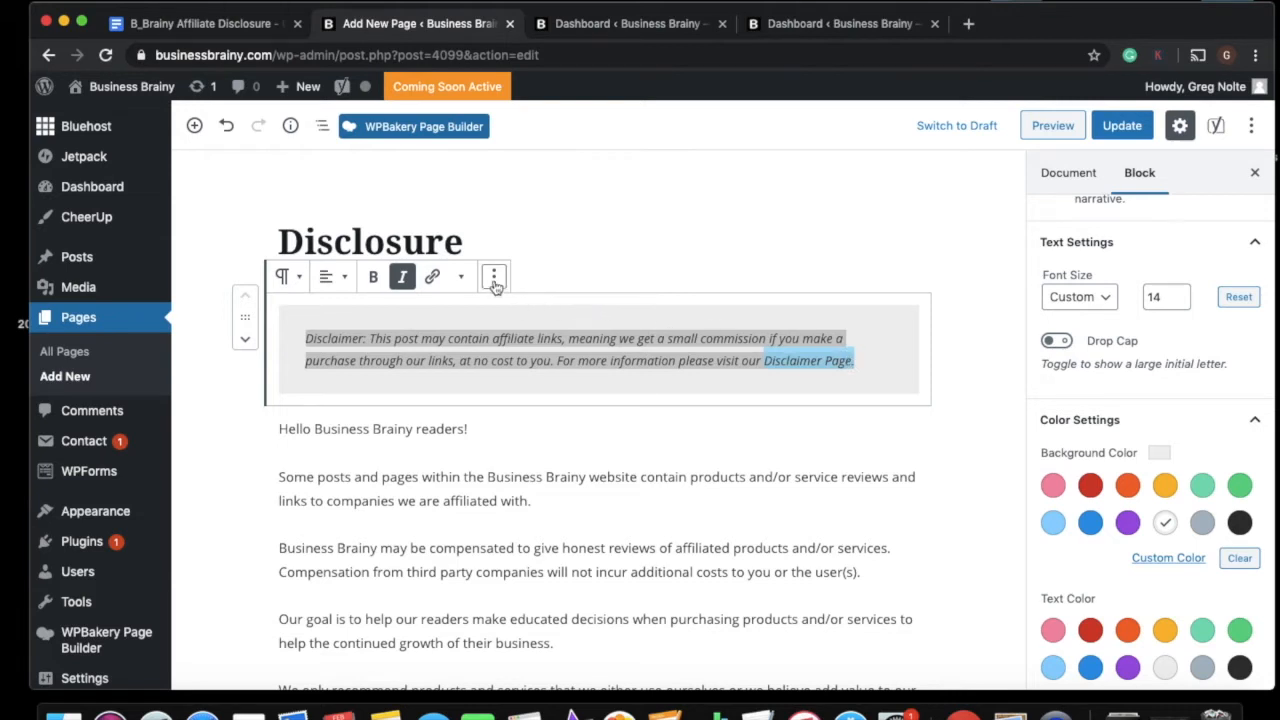
{"action": "mouse_move", "coordinate": [432, 276]}
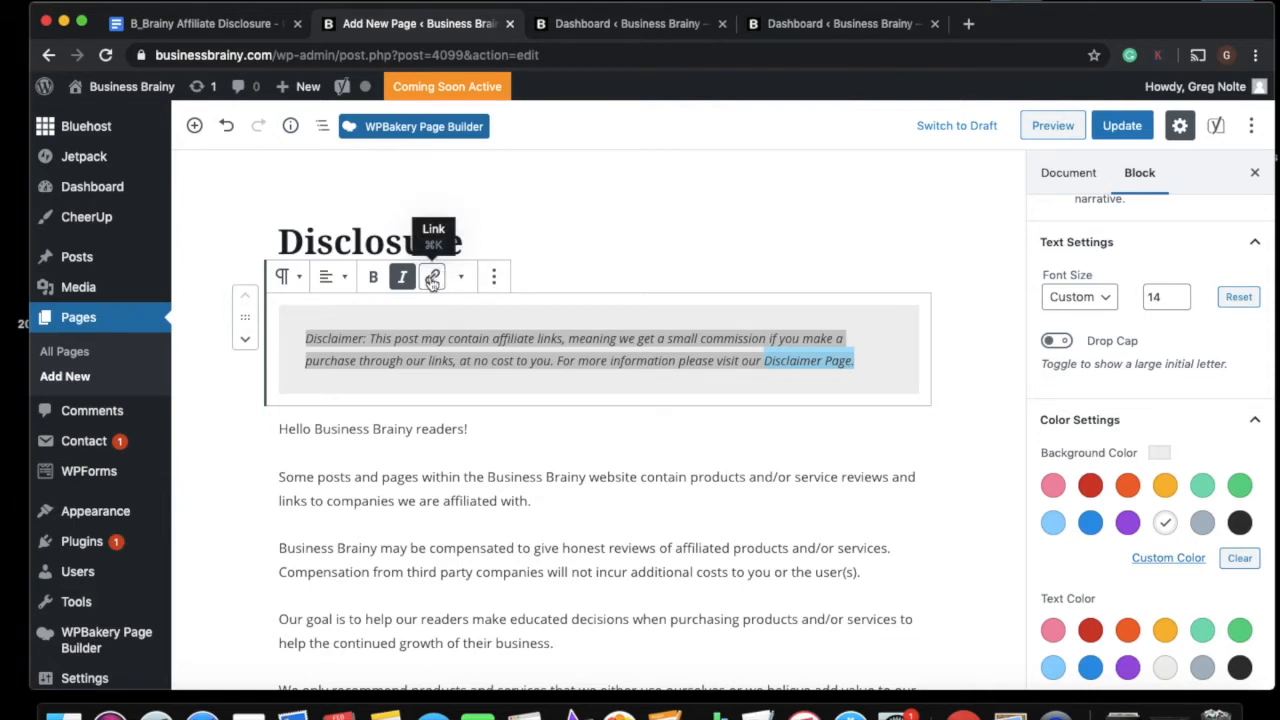
{"action": "left_click", "coordinate": [432, 276]}
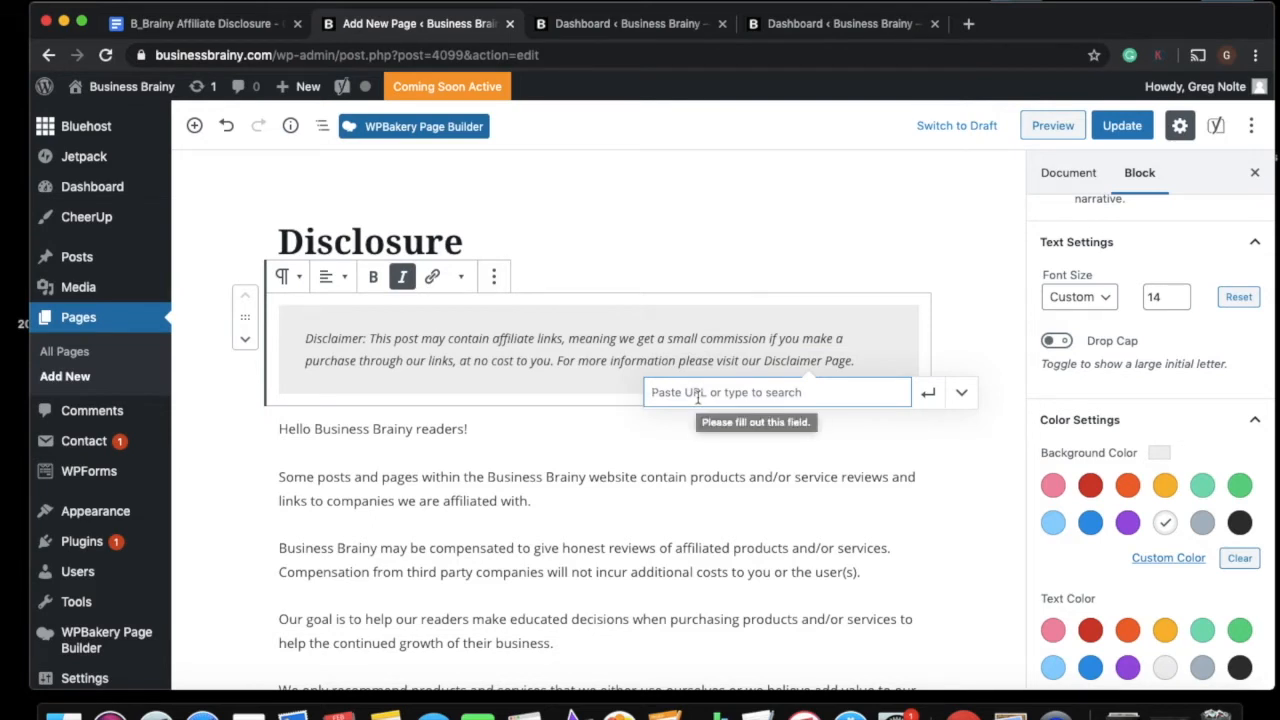
{"action": "type", "text": "Disclo"}
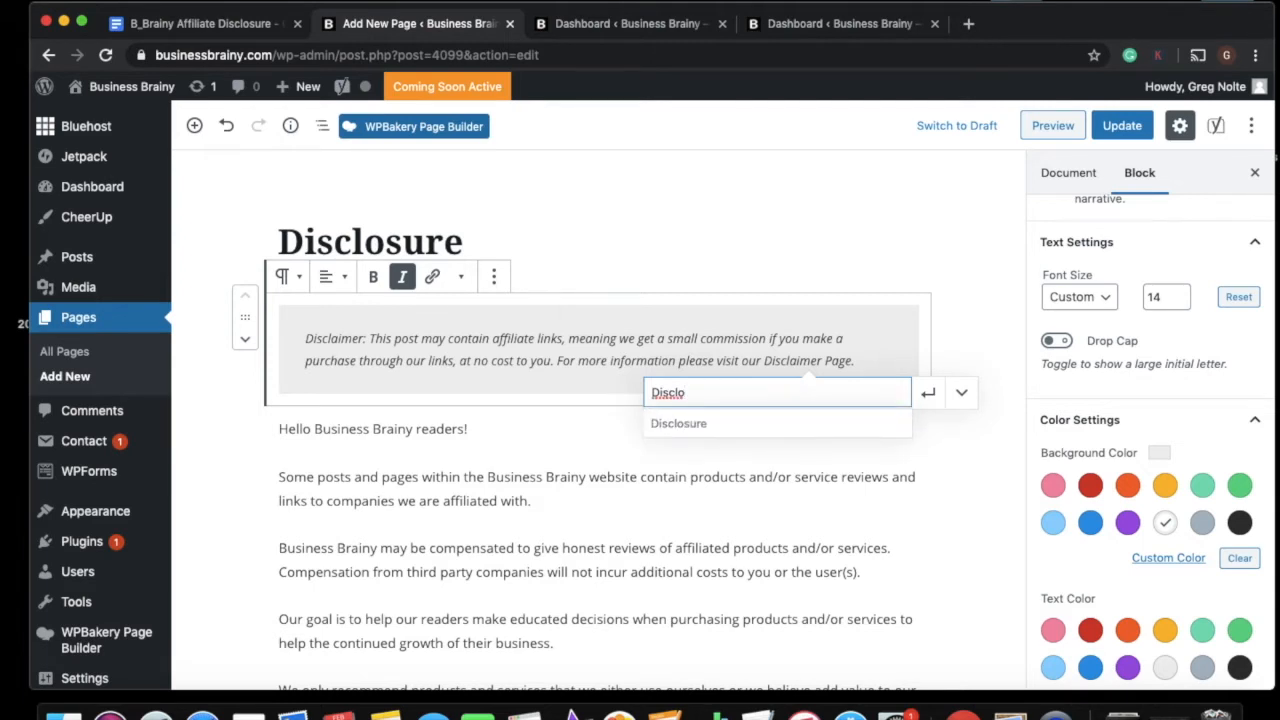
{"action": "left_click", "coordinate": [678, 424]}
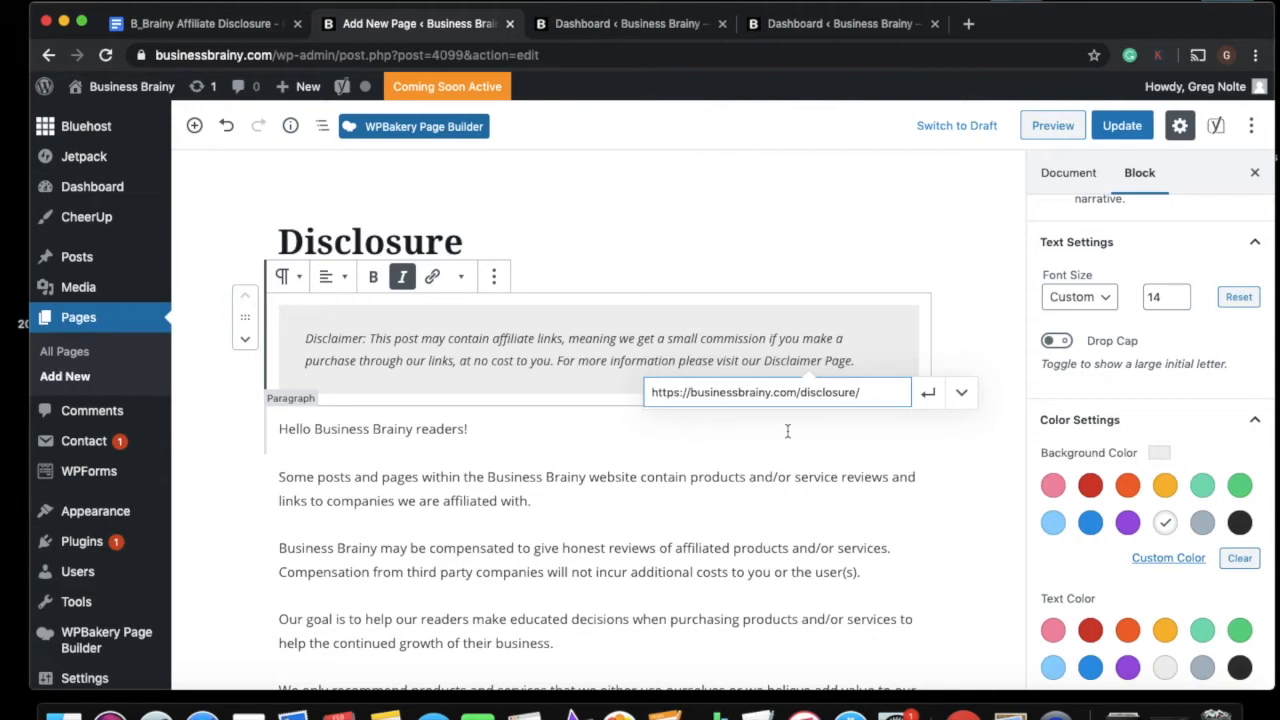
{"action": "mouse_move", "coordinate": [960, 392]}
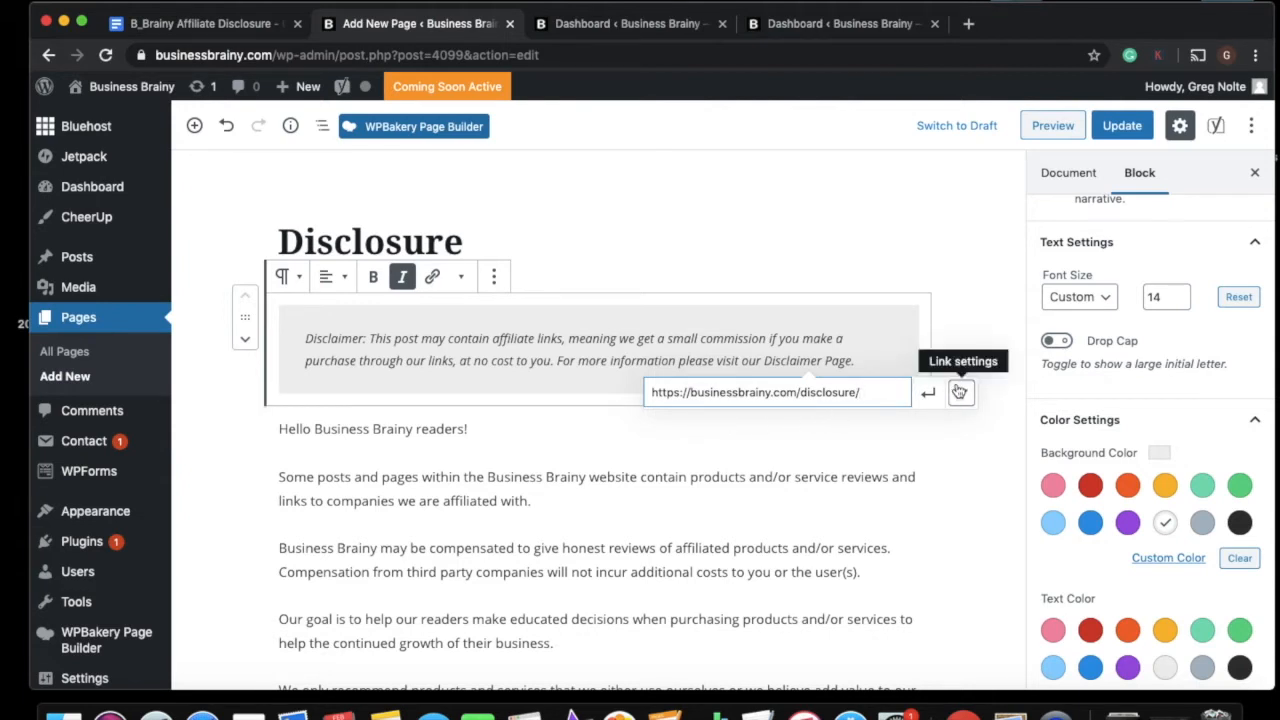
- Set the link to open in a new tab and apply it
{"action": "left_click", "coordinate": [960, 390]}
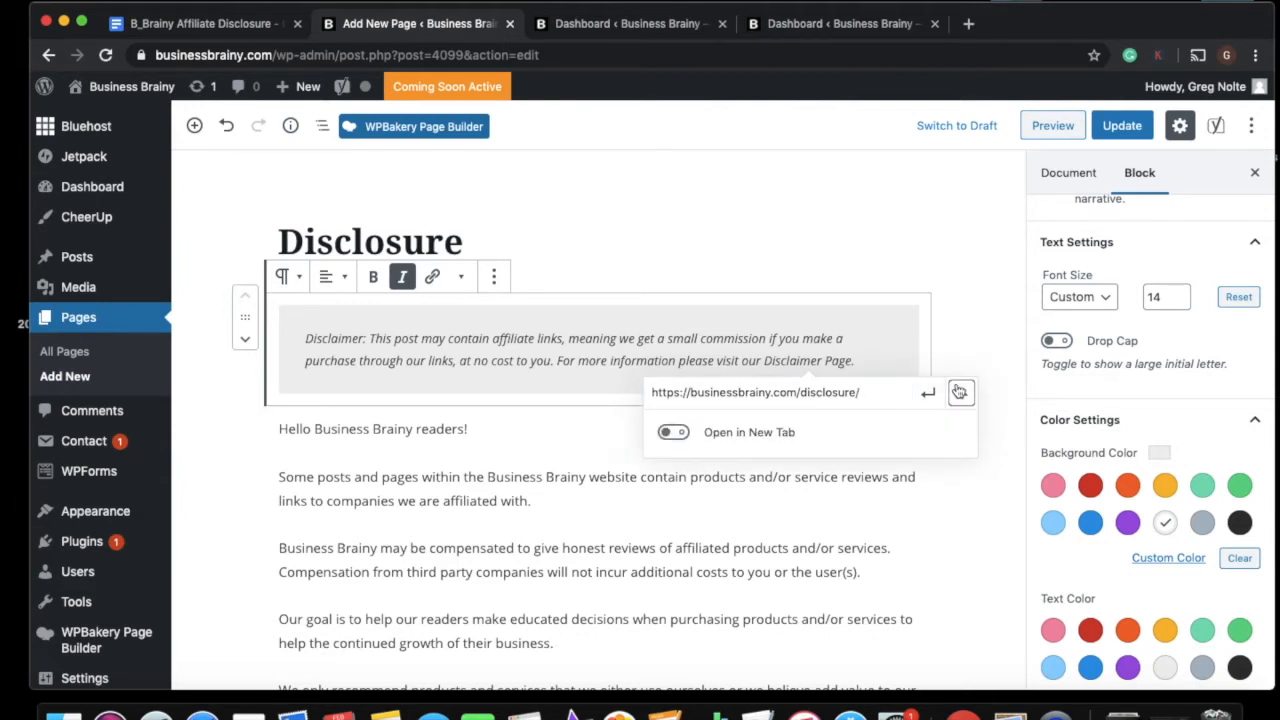
{"action": "left_click", "coordinate": [672, 432]}
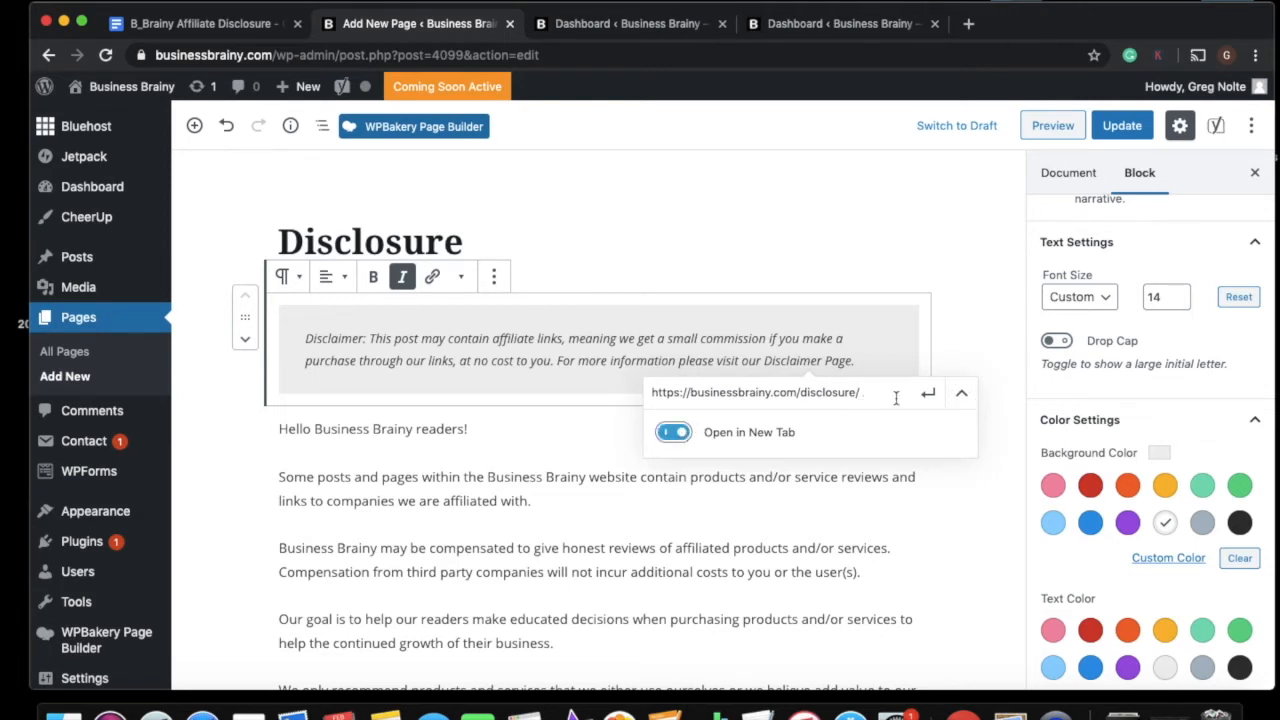
{"action": "mouse_move", "coordinate": [928, 392]}
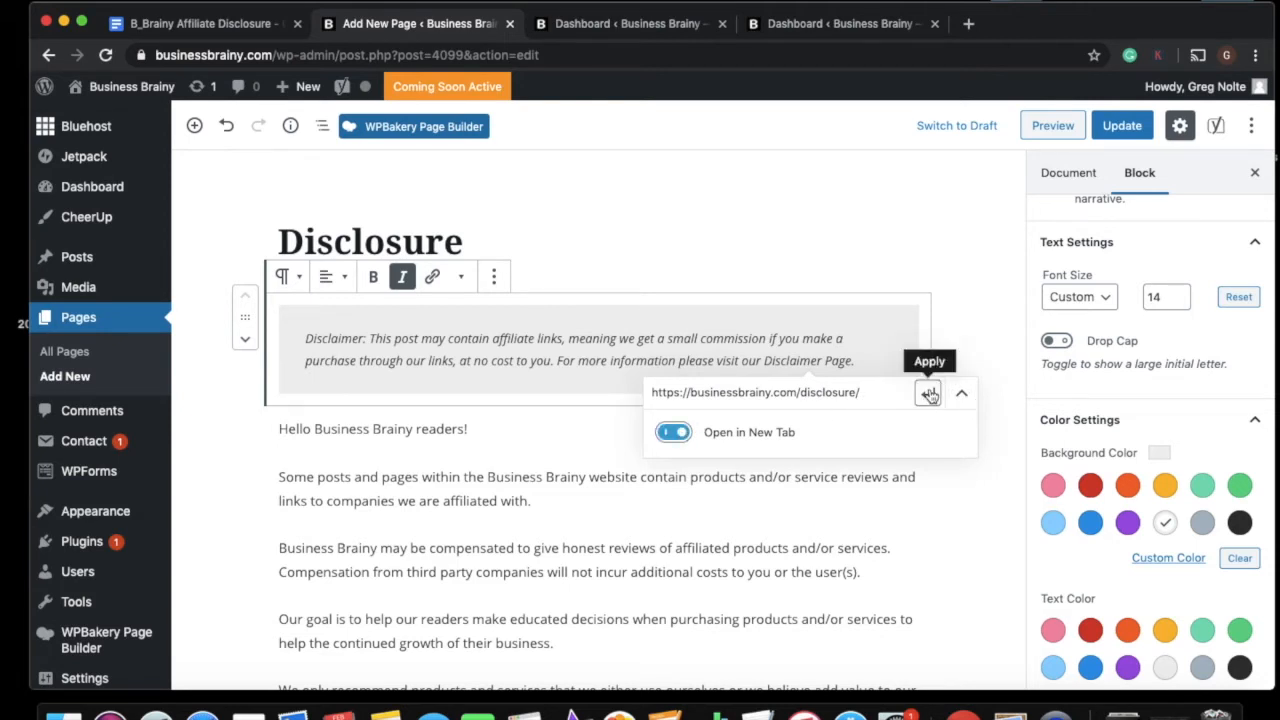
{"action": "left_click", "coordinate": [928, 392]}
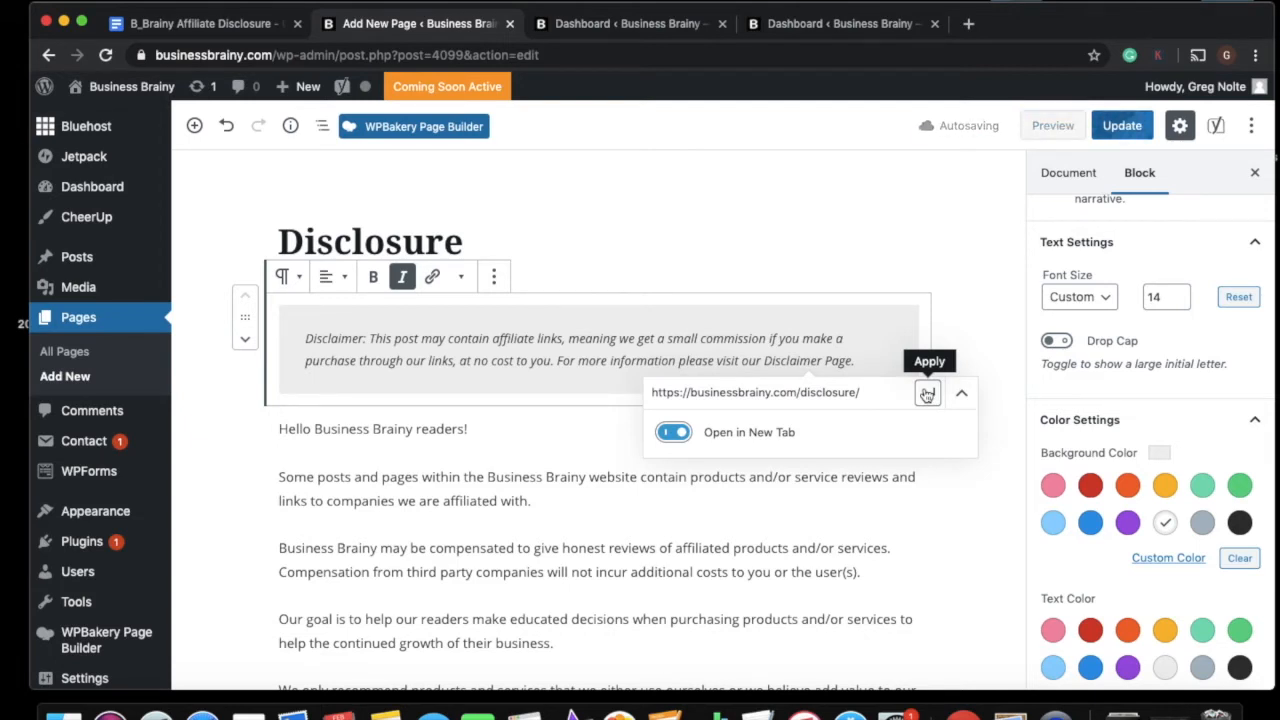
{"action": "left_click", "coordinate": [928, 392]}
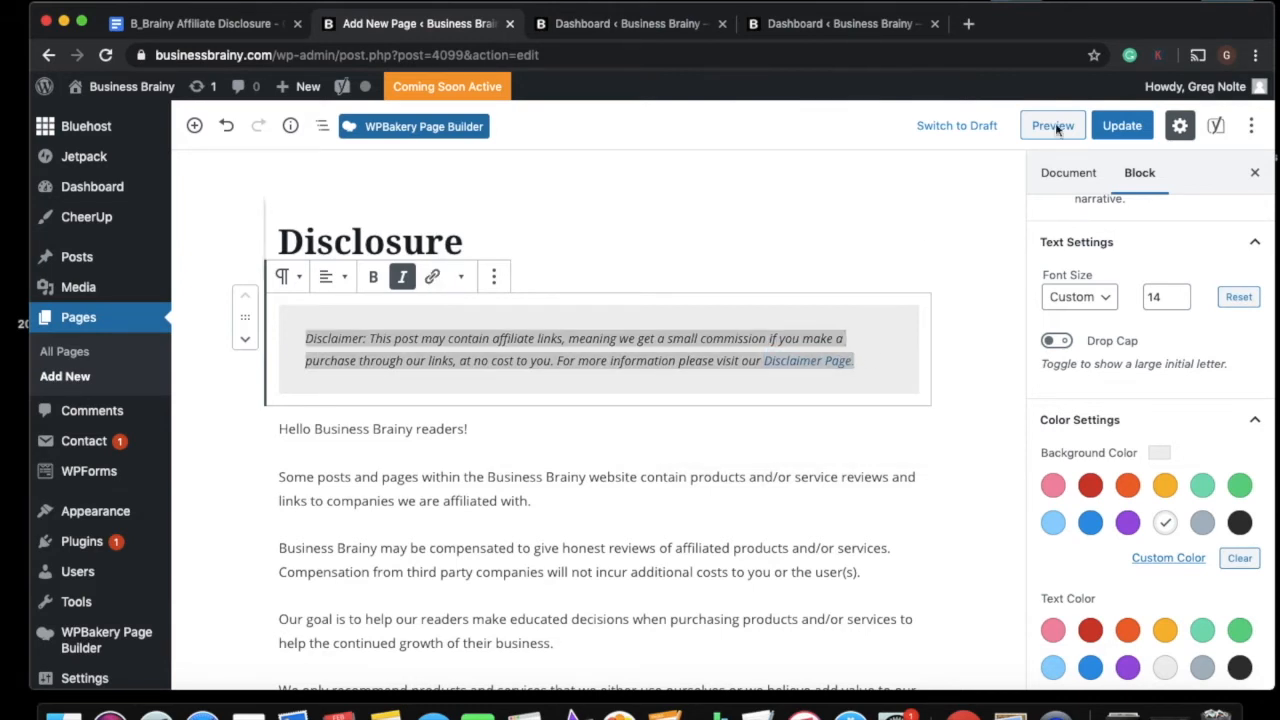
- Update the Disclosure page with the linked disclaimer and switch to the dashboard tab
{"action": "left_click", "coordinate": [1120, 124]}
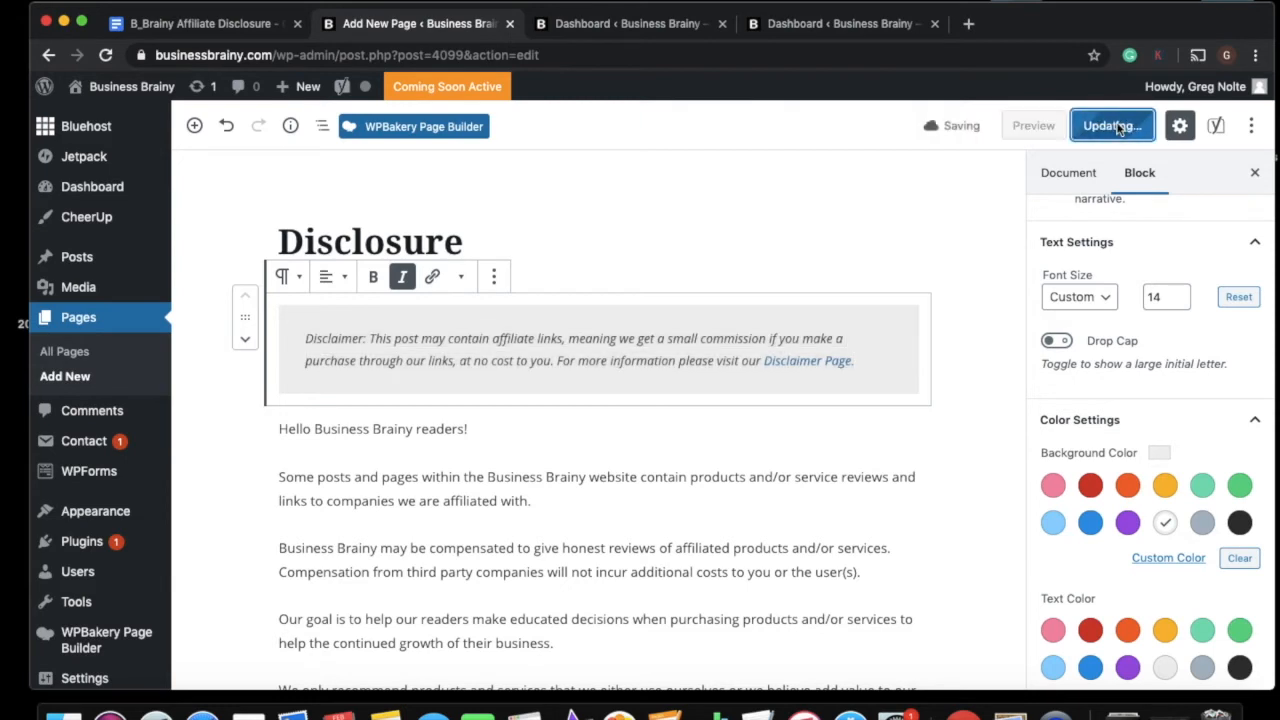
{"action": "left_click", "coordinate": [1112, 124]}
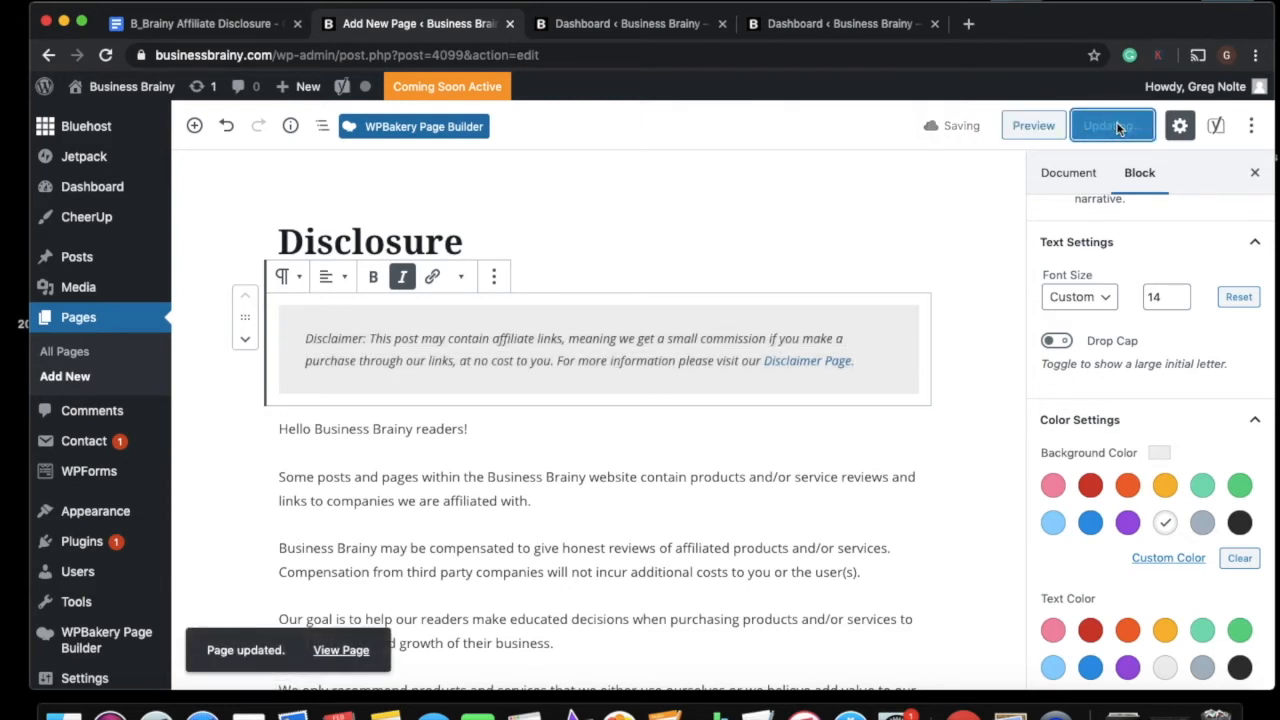
{"action": "left_click", "coordinate": [1110, 124]}
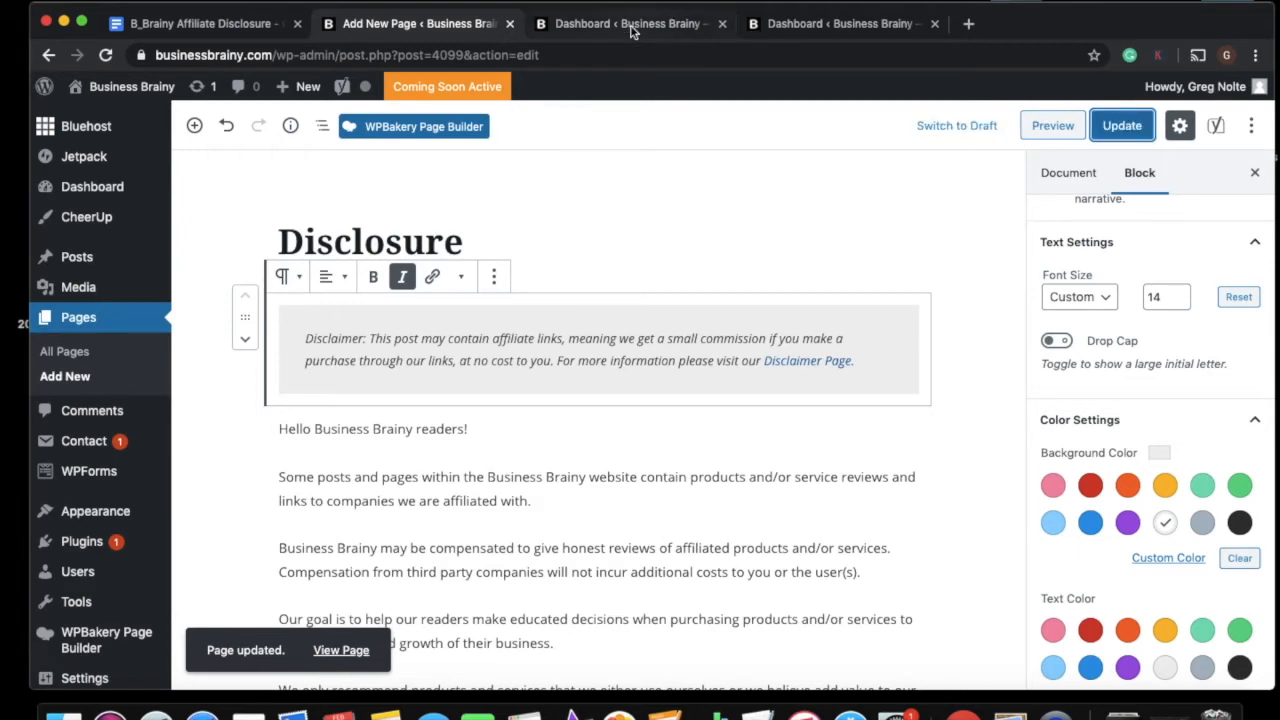
{"action": "left_click", "coordinate": [630, 24]}
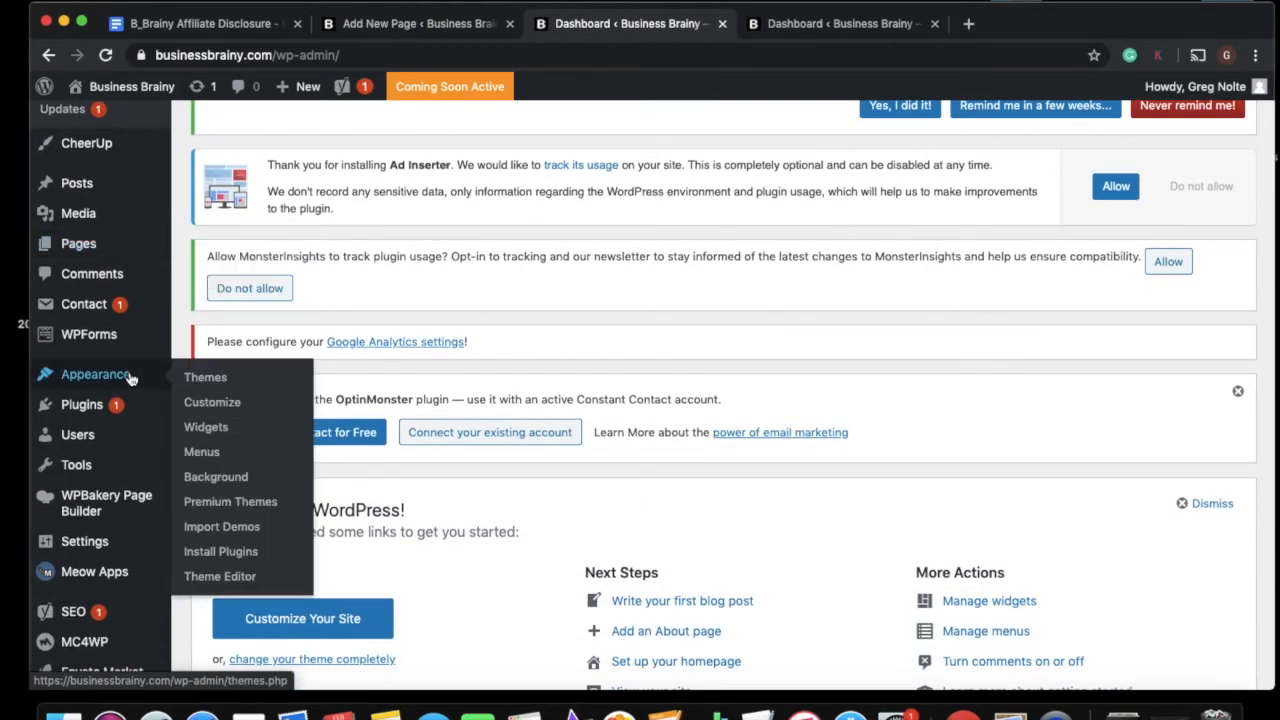
- Search the Add Plugins screen for 'ad inserter' and confirm it shows as Active
{"action": "scroll", "scroll_direction": "down", "scroll_amount": 3}
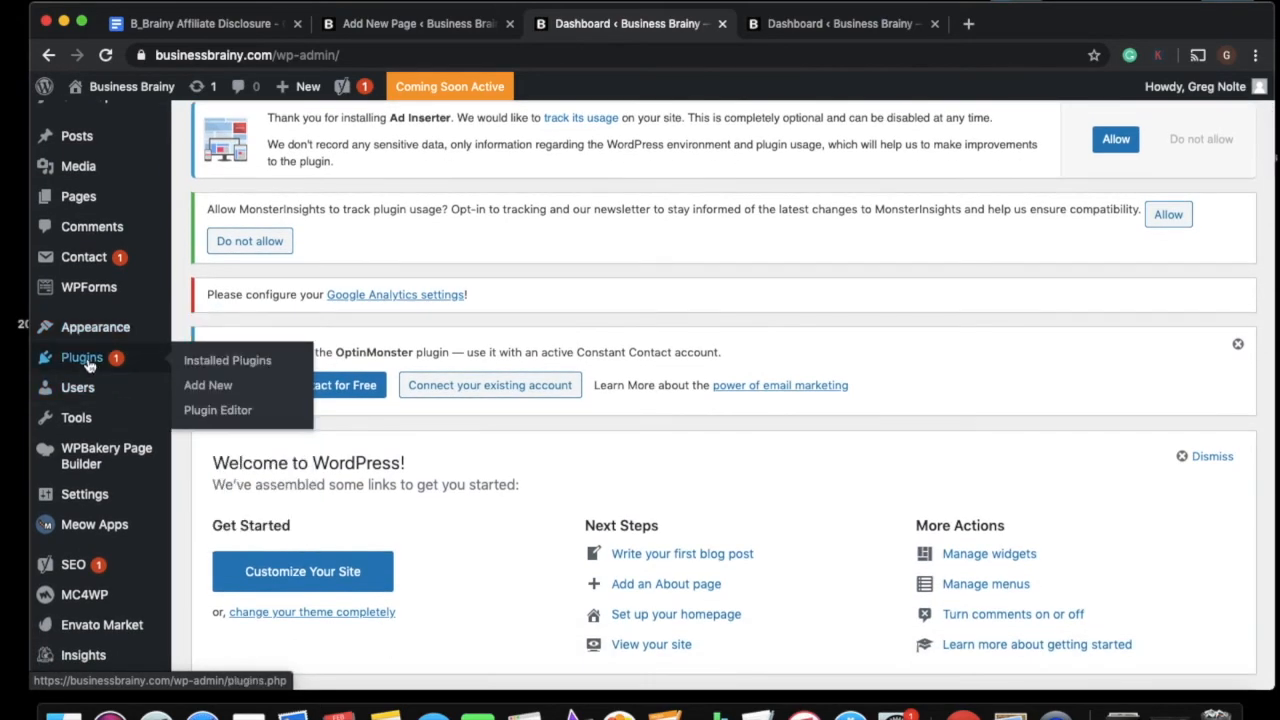
{"action": "mouse_move", "coordinate": [116, 364]}
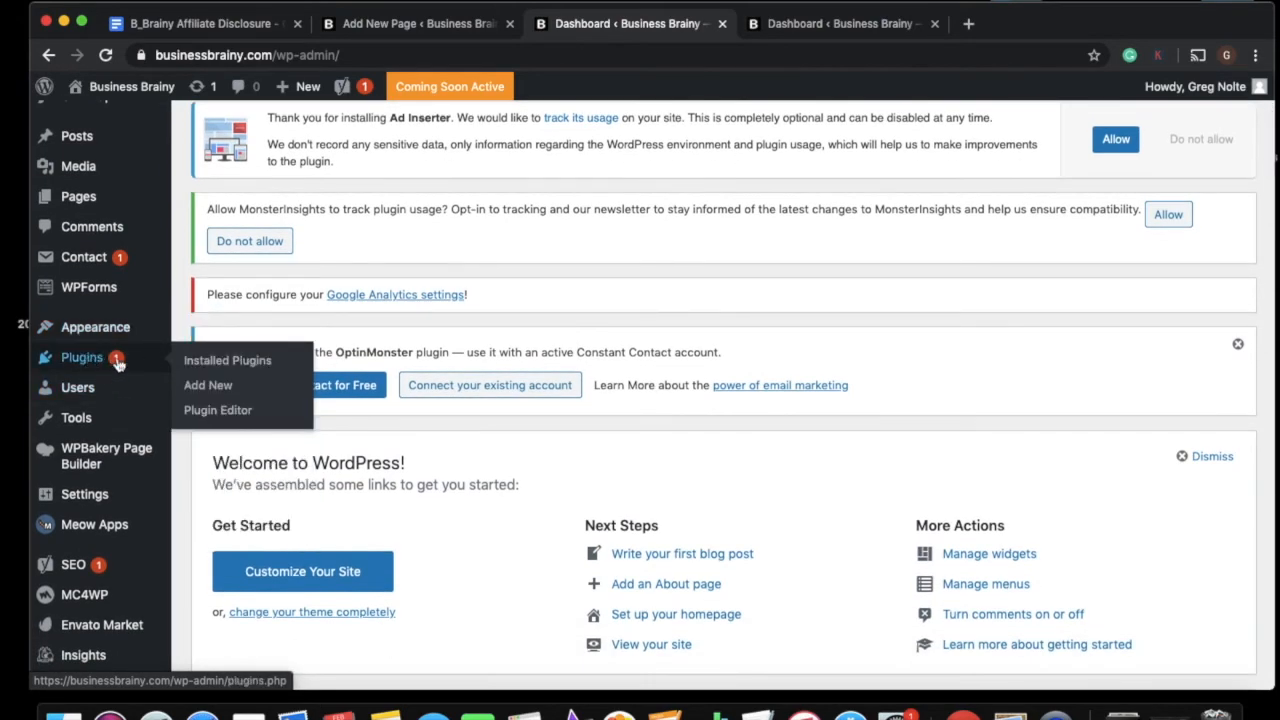
{"action": "mouse_move", "coordinate": [208, 384]}
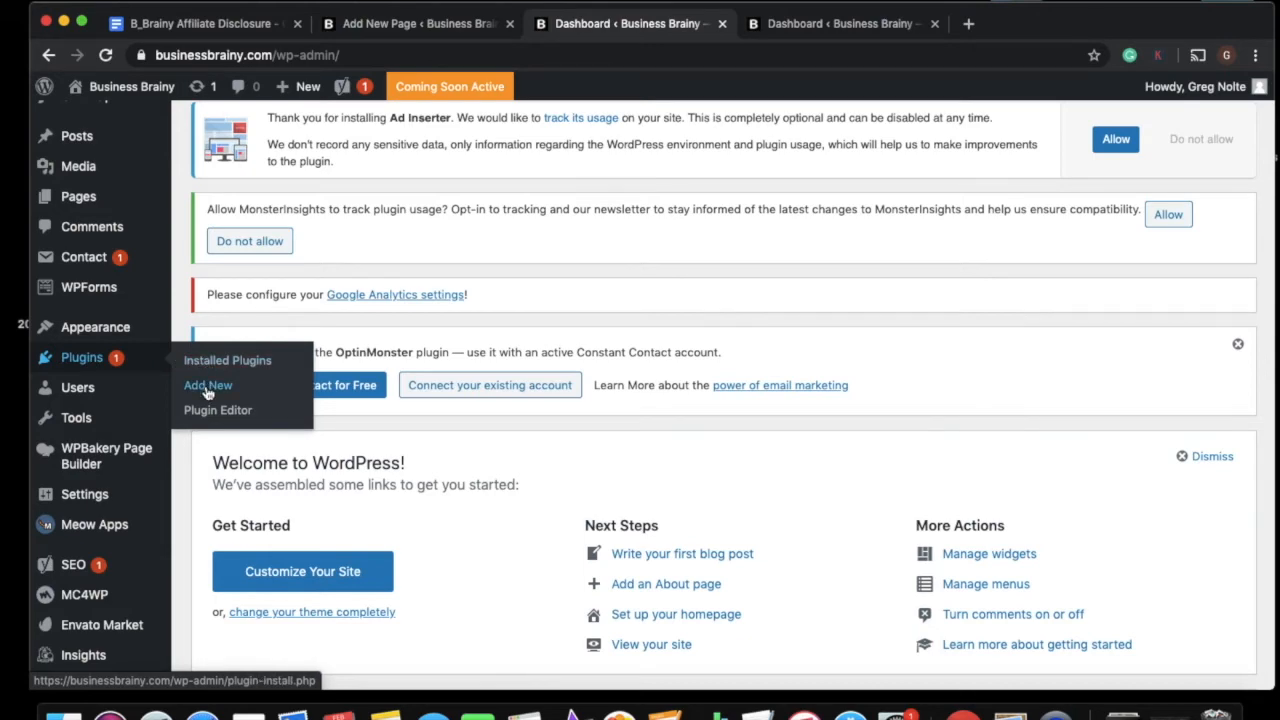
{"action": "left_click", "coordinate": [208, 384]}
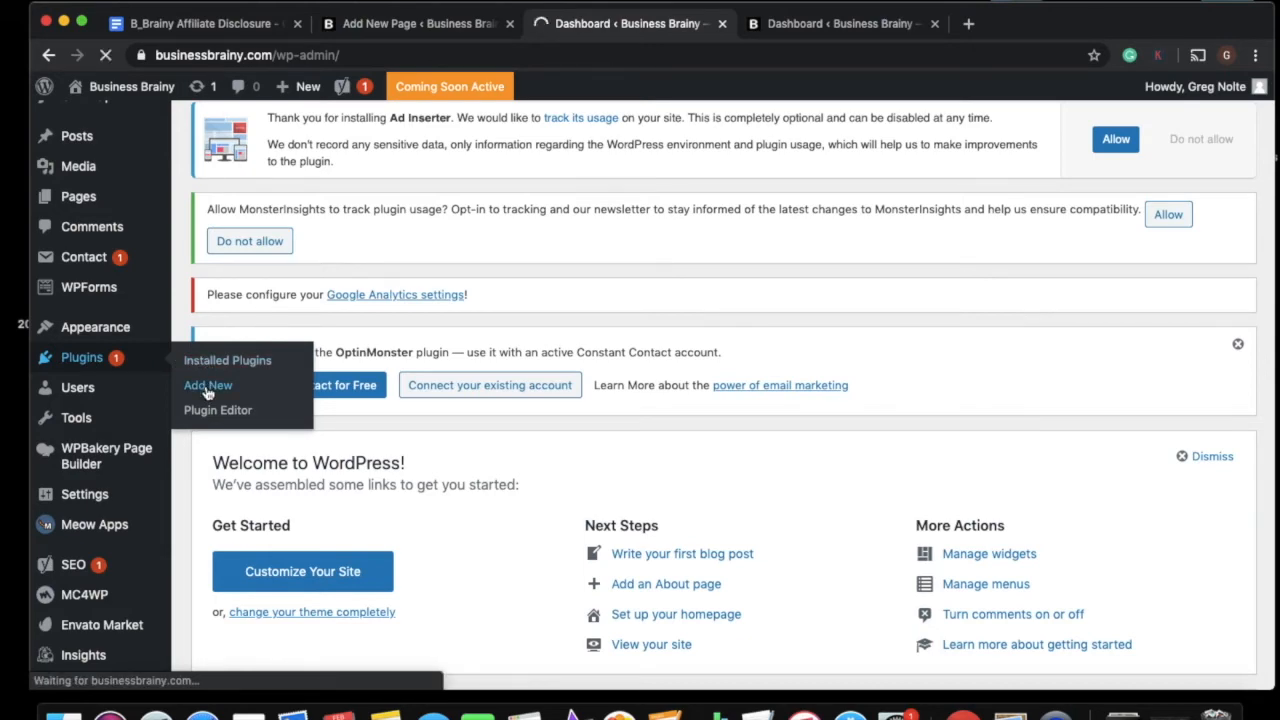
{"action": "left_click", "coordinate": [208, 384]}
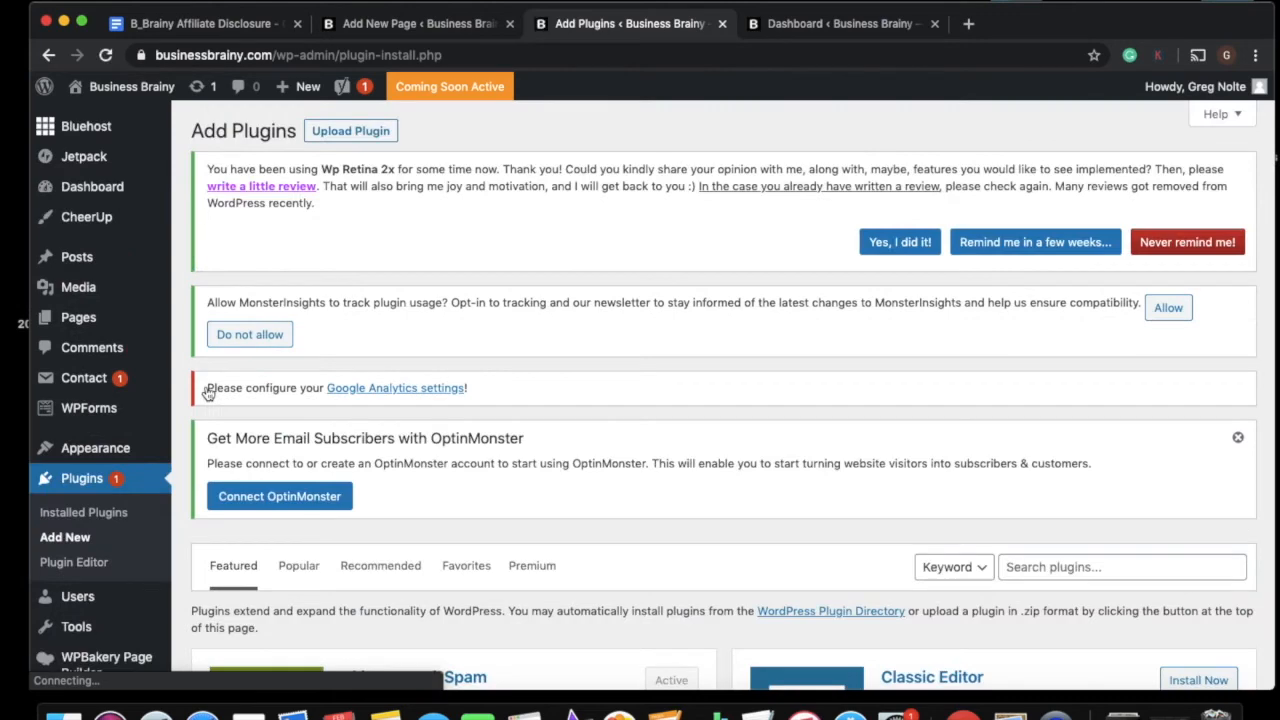
{"action": "scroll", "scroll_direction": "down", "scroll_amount": 3}
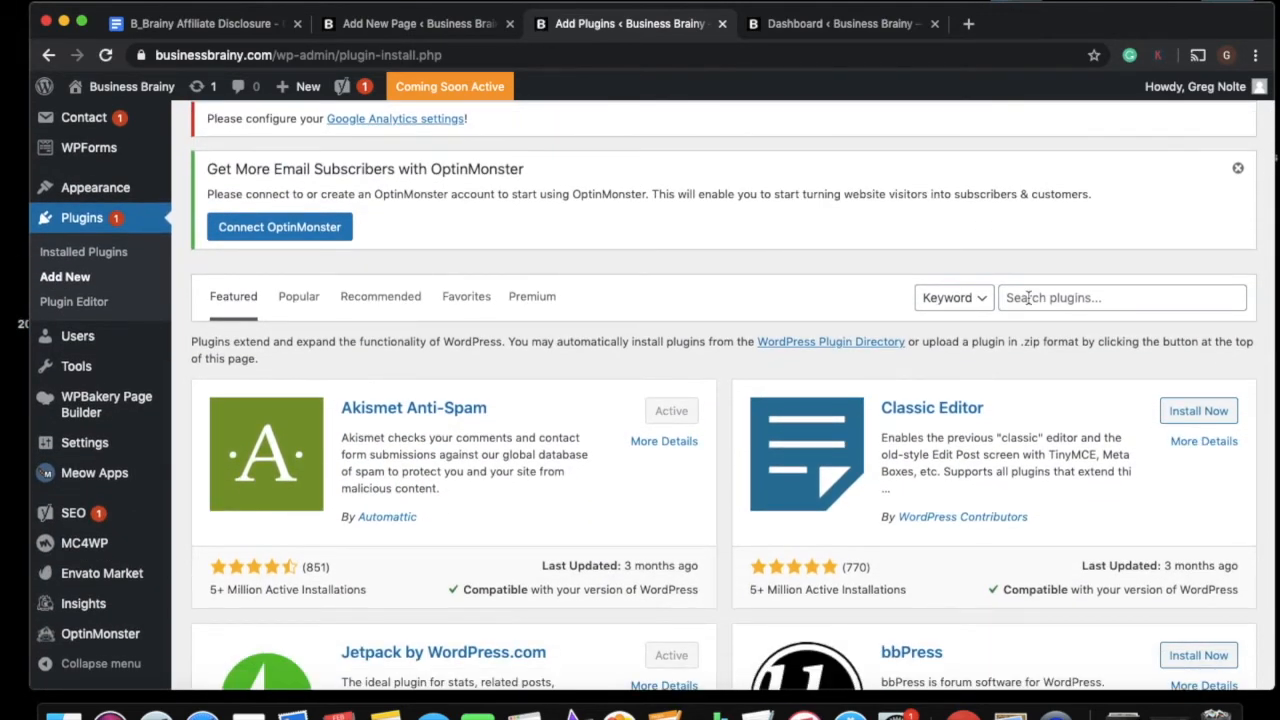
{"action": "type", "text": "ad inserter"}
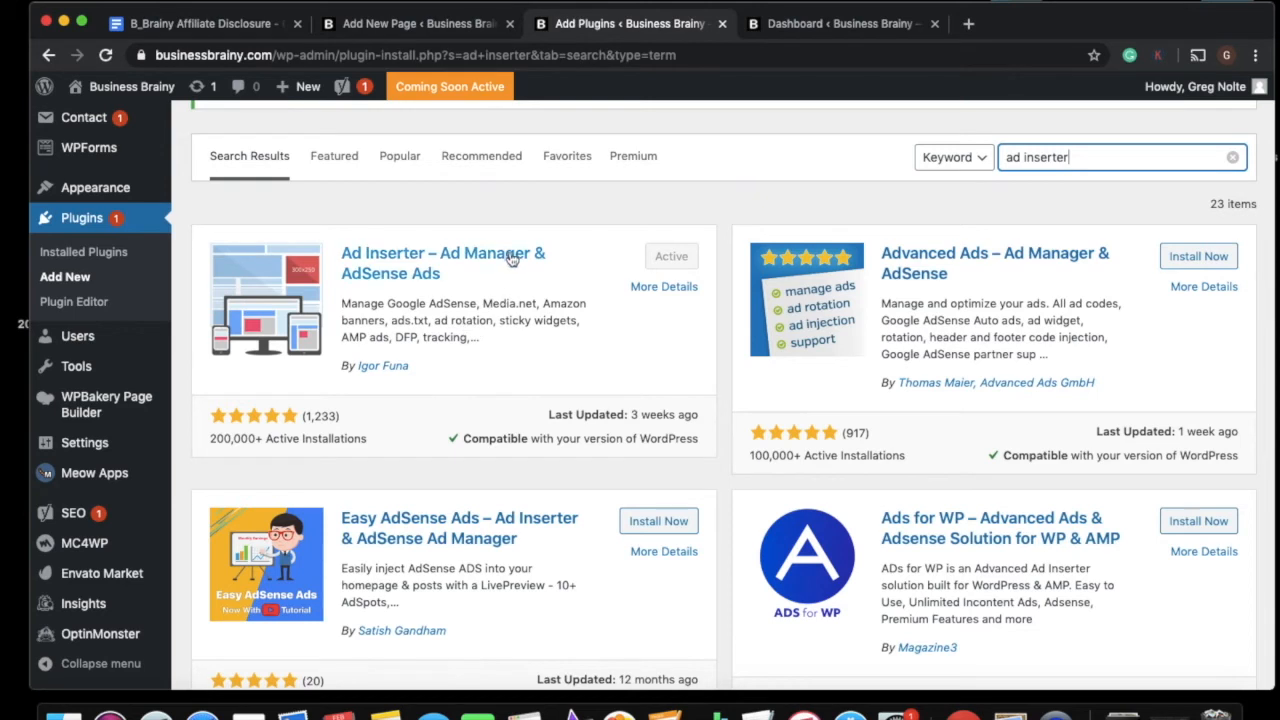
{"action": "mouse_move", "coordinate": [640, 244]}
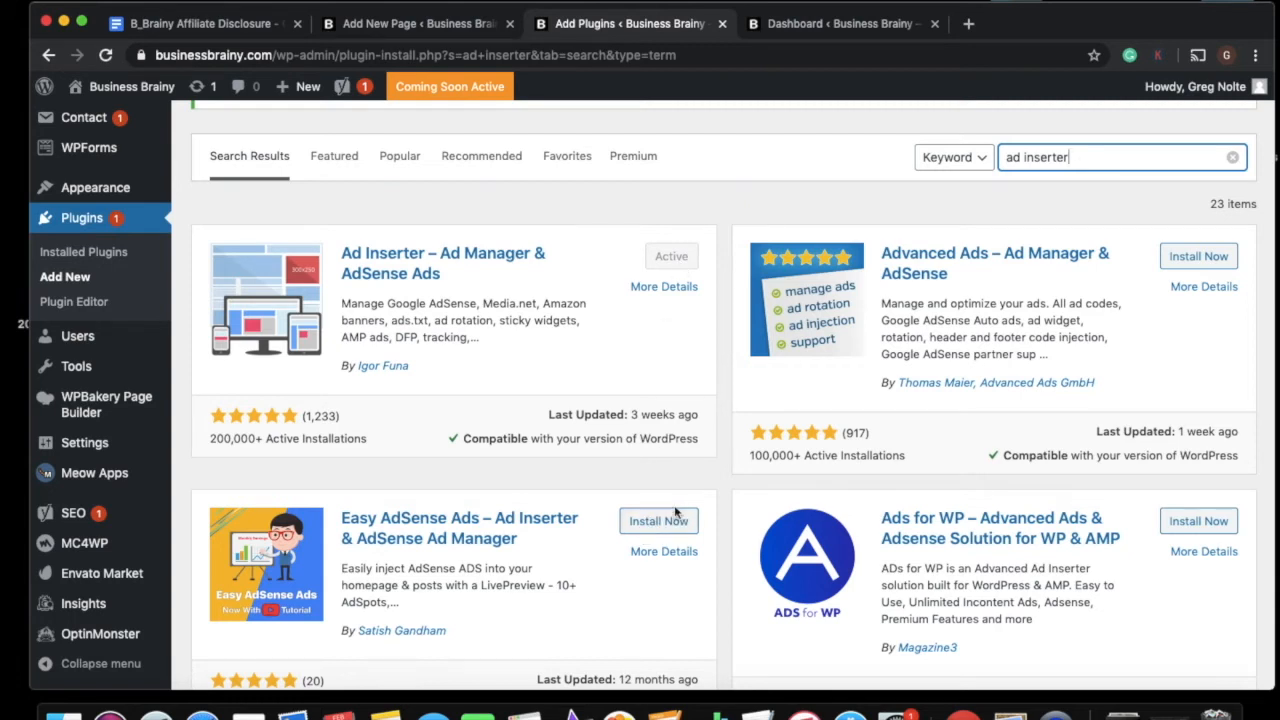
{"action": "mouse_move", "coordinate": [670, 262]}
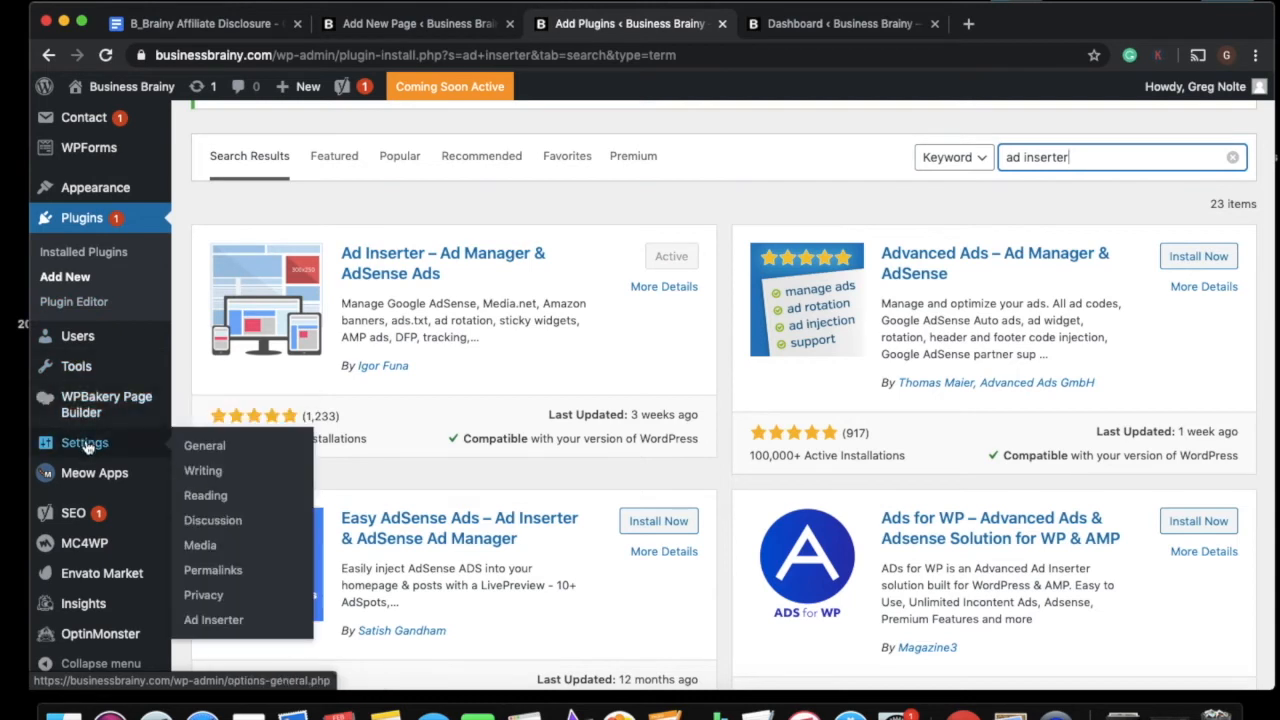
{"action": "mouse_move", "coordinate": [204, 444]}
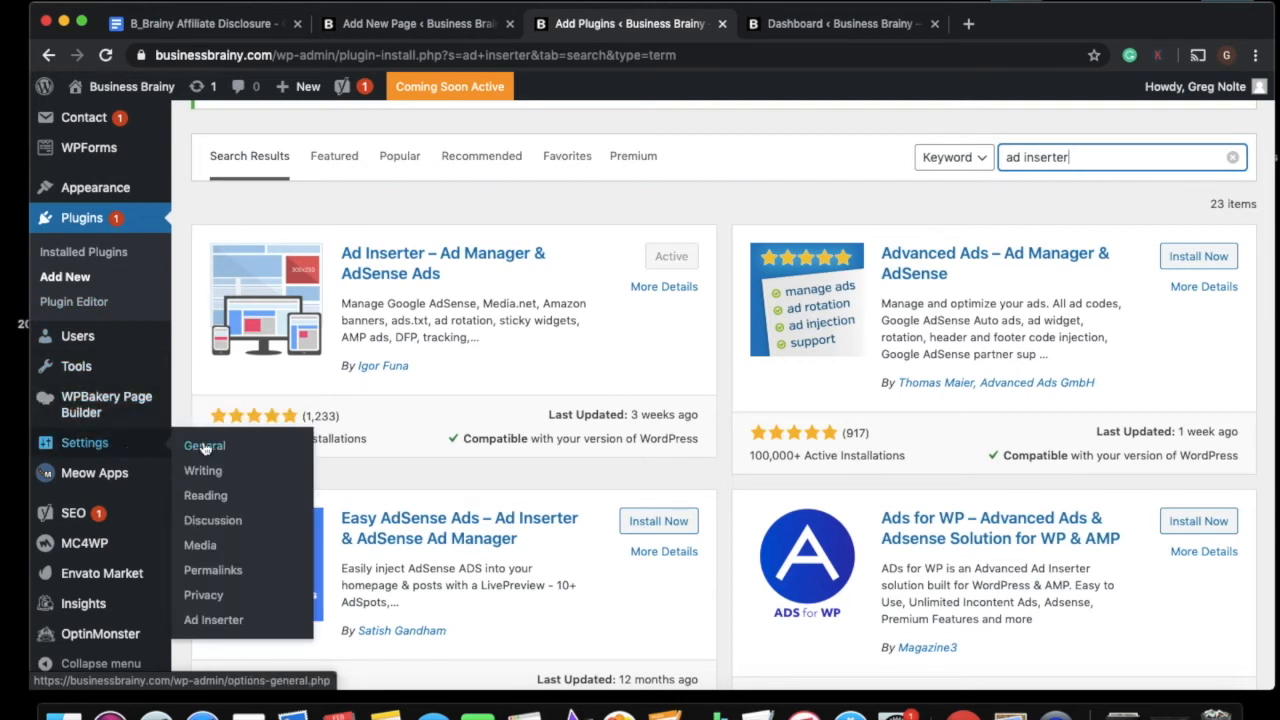
{"action": "mouse_move", "coordinate": [212, 620]}
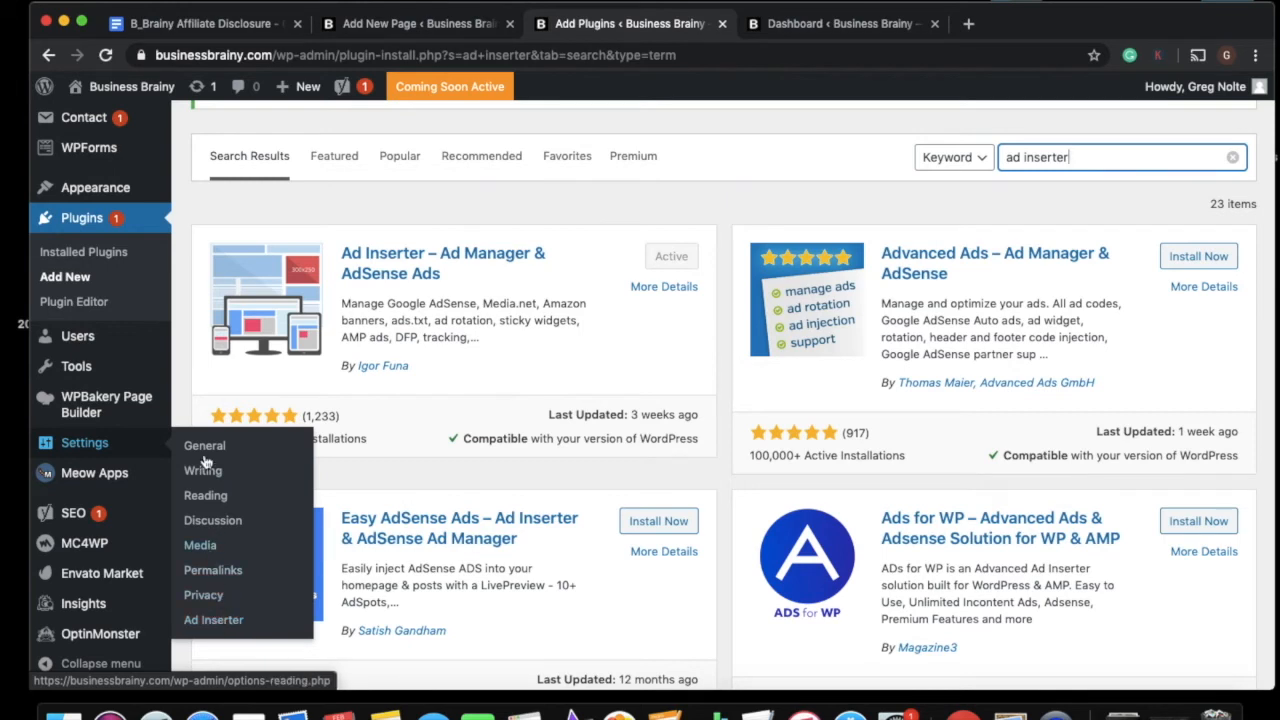
{"action": "mouse_move", "coordinate": [76, 336]}
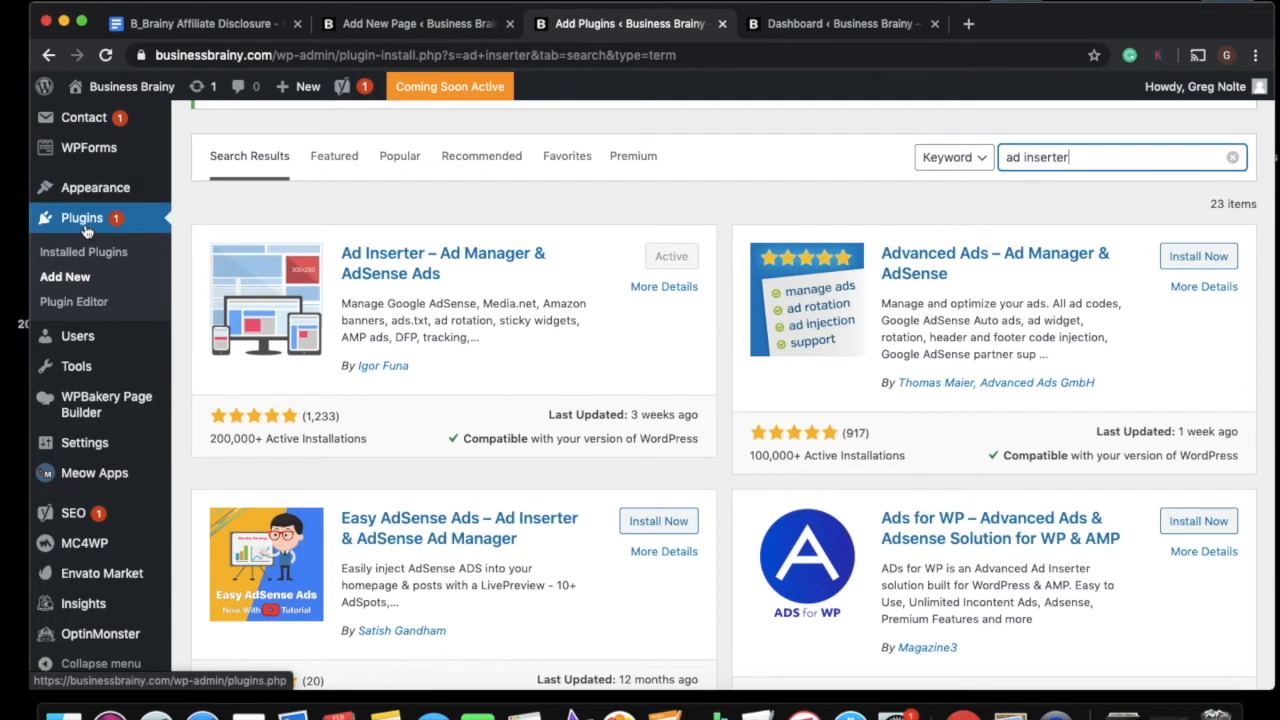
{"action": "mouse_move", "coordinate": [84, 252]}
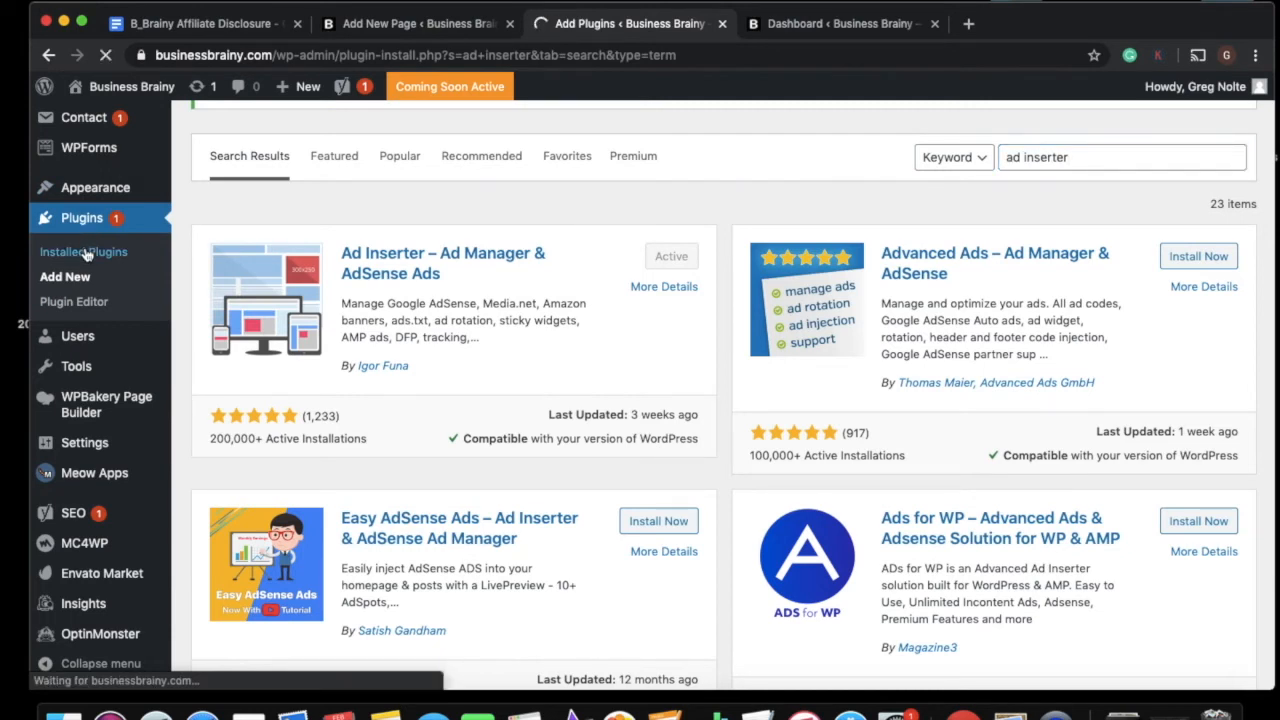
- From the Installed Plugins list, find Ad Inserter and go to its Settings link
{"action": "left_click", "coordinate": [84, 252]}
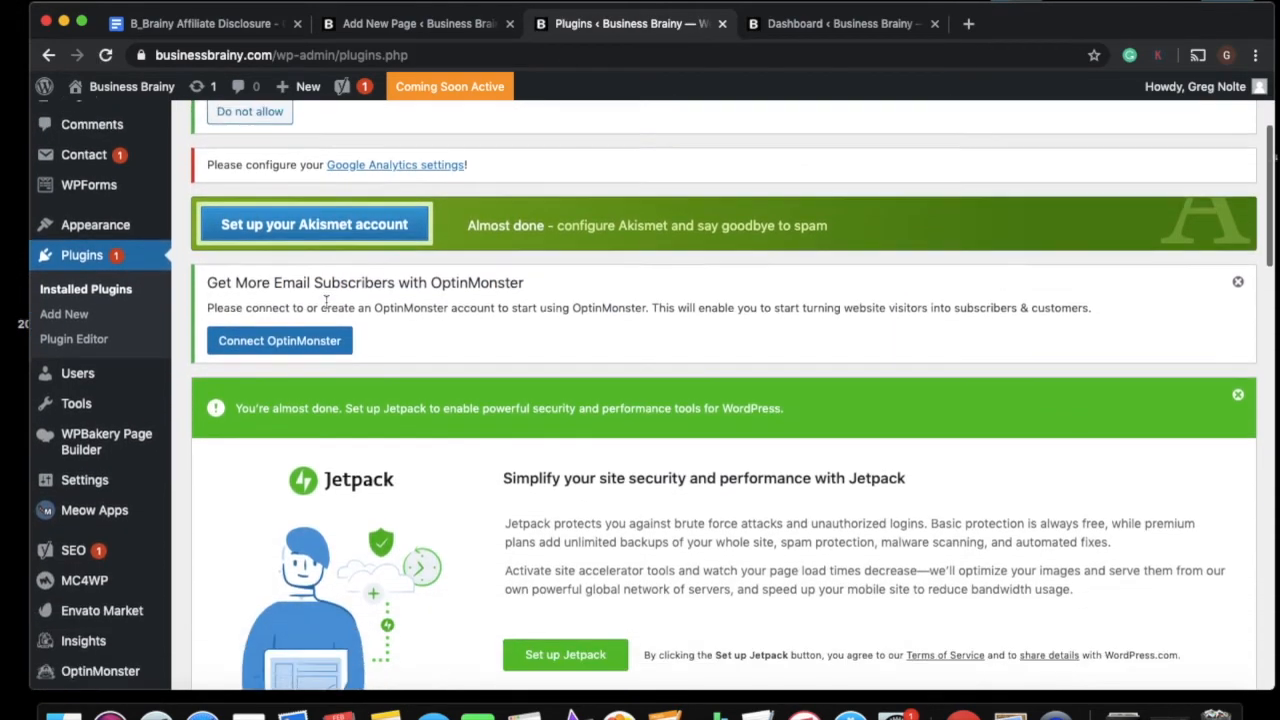
{"action": "scroll", "scroll_direction": "down", "scroll_amount": 3}
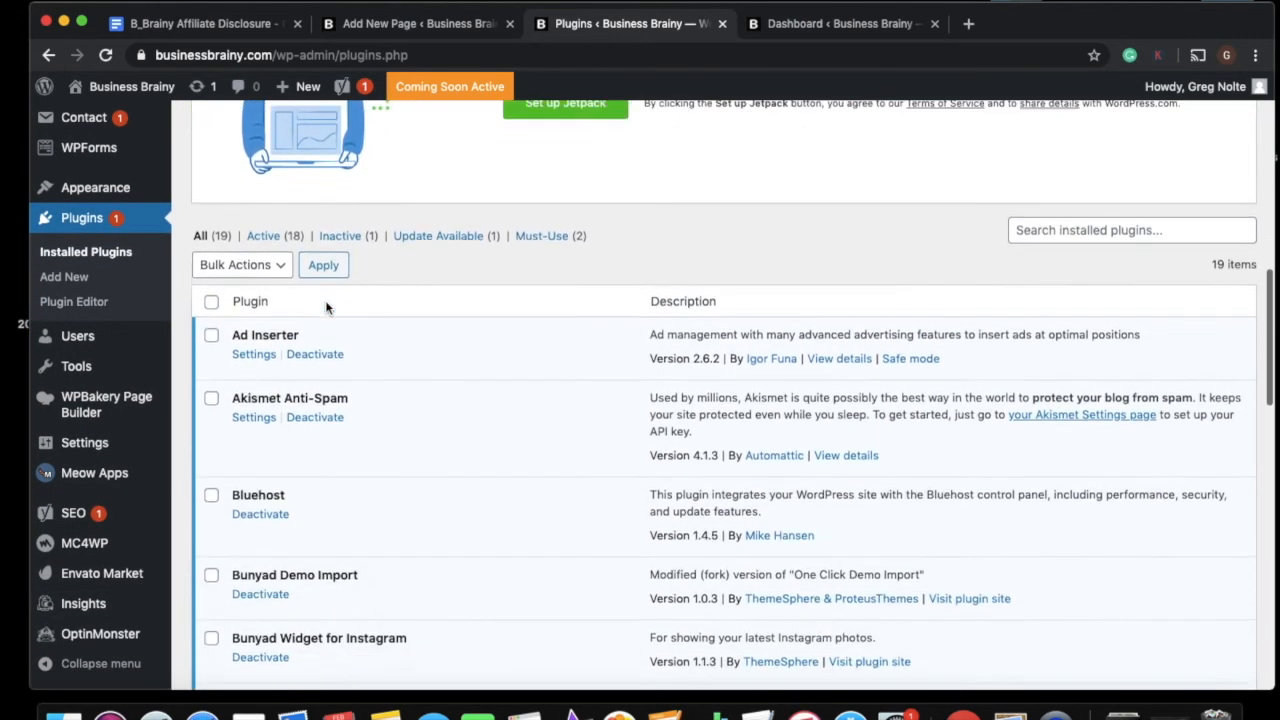
{"action": "scroll", "scroll_direction": "down", "scroll_amount": 3}
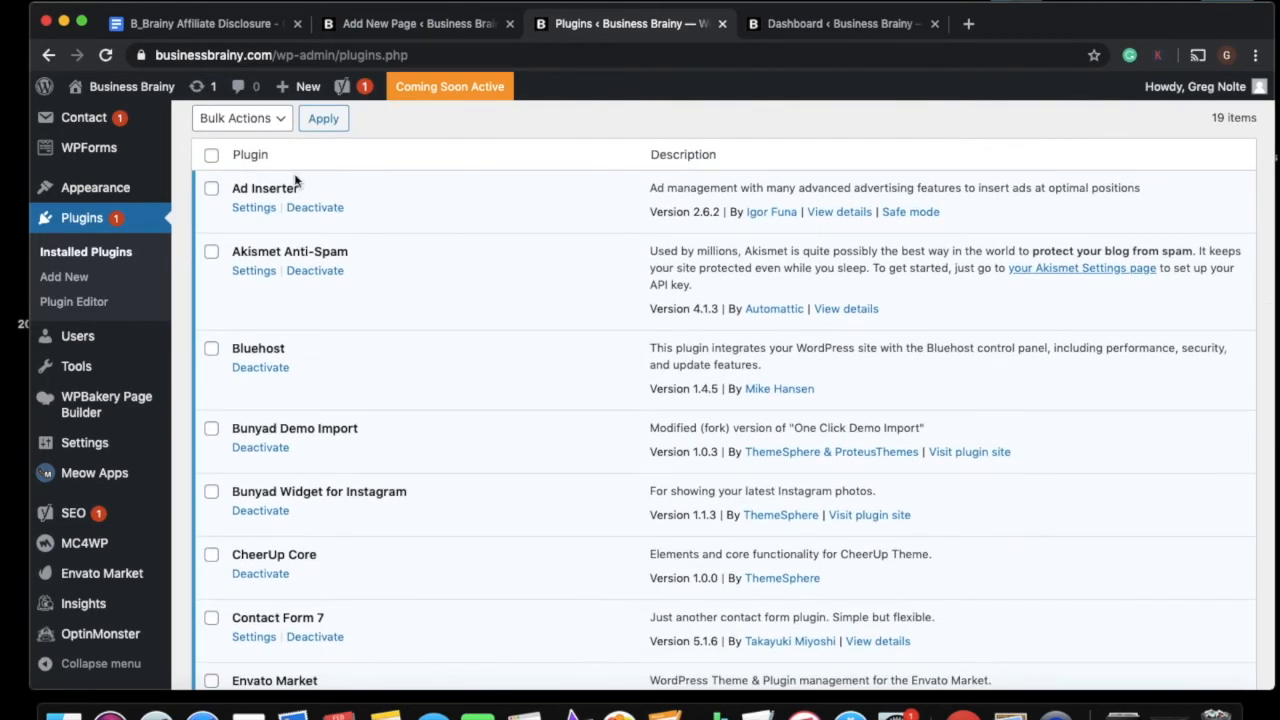
{"action": "mouse_move", "coordinate": [254, 206]}
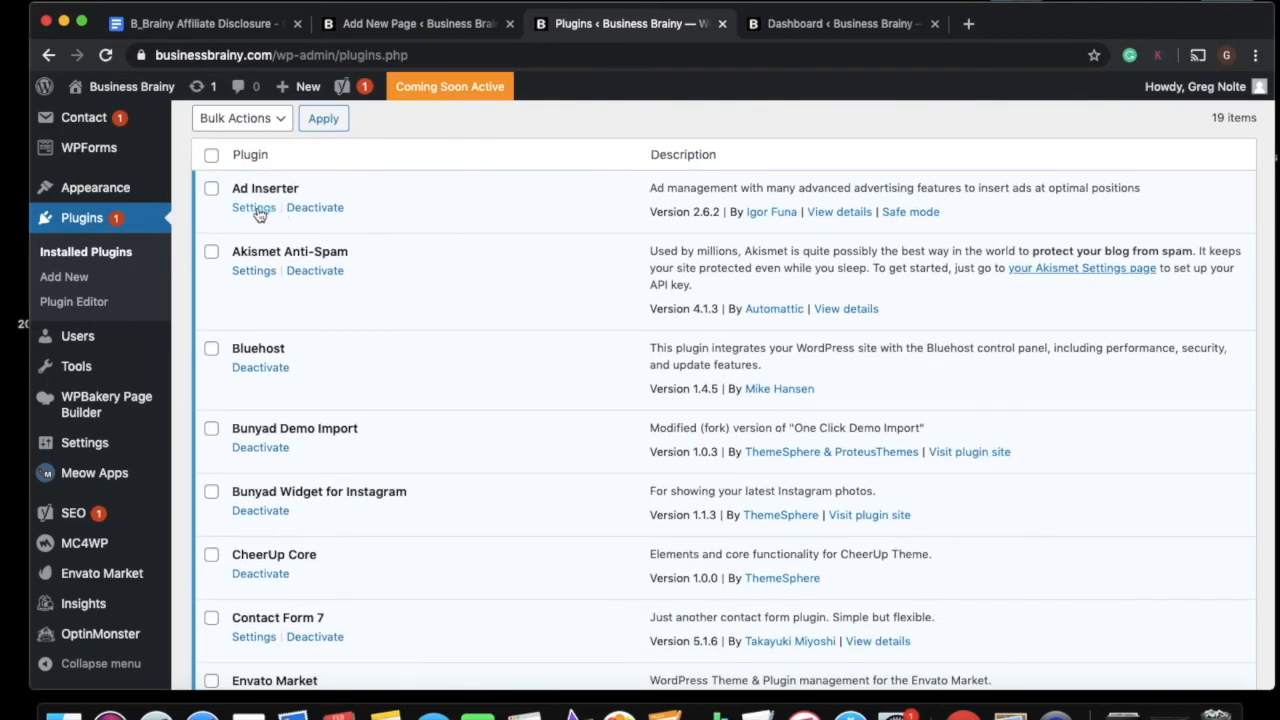
{"action": "mouse_move", "coordinate": [254, 206]}
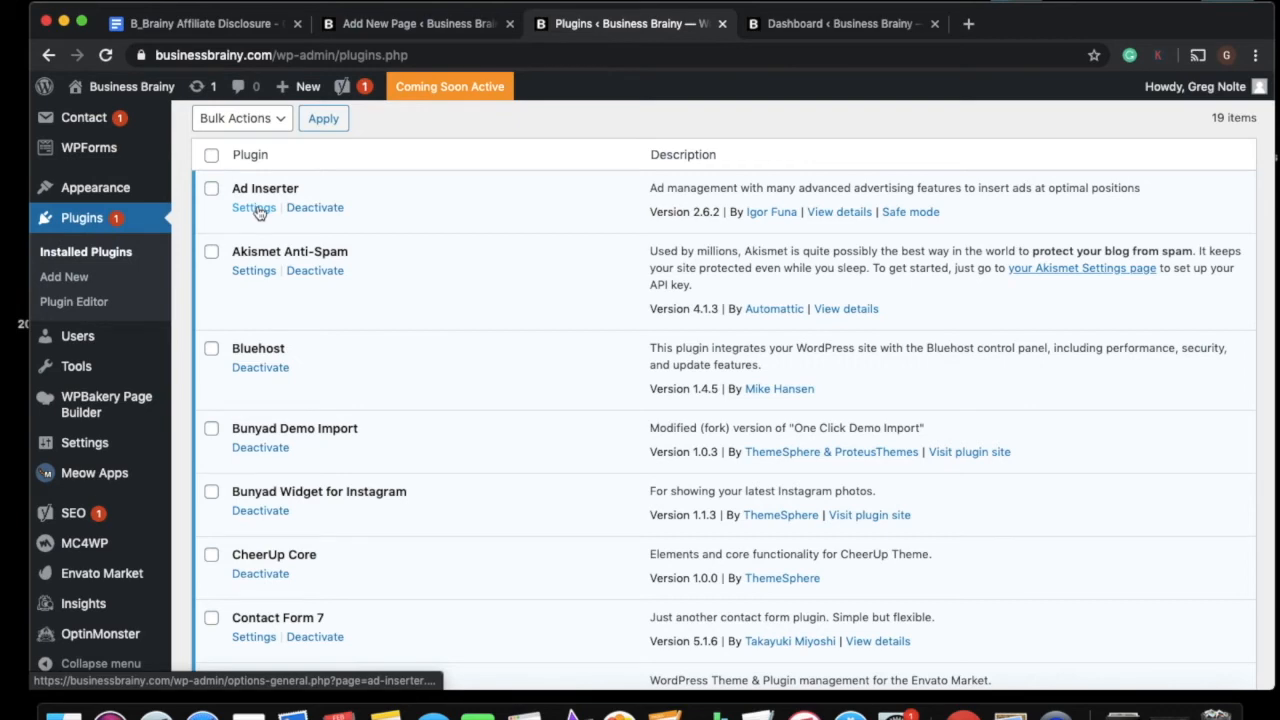
{"action": "left_click", "coordinate": [252, 206]}
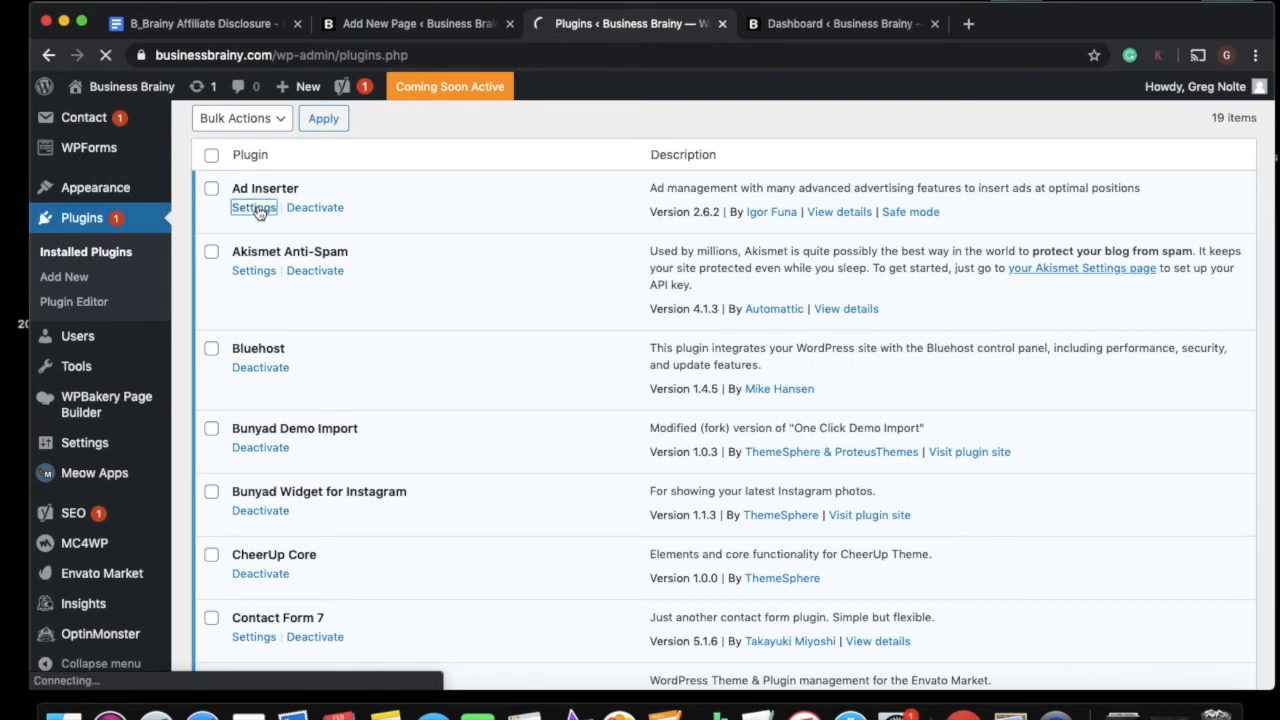
- Review Blocks 2, 4 and 5 in Ad Inserter, then select the empty Block 3
{"action": "left_click", "coordinate": [252, 206]}
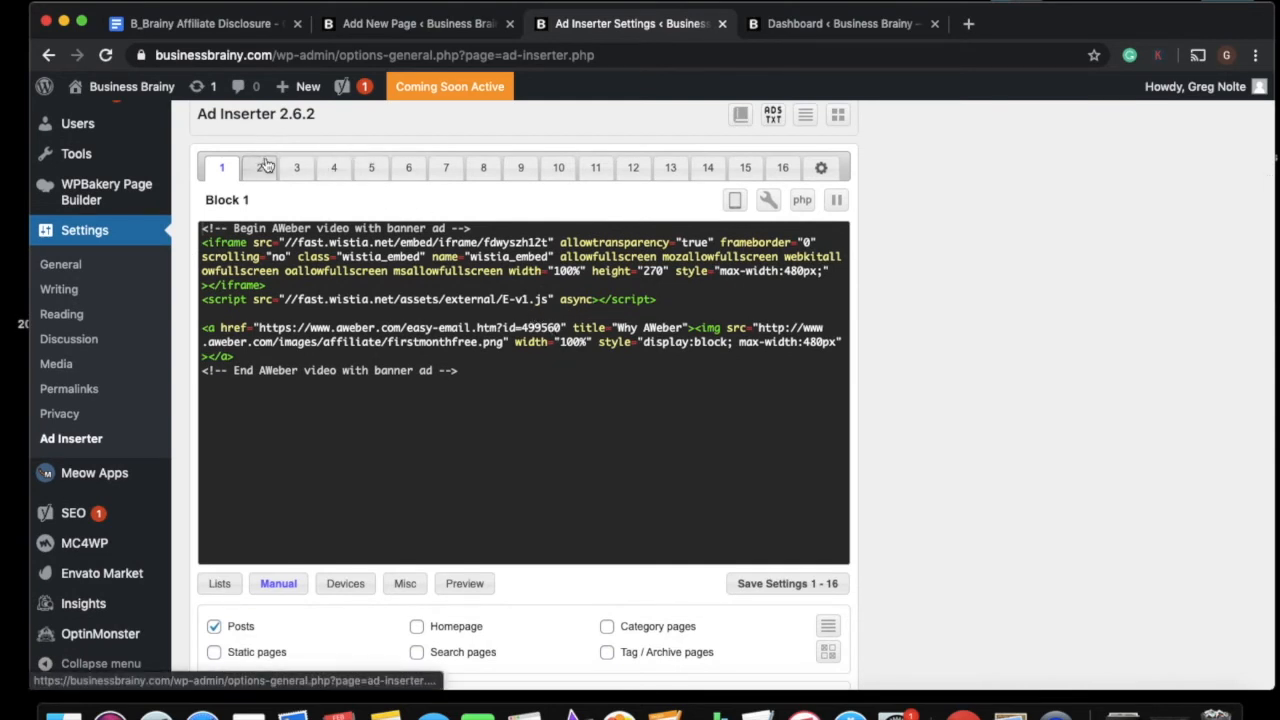
{"action": "left_click", "coordinate": [260, 168]}
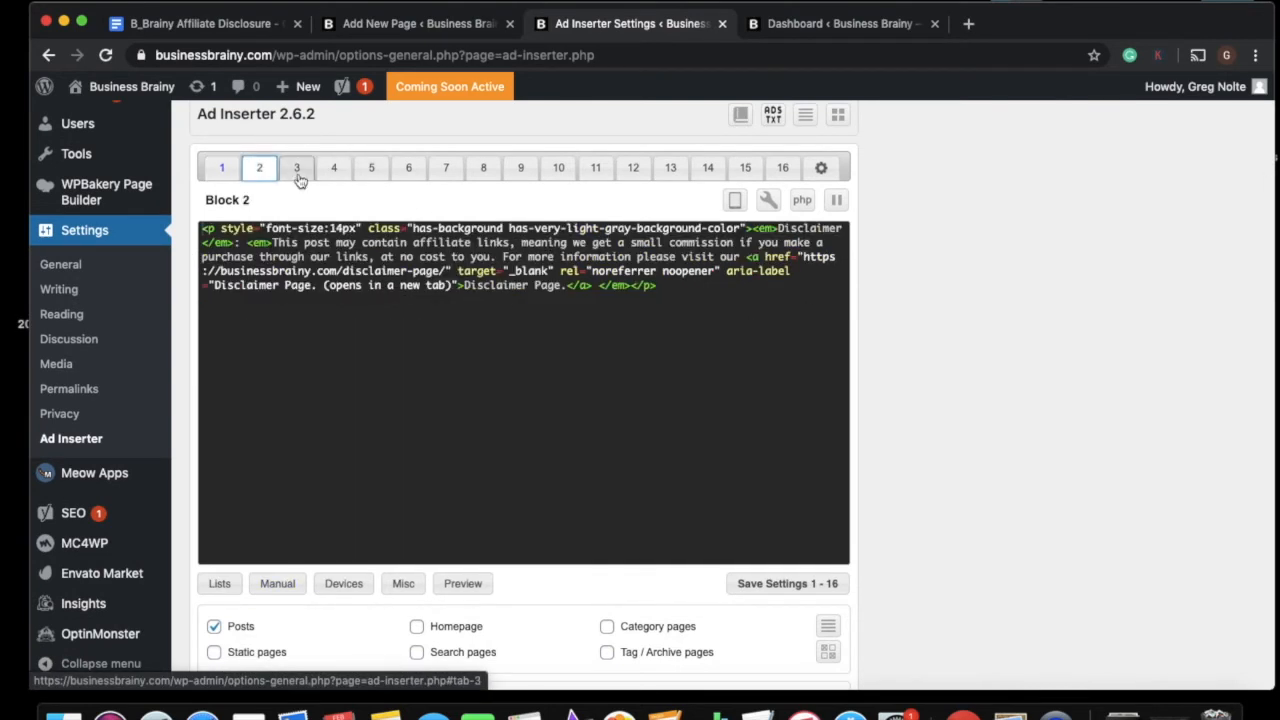
{"action": "left_click", "coordinate": [332, 168]}
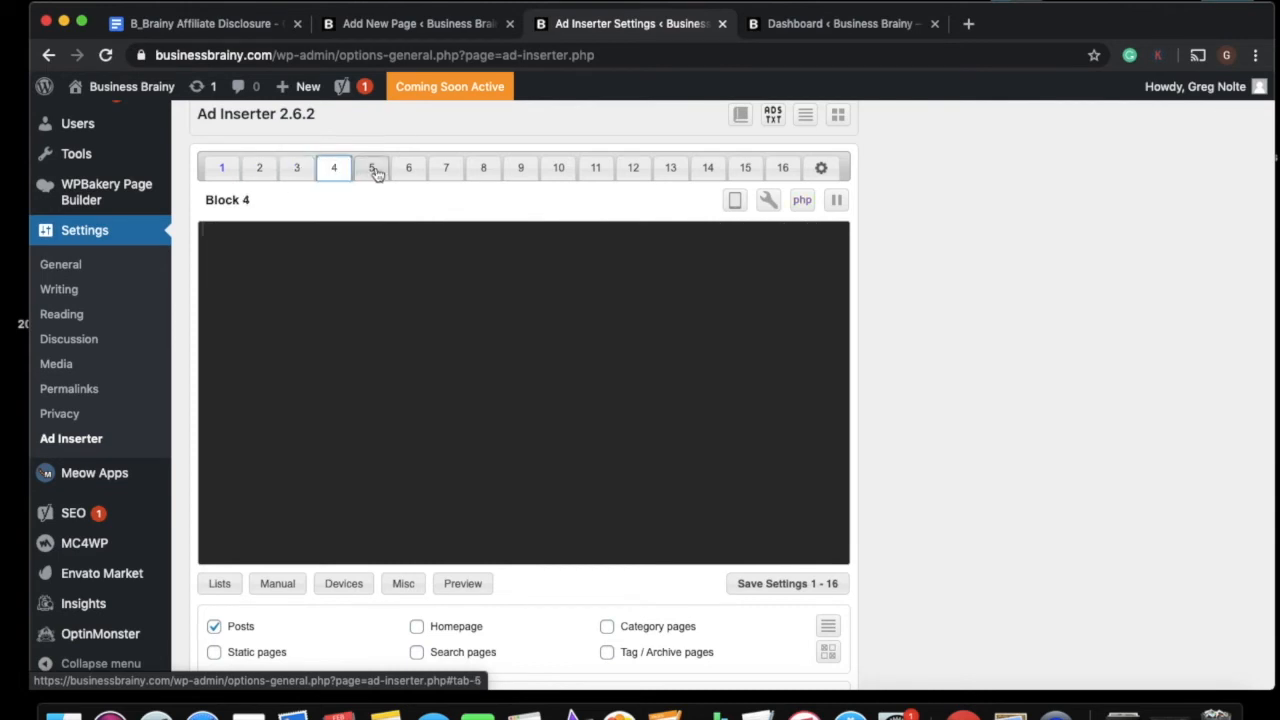
{"action": "left_click", "coordinate": [372, 168]}
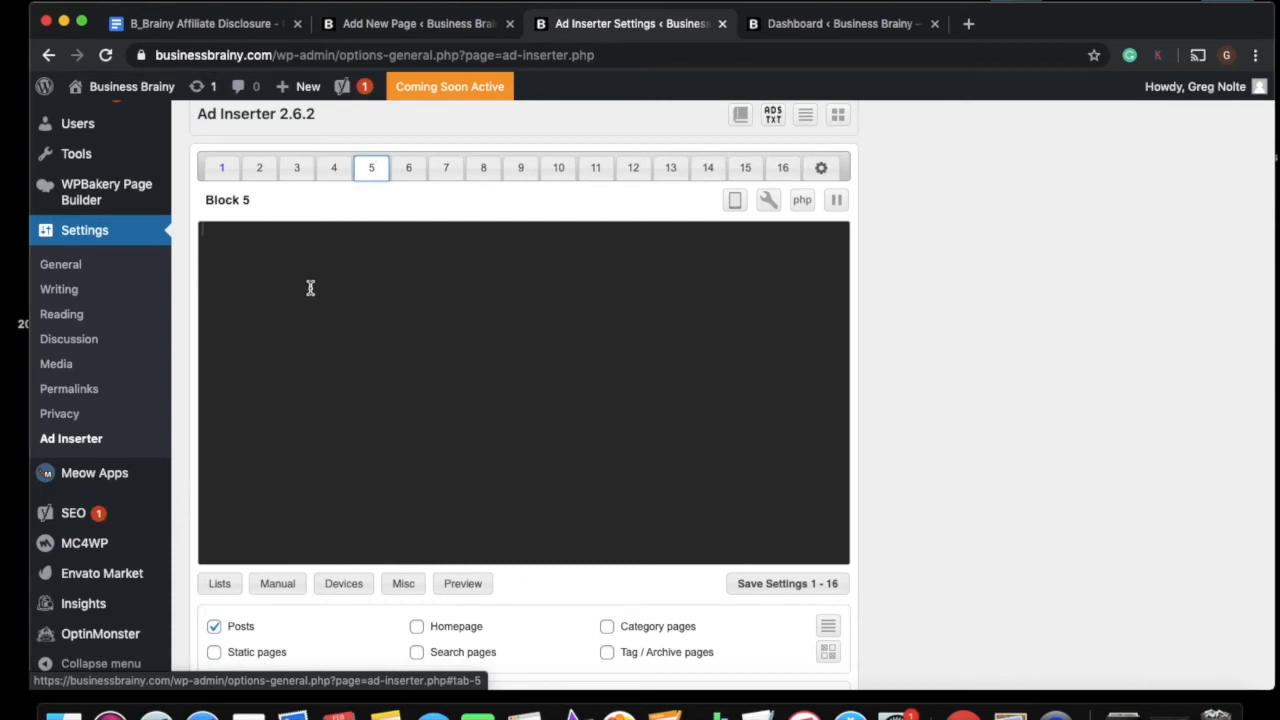
{"action": "mouse_move", "coordinate": [320, 326]}
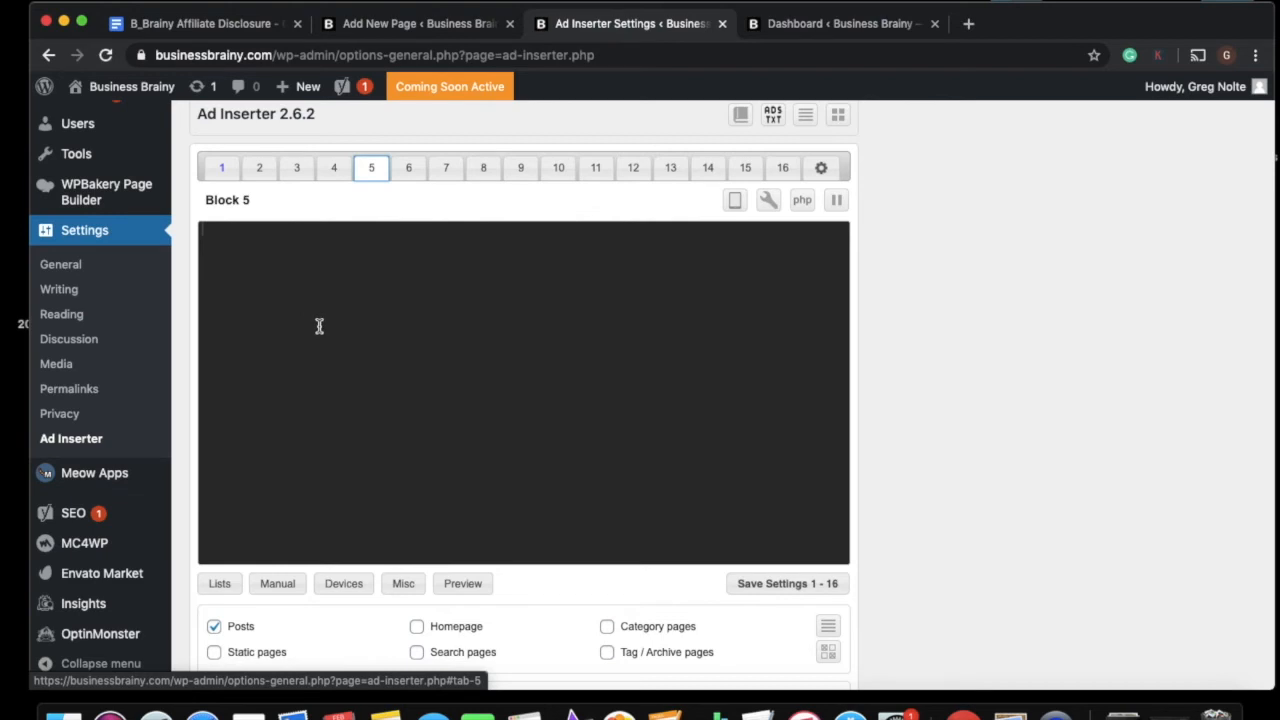
{"action": "mouse_move", "coordinate": [332, 276]}
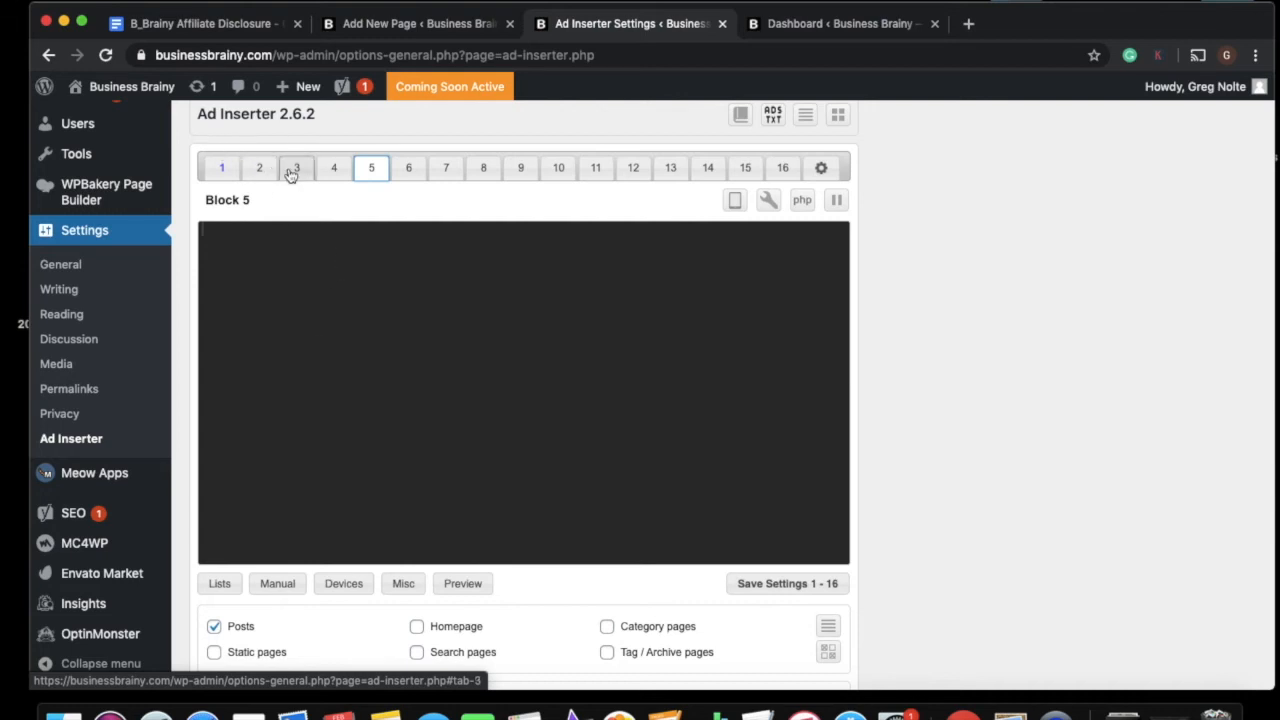
{"action": "left_click", "coordinate": [296, 168]}
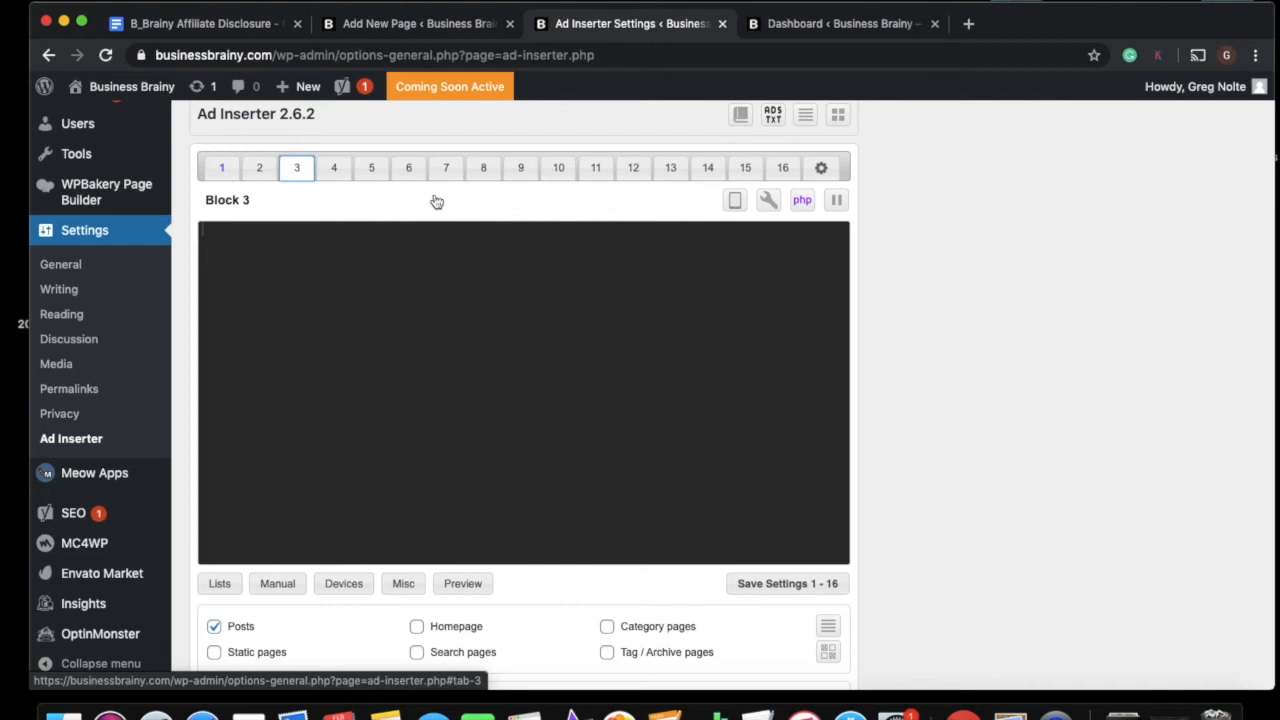
{"action": "mouse_move", "coordinate": [900, 296]}
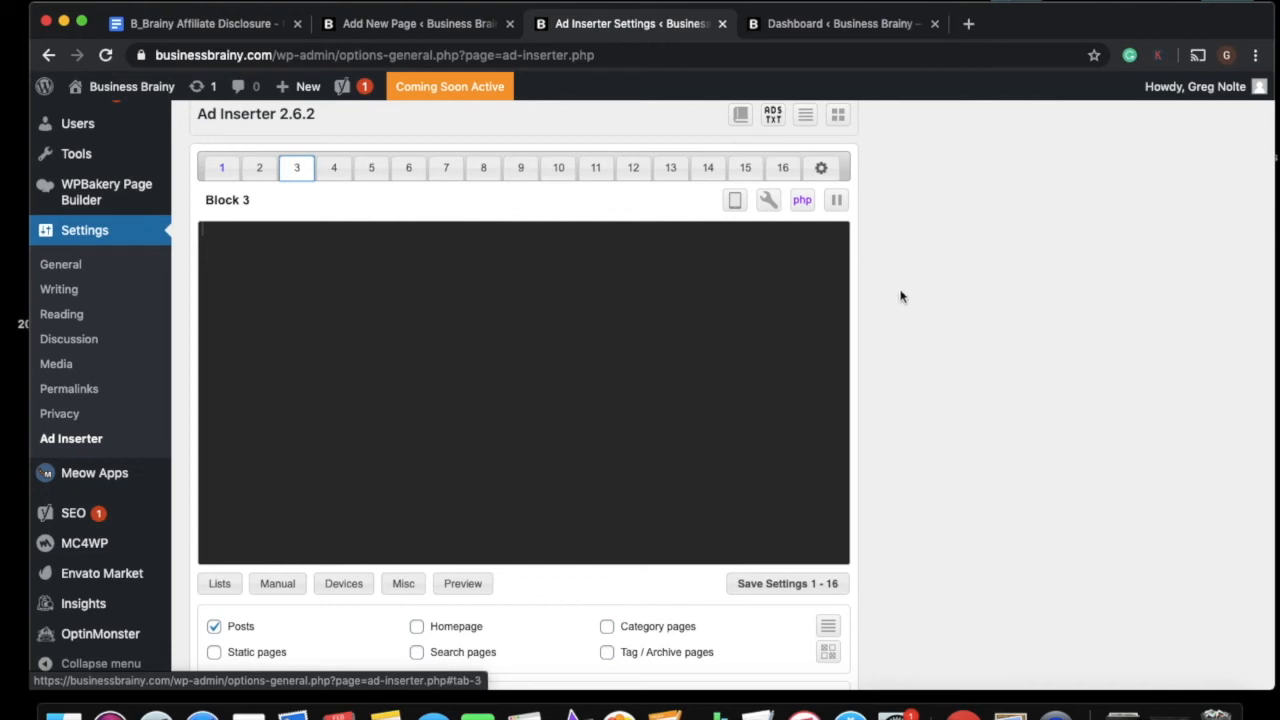
{"action": "mouse_move", "coordinate": [460, 16]}
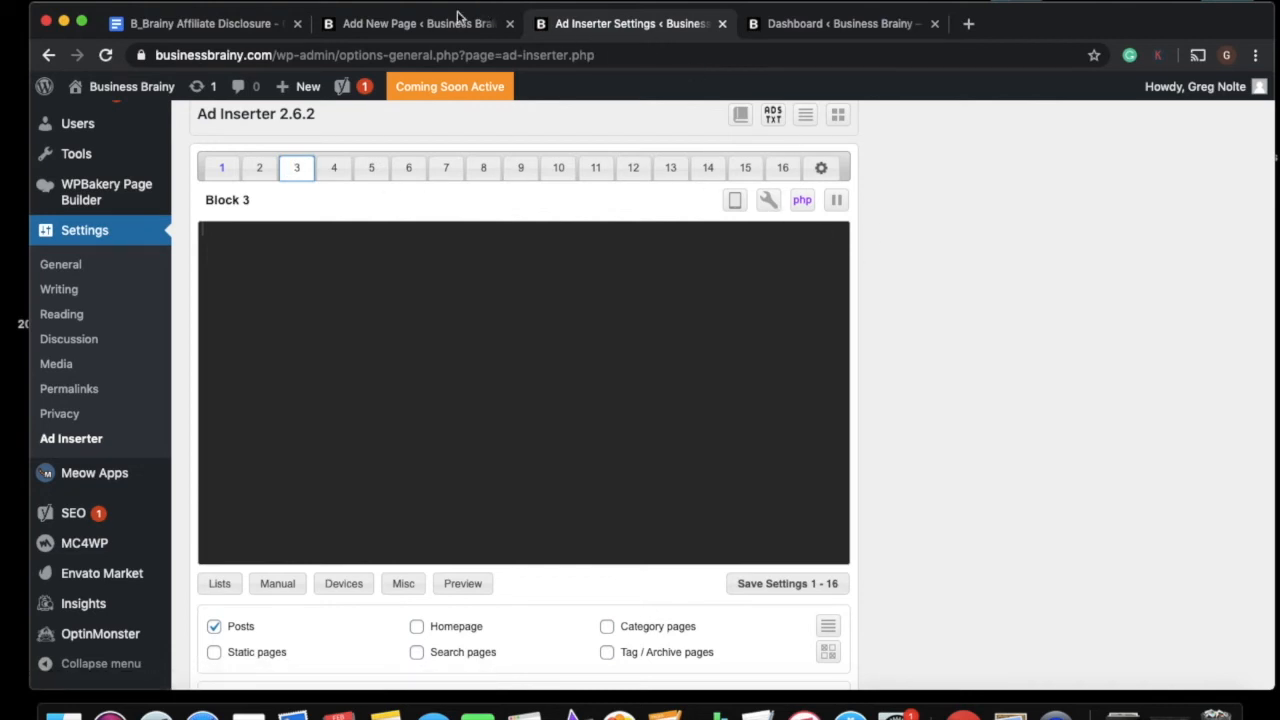
- Show the Disclosure page's disclaimer paragraph as HTML and copy its code
{"action": "left_click", "coordinate": [416, 24]}
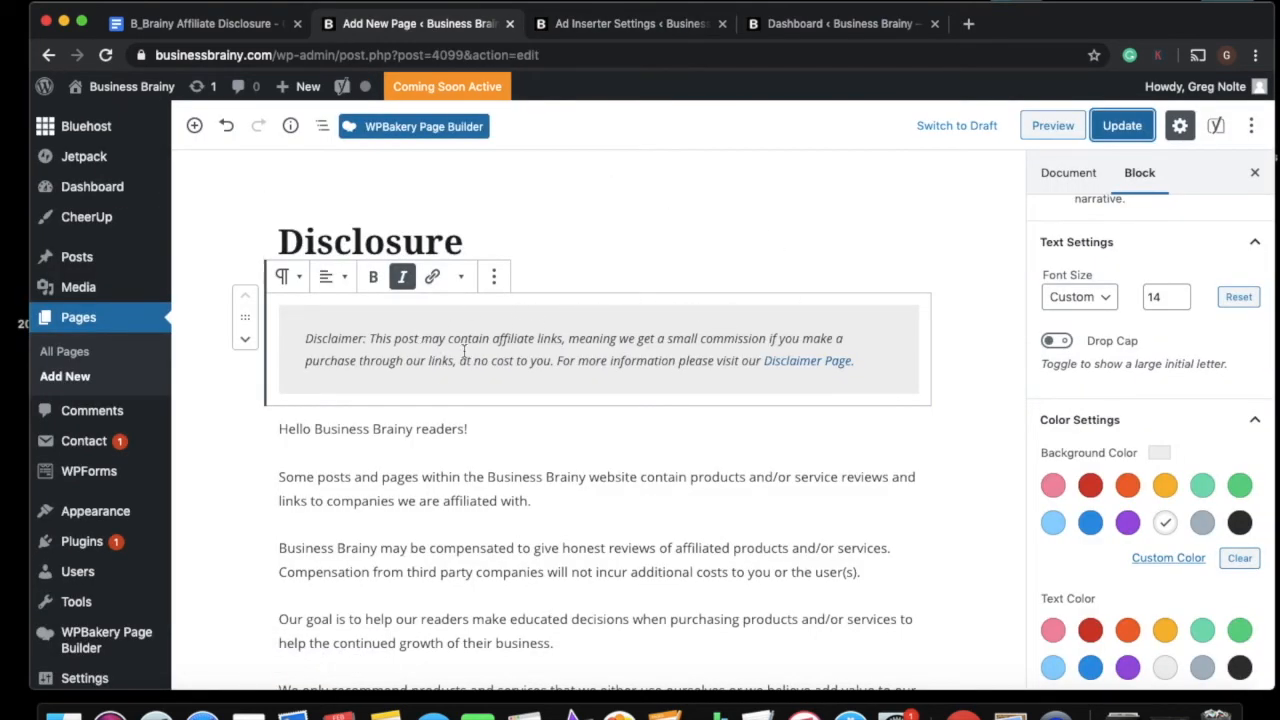
{"action": "mouse_move", "coordinate": [504, 370]}
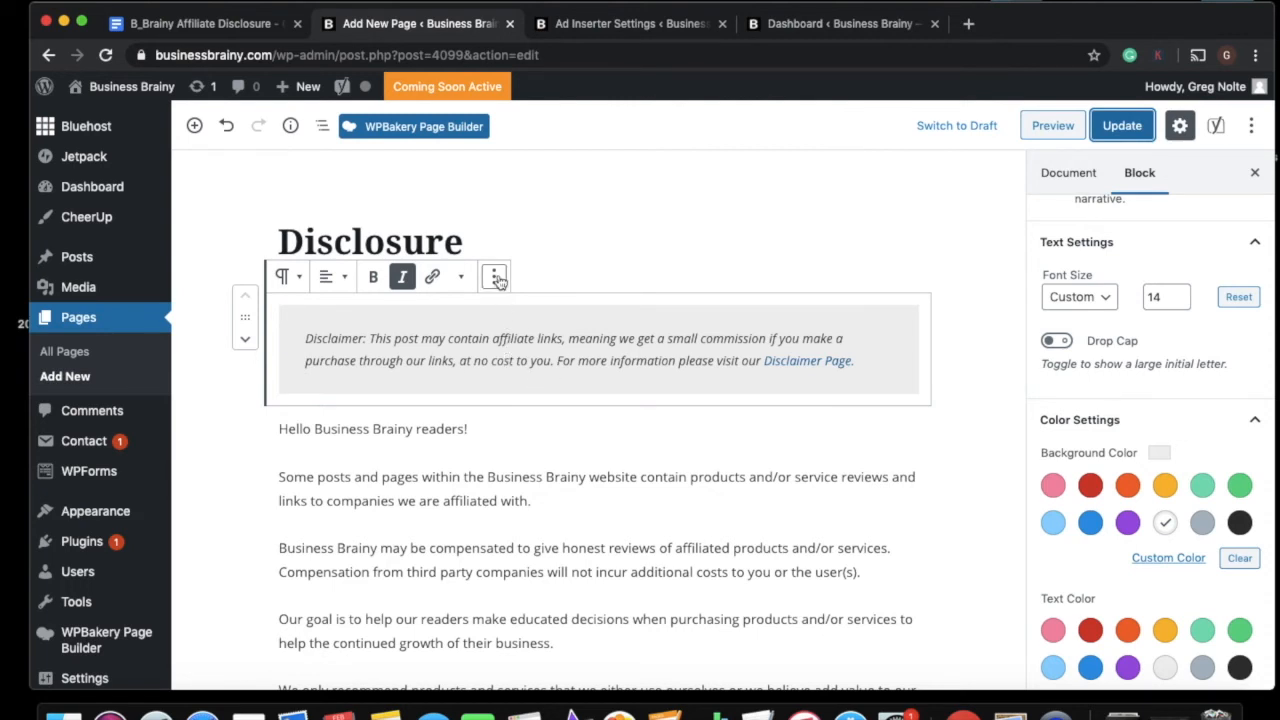
{"action": "mouse_move", "coordinate": [494, 276]}
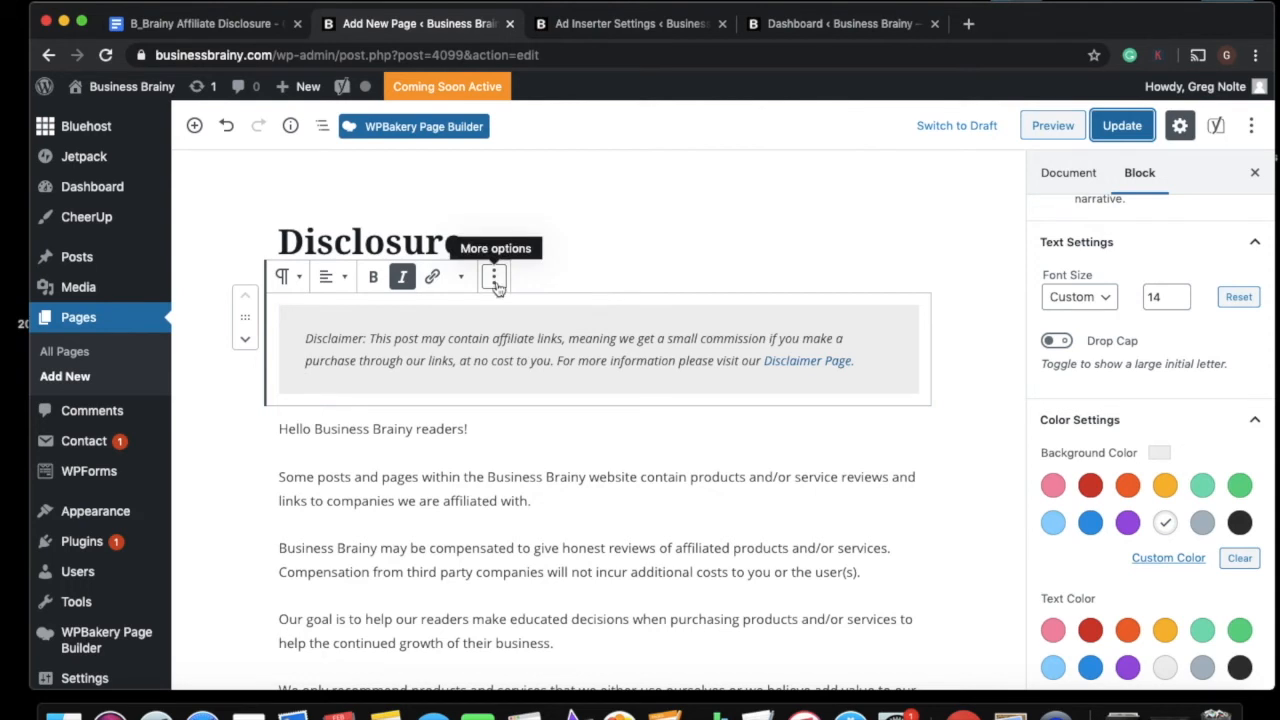
{"action": "left_click", "coordinate": [492, 276]}
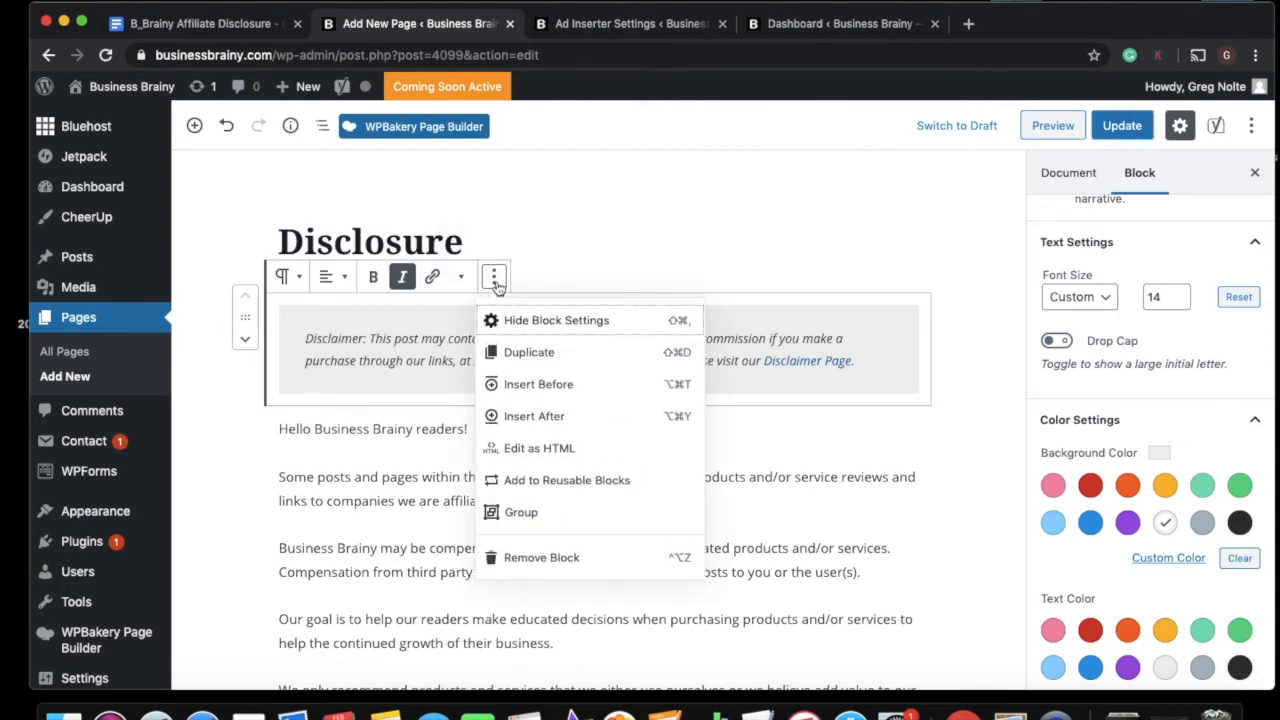
{"action": "mouse_move", "coordinate": [528, 390]}
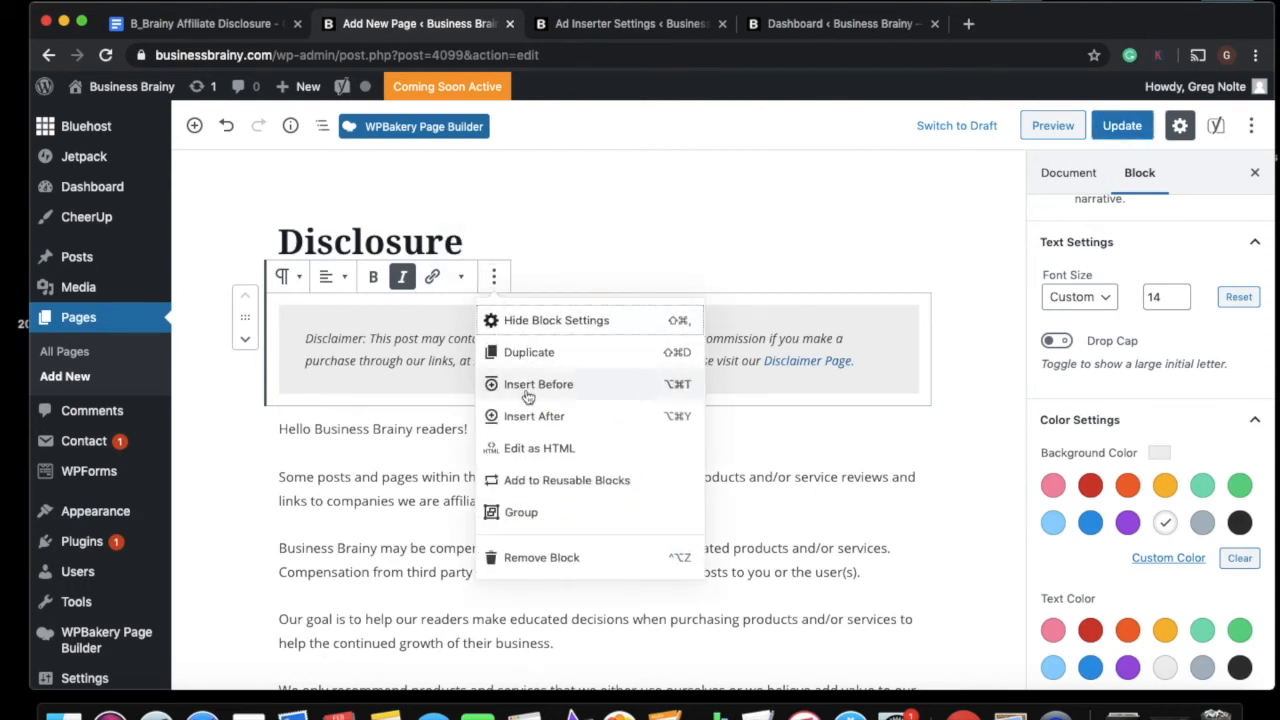
{"action": "mouse_move", "coordinate": [532, 448]}
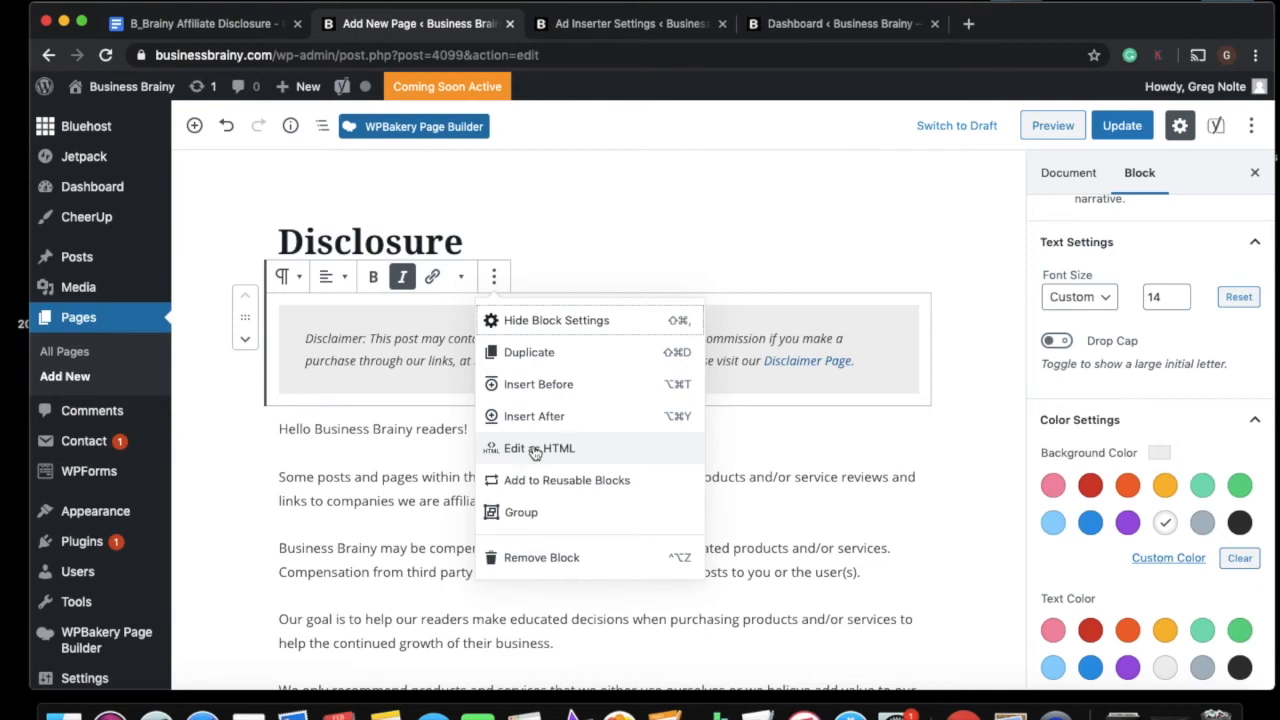
{"action": "left_click", "coordinate": [540, 448]}
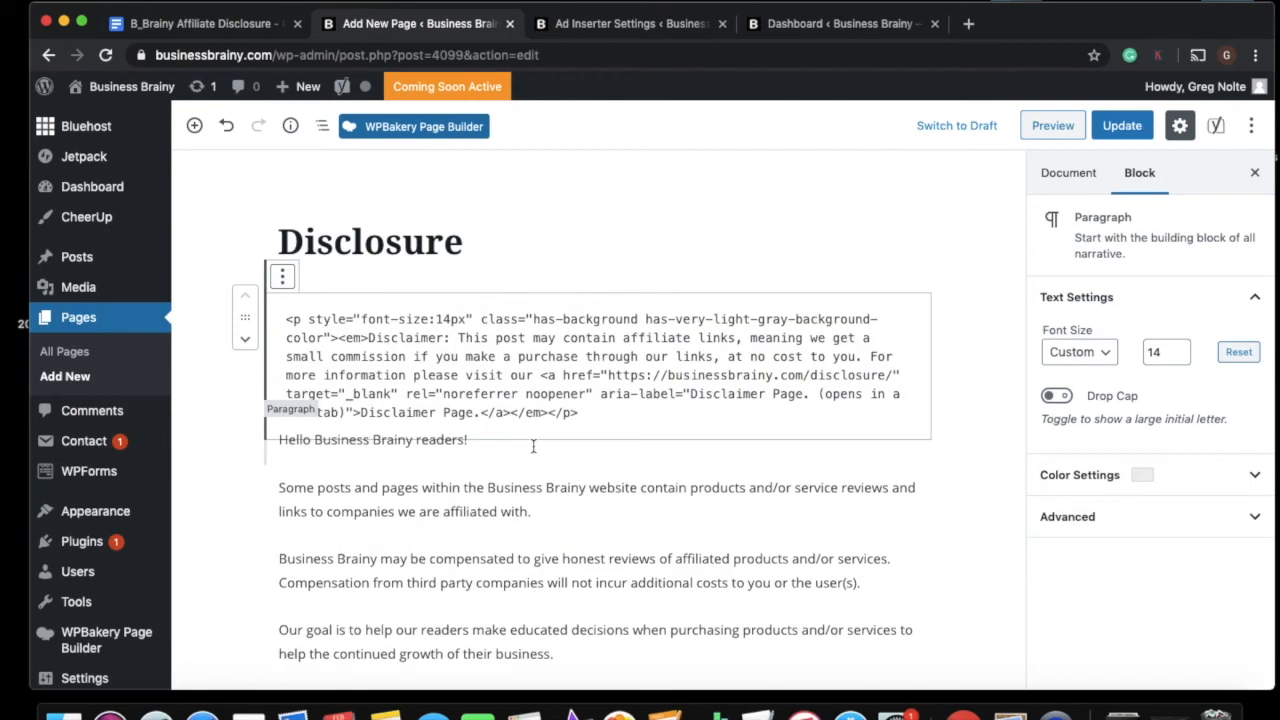
{"action": "mouse_move", "coordinate": [272, 312]}
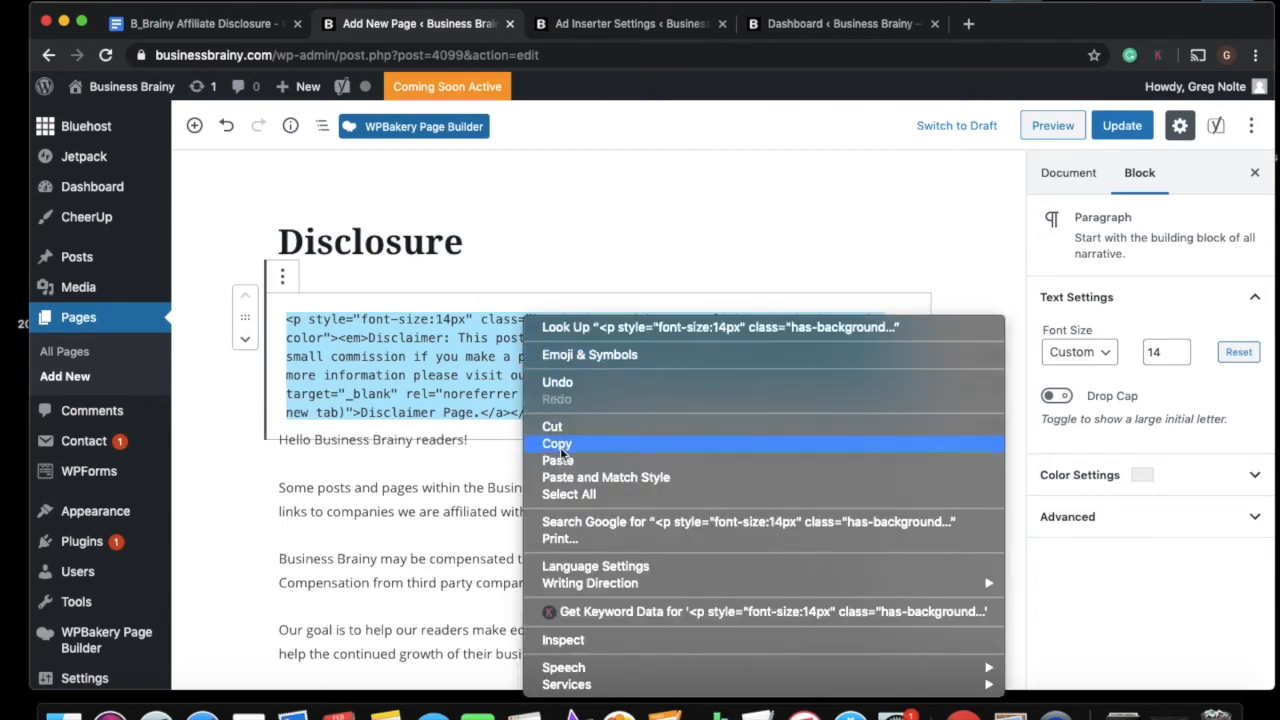
{"action": "left_click", "coordinate": [556, 444]}
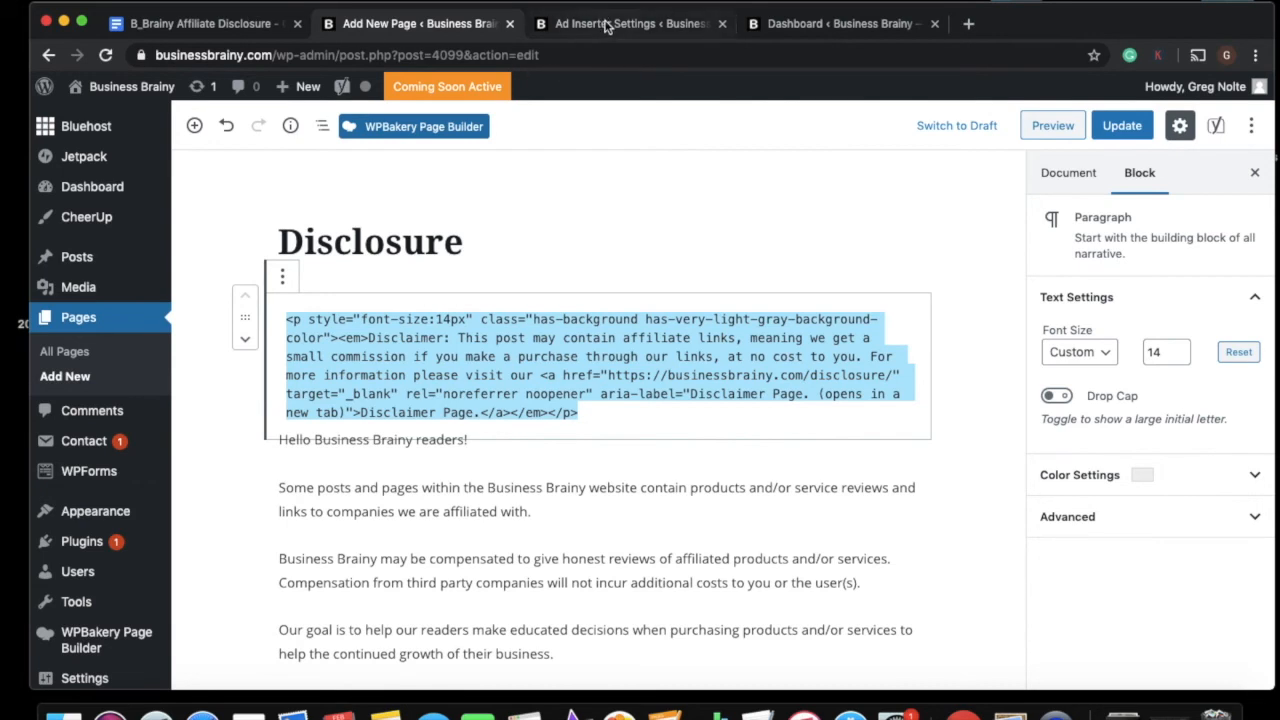
- Paste the disclaimer HTML into Ad Inserter Block 3's code area
{"action": "left_click", "coordinate": [630, 24]}
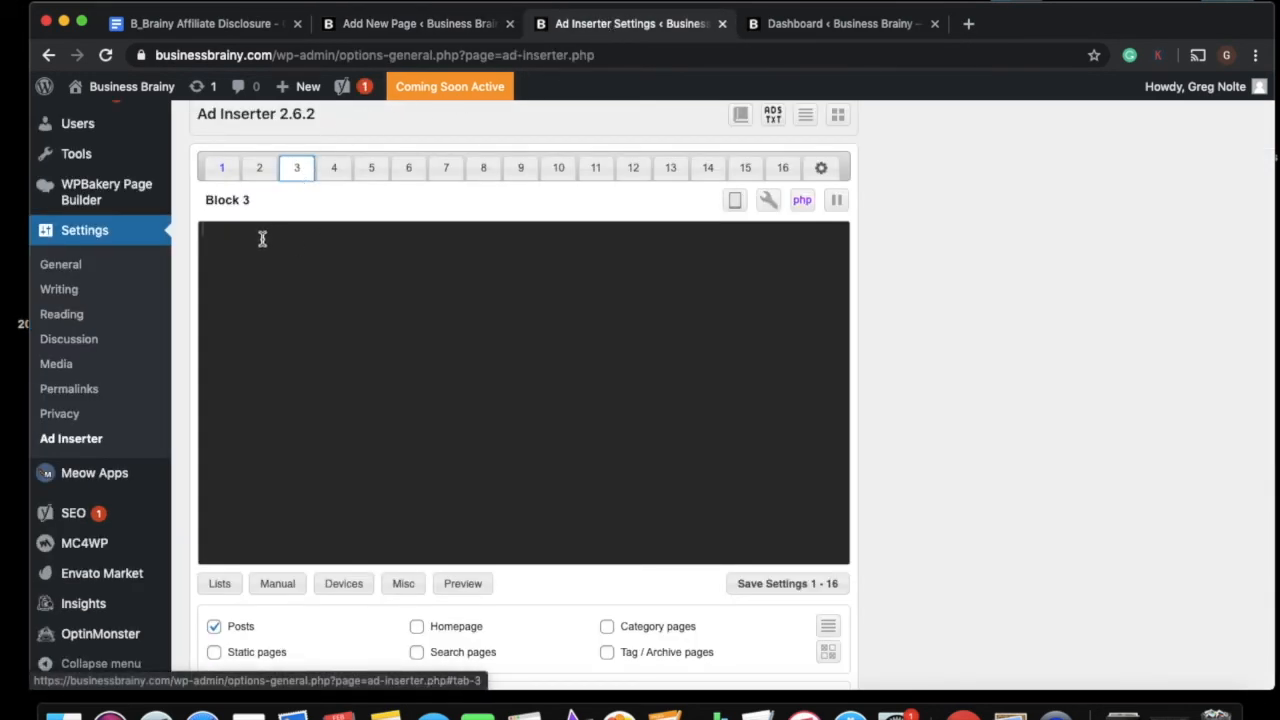
{"action": "right_click", "coordinate": [262, 240]}
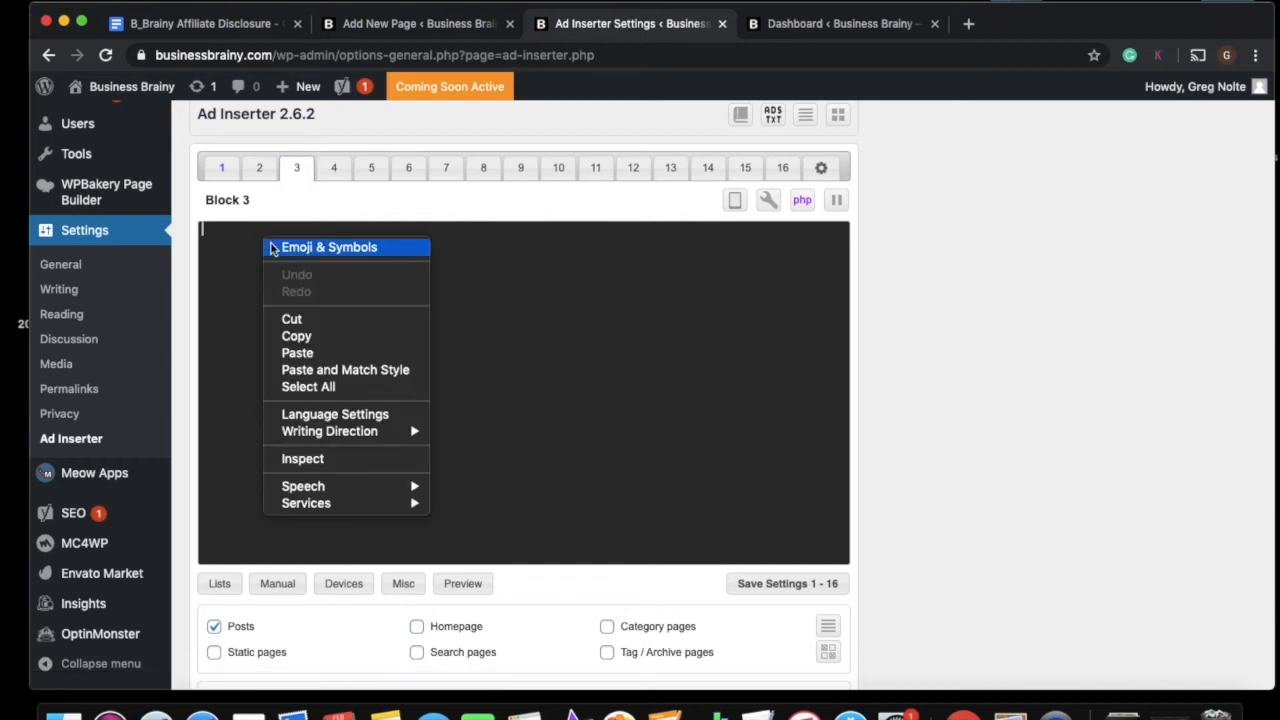
{"action": "mouse_move", "coordinate": [296, 352]}
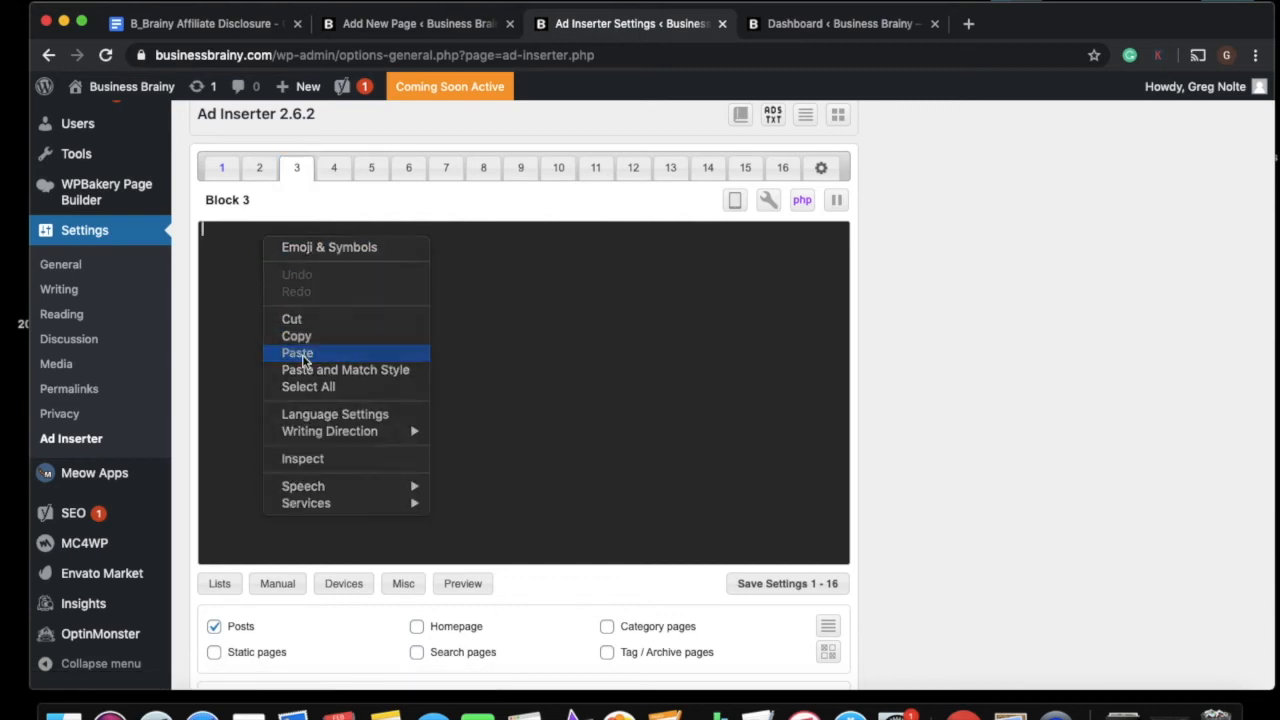
{"action": "left_click", "coordinate": [296, 352]}
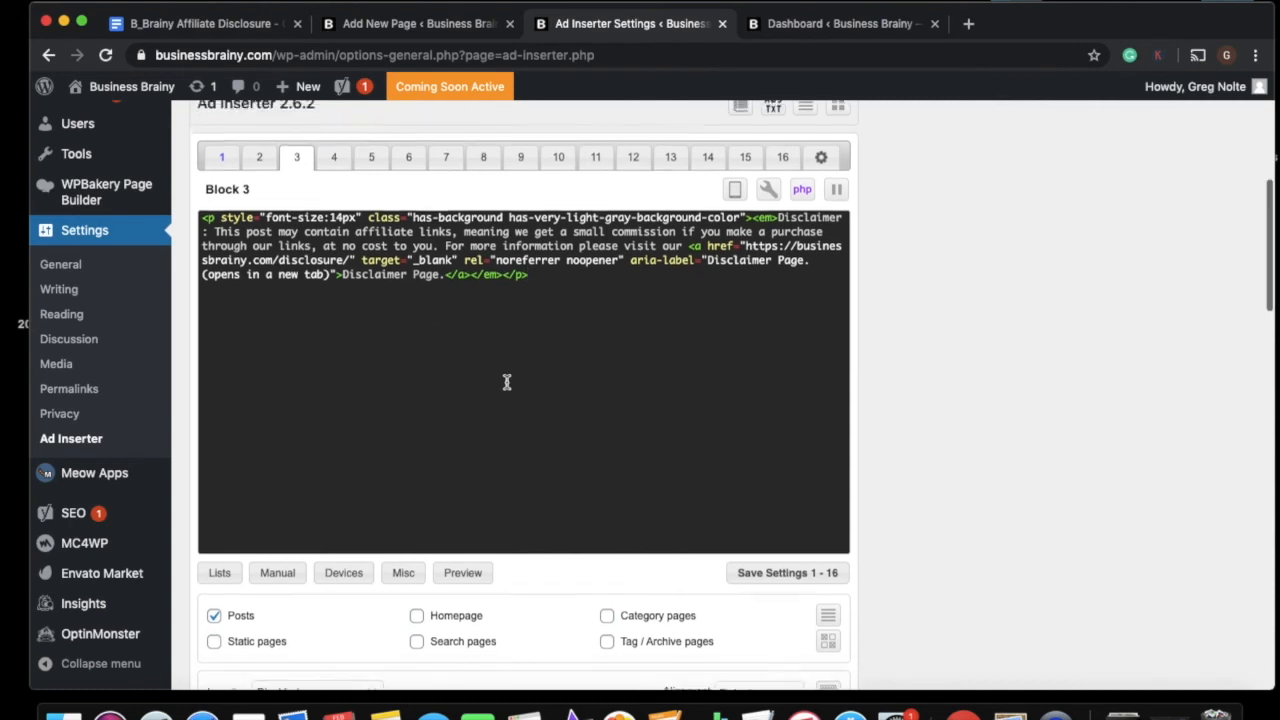
{"action": "scroll", "scroll_direction": "down", "scroll_amount": 3}
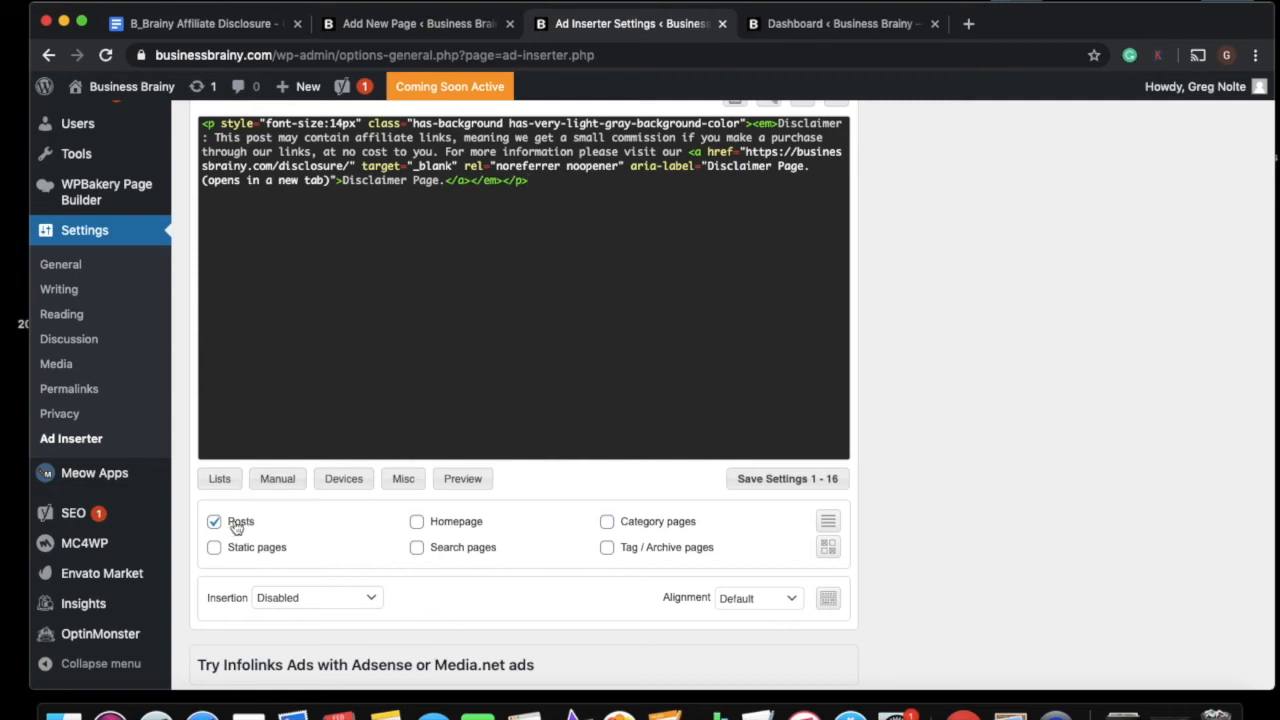
{"action": "mouse_move", "coordinate": [358, 568]}
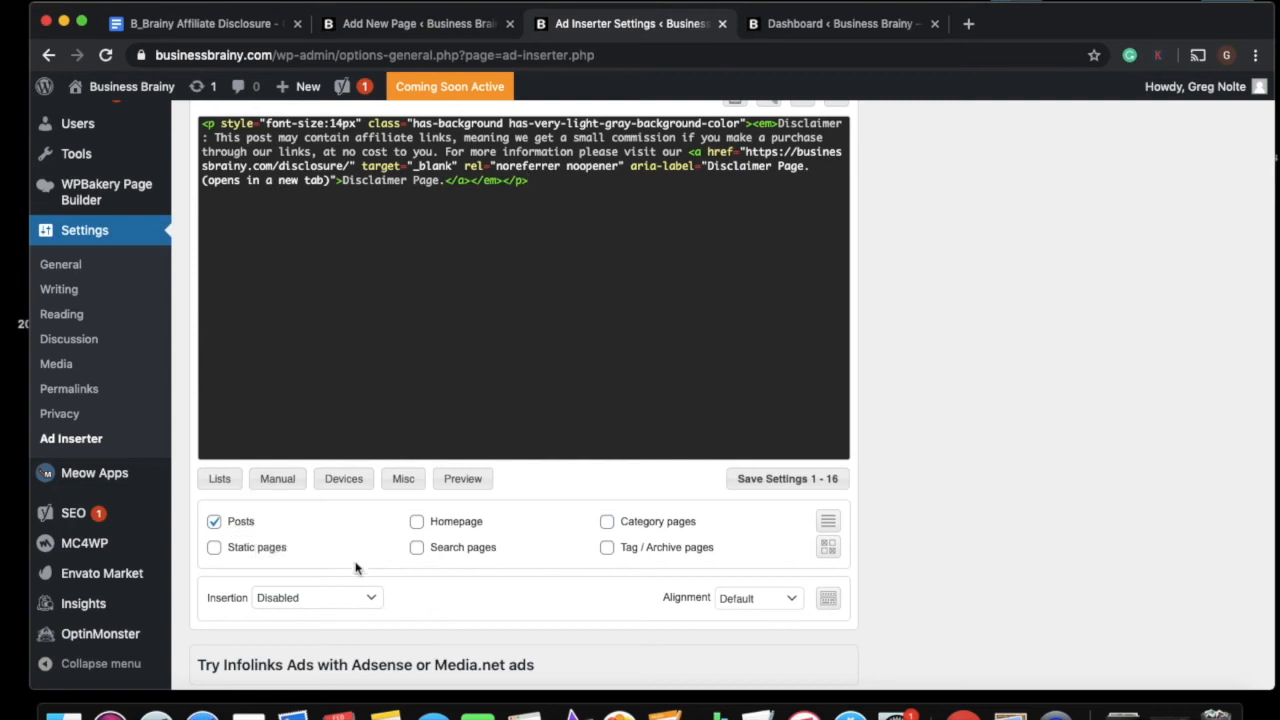
{"action": "left_click", "coordinate": [316, 596]}
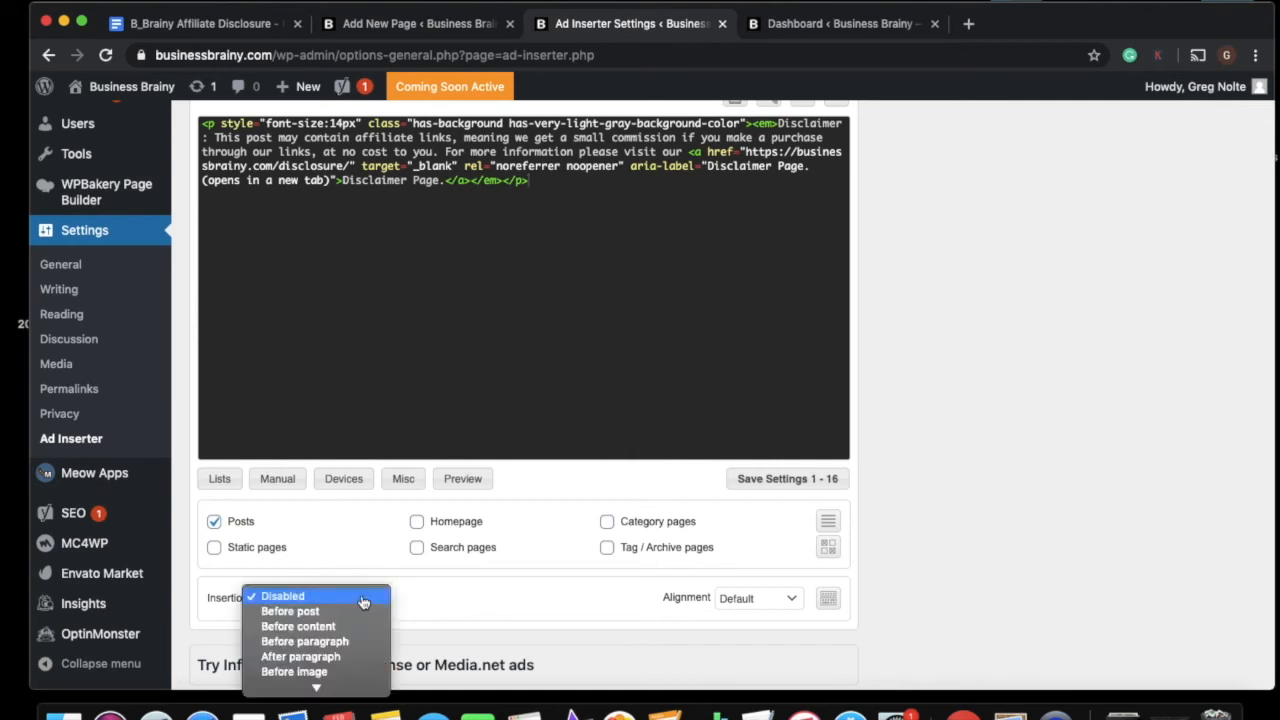
{"action": "mouse_move", "coordinate": [356, 612]}
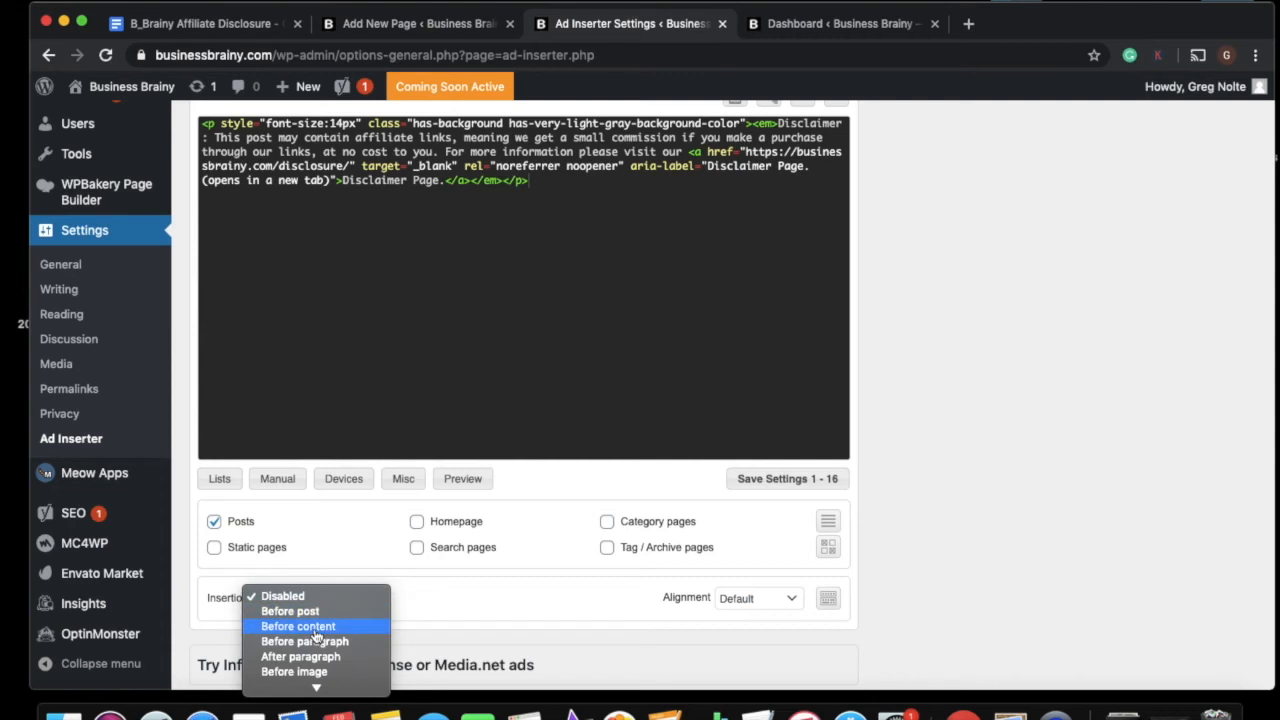
{"action": "mouse_move", "coordinate": [304, 640]}
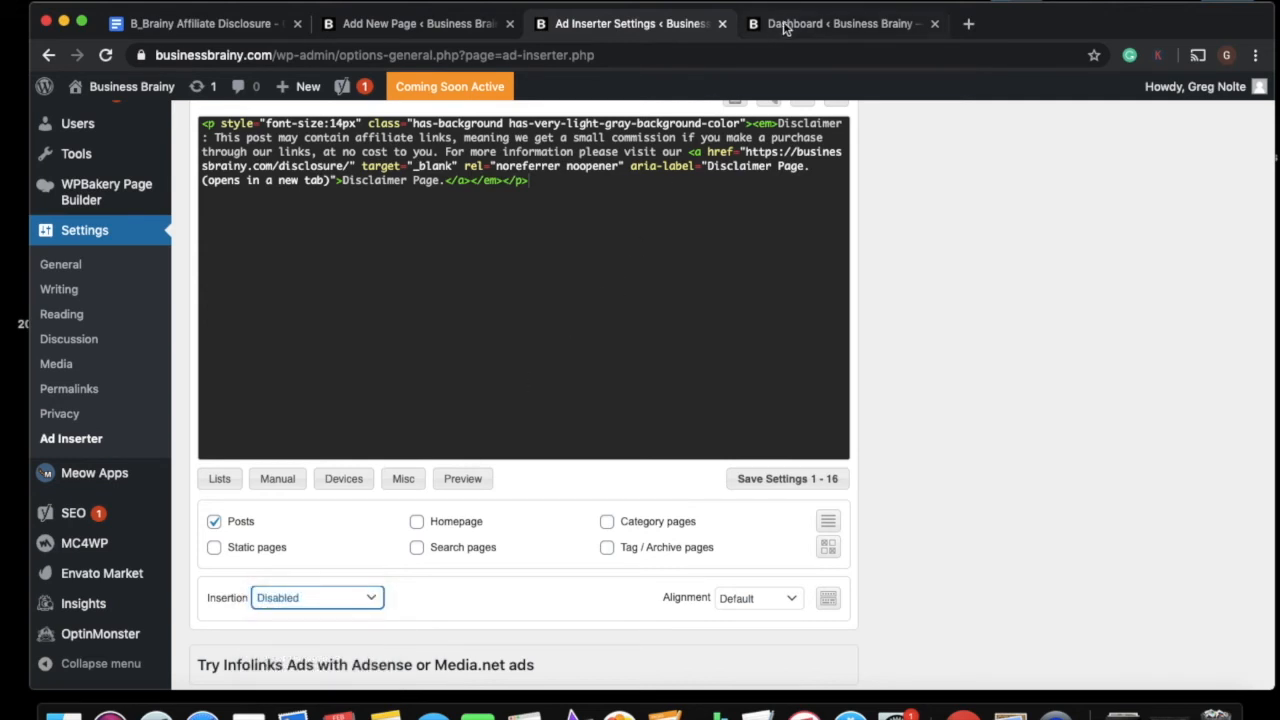
- Visit the live '5 Reasons Every Small Business' post, which shows no disclaimer yet
{"action": "left_click", "coordinate": [840, 24]}
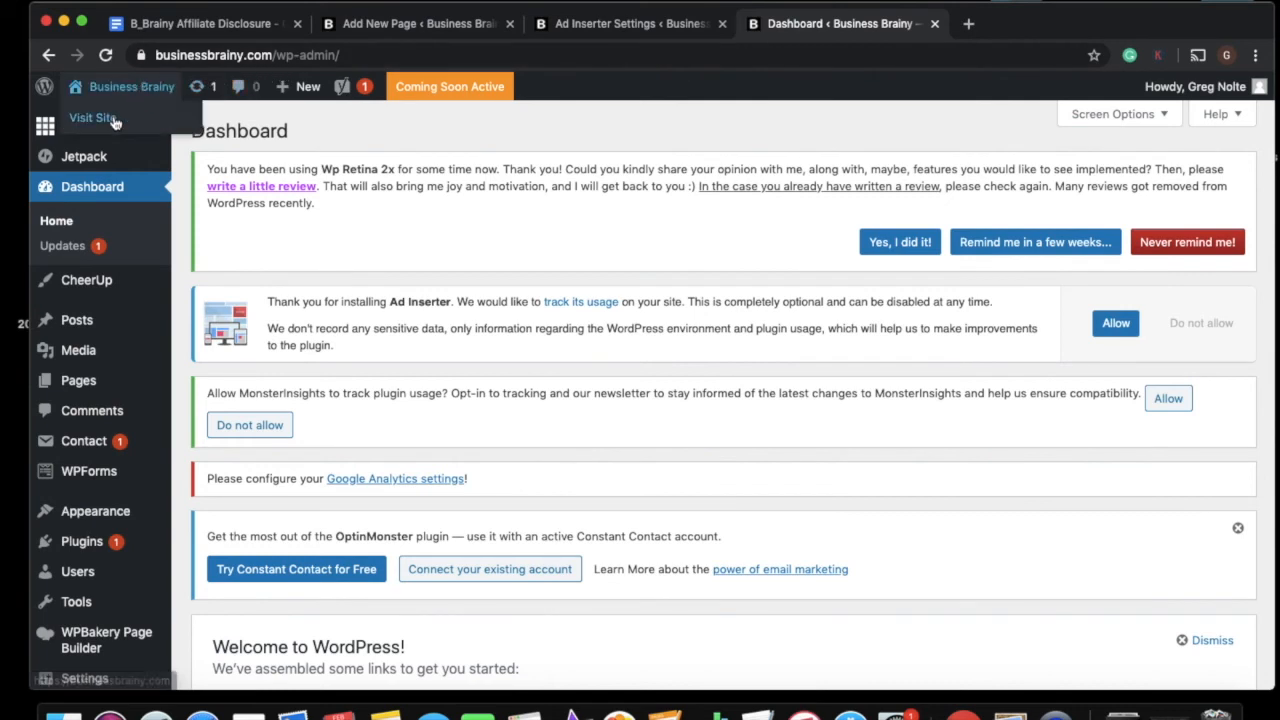
{"action": "left_click", "coordinate": [92, 116]}
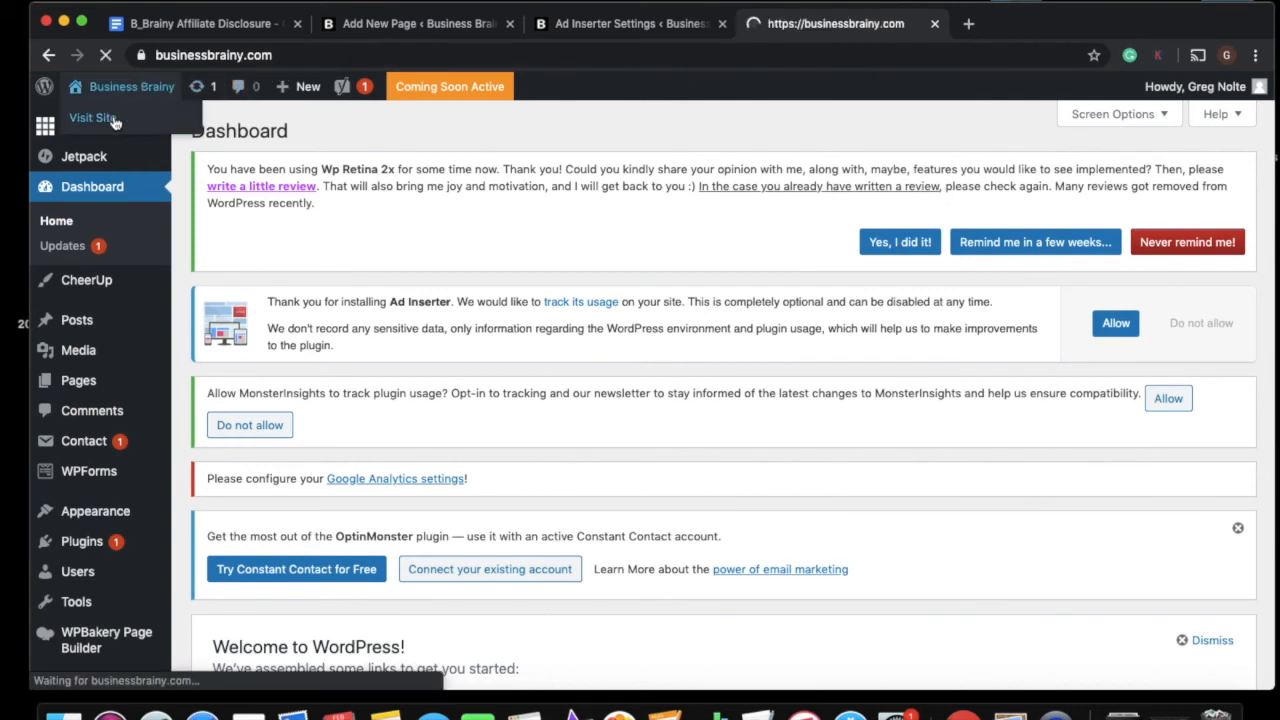
{"action": "left_click", "coordinate": [92, 116]}
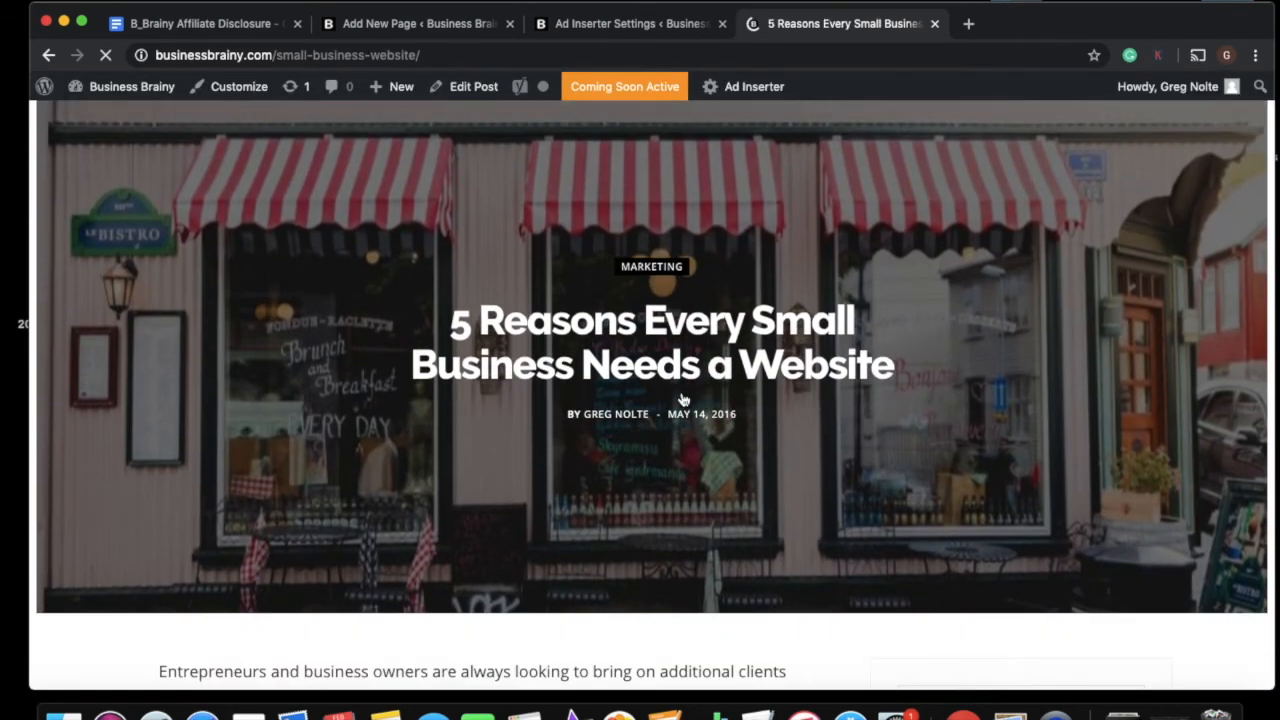
{"action": "scroll", "scroll_direction": "down", "scroll_amount": 3}
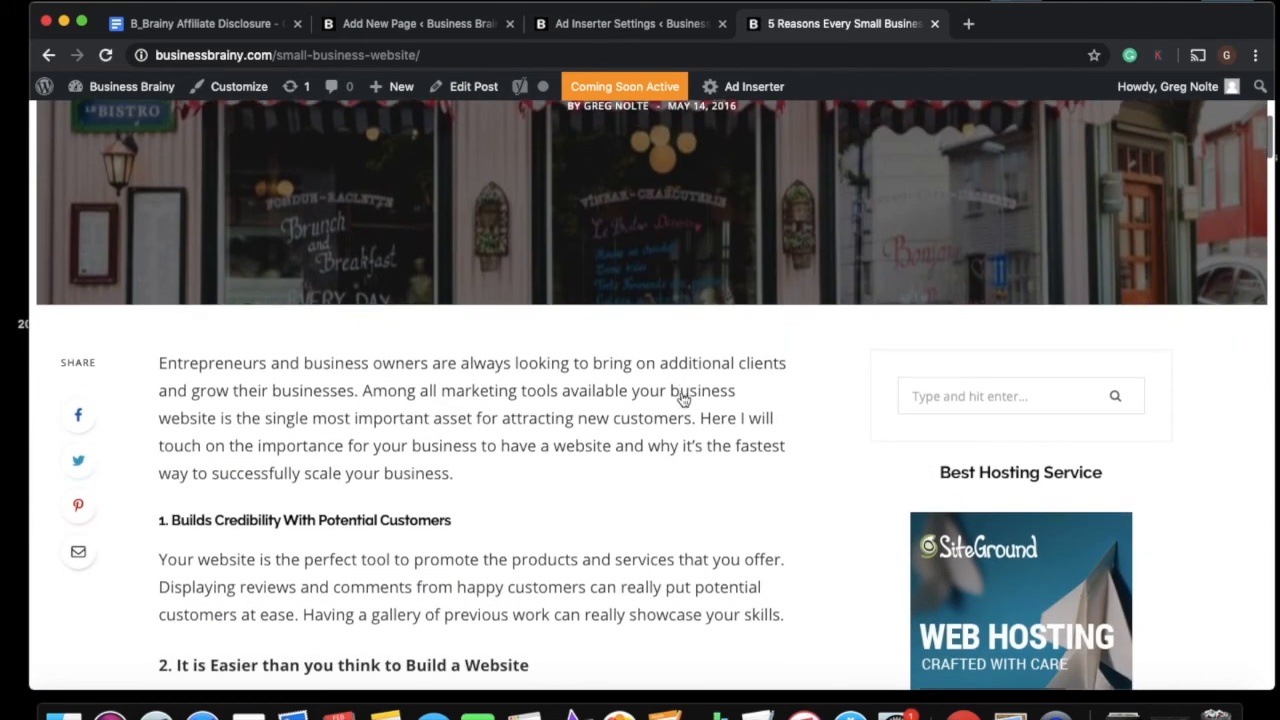
{"action": "scroll", "scroll_direction": "down", "scroll_amount": 3}
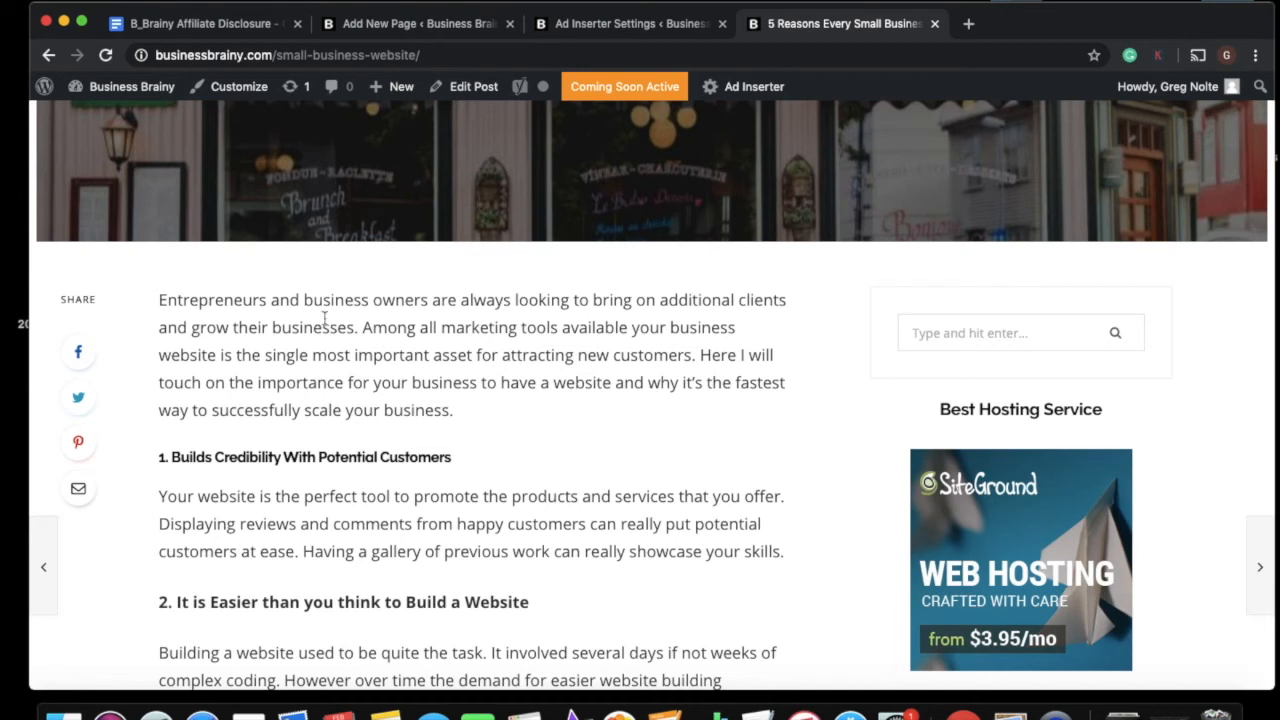
{"action": "mouse_move", "coordinate": [504, 256]}
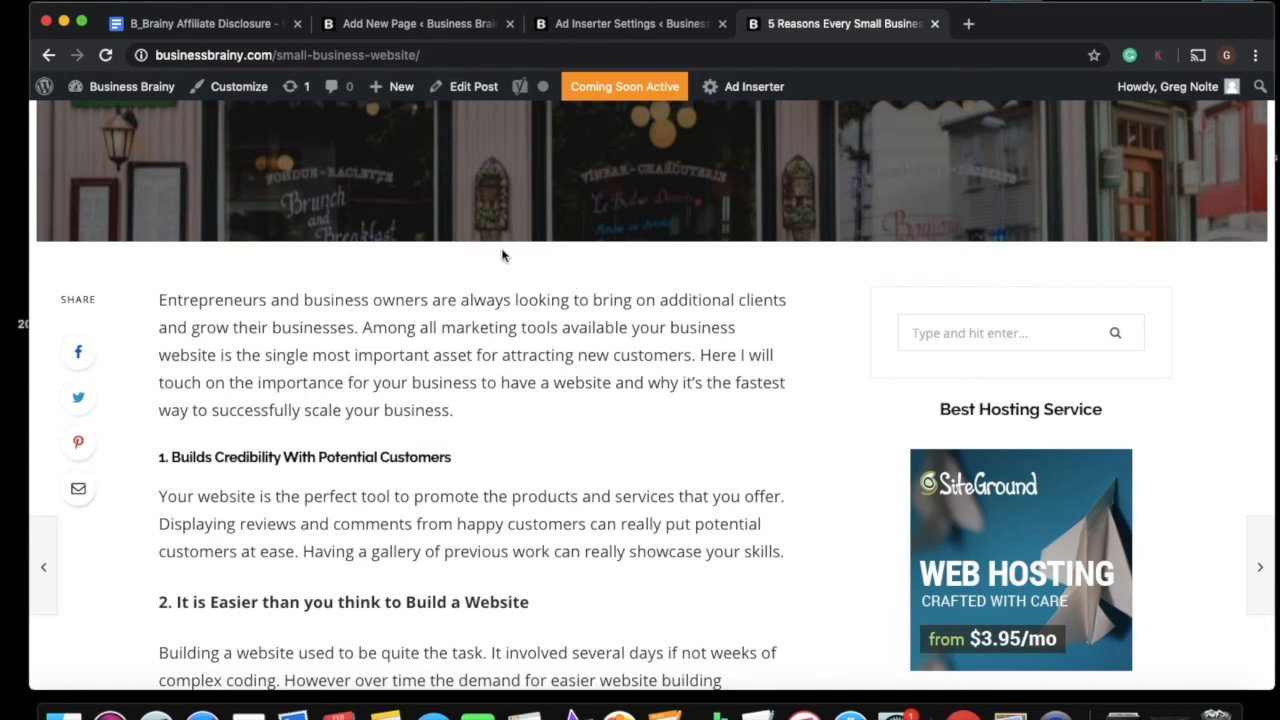
{"action": "mouse_move", "coordinate": [510, 192]}
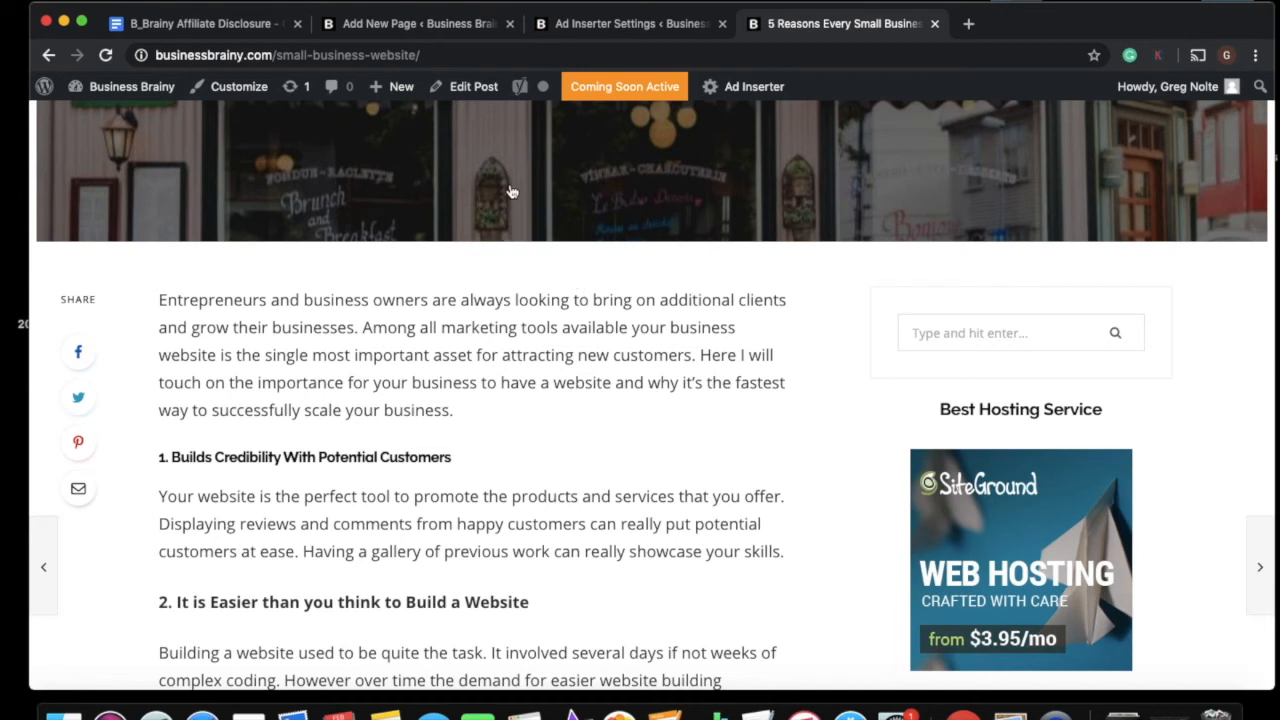
{"action": "mouse_move", "coordinate": [600, 24]}
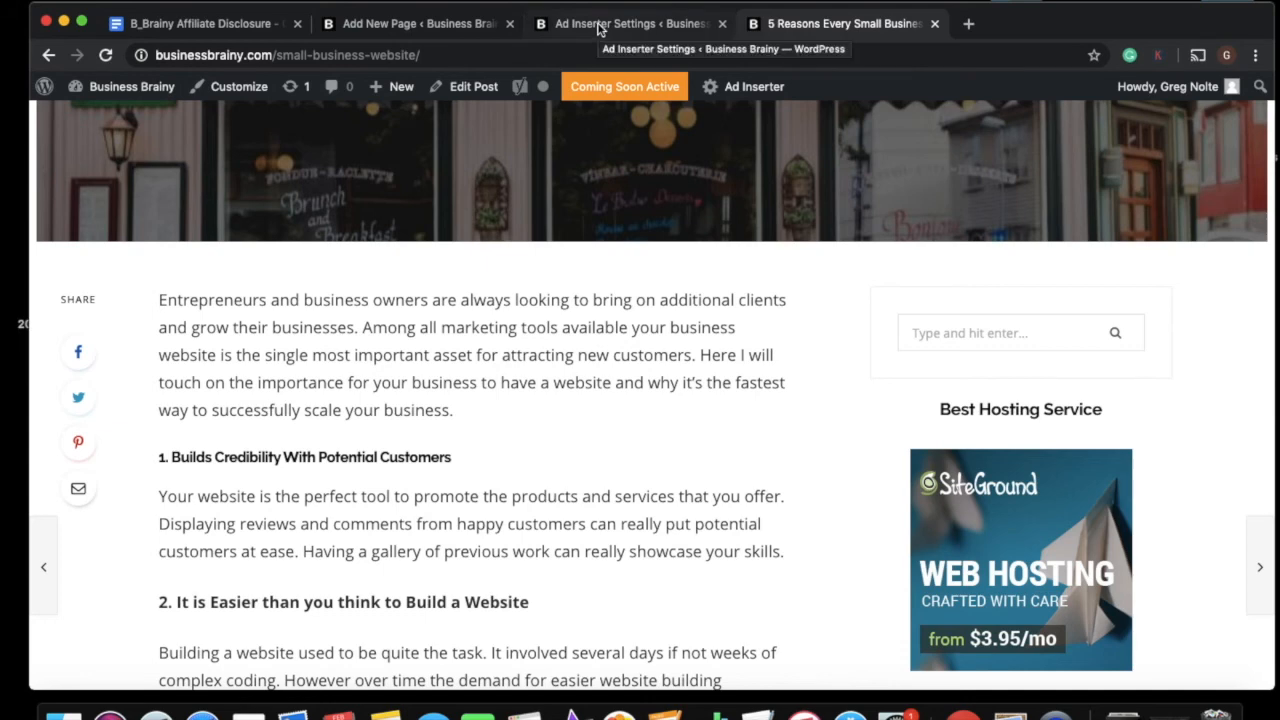
- Set Block 3's Insertion to 'Before content' and save settings 1 - 16
{"action": "left_click", "coordinate": [620, 24]}
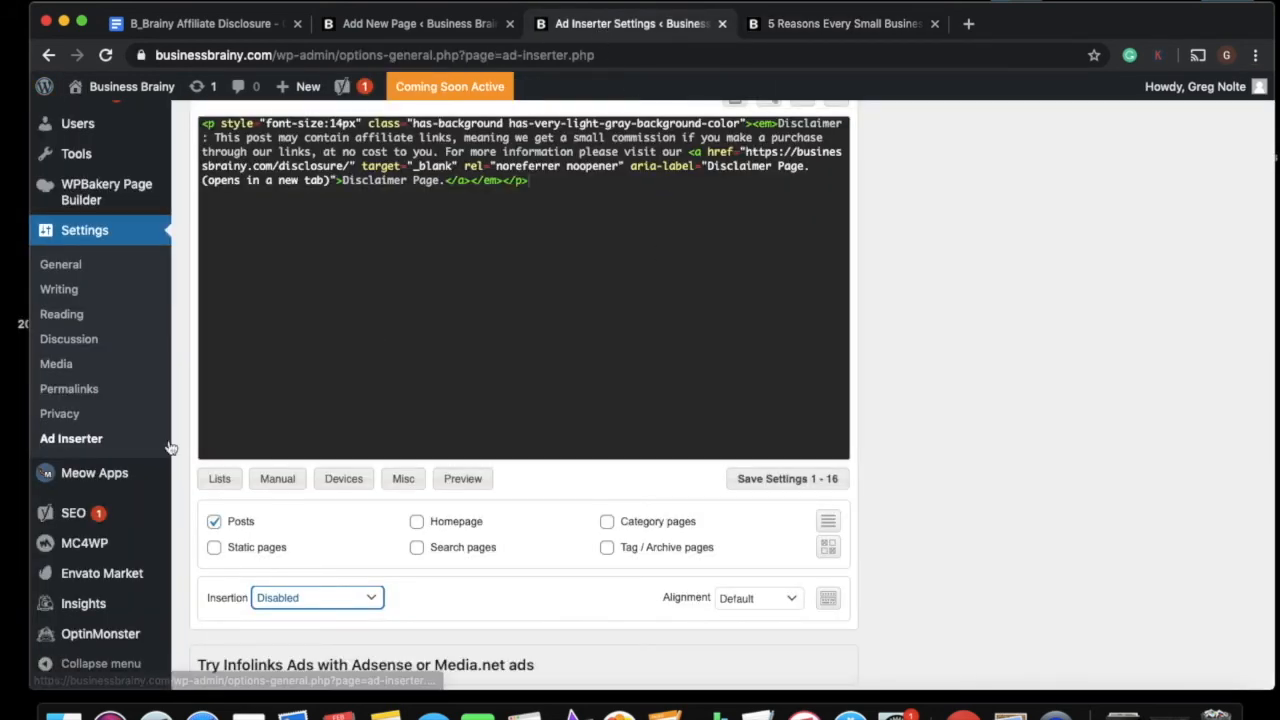
{"action": "left_click", "coordinate": [316, 596]}
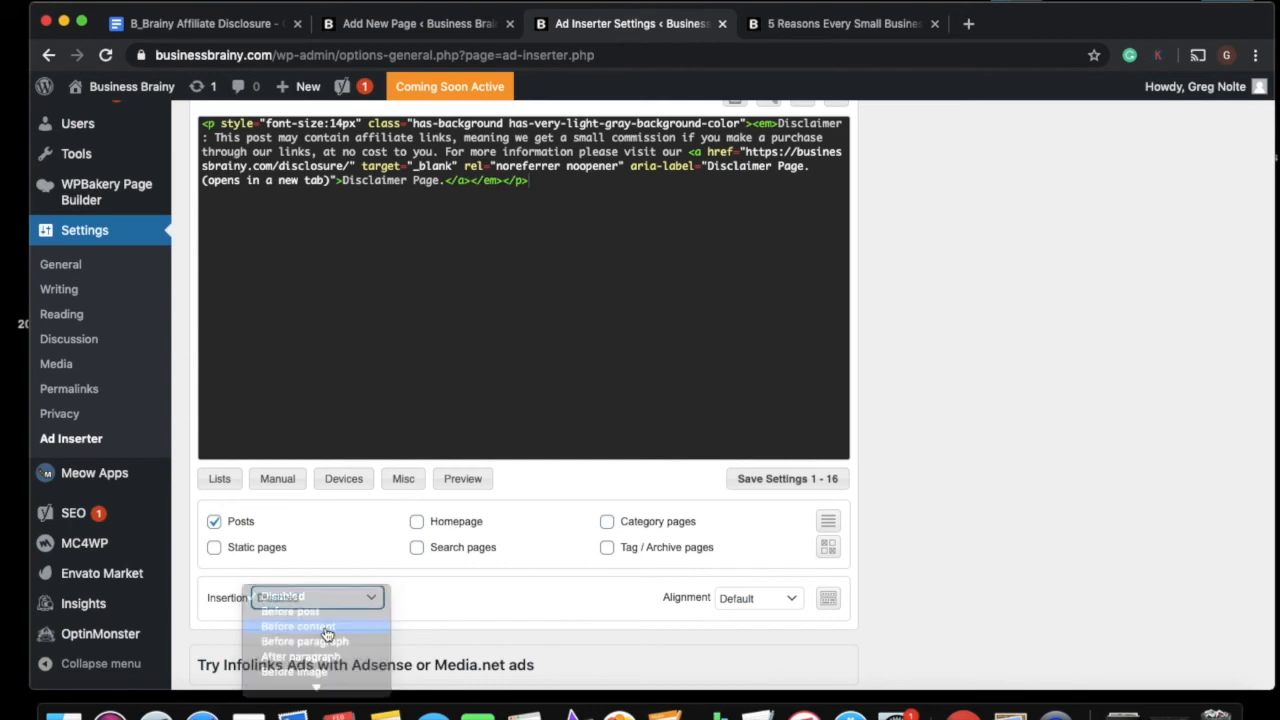
{"action": "left_click", "coordinate": [298, 626]}
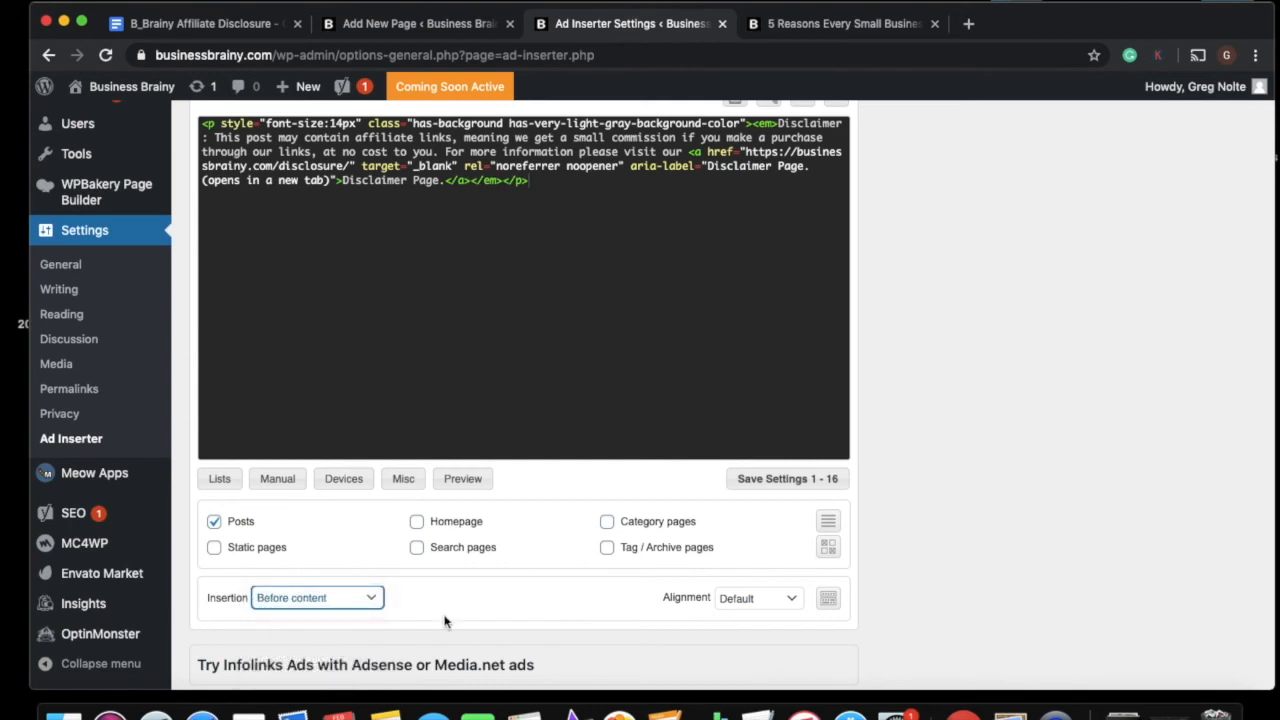
{"action": "scroll", "scroll_direction": "down", "scroll_amount": 3}
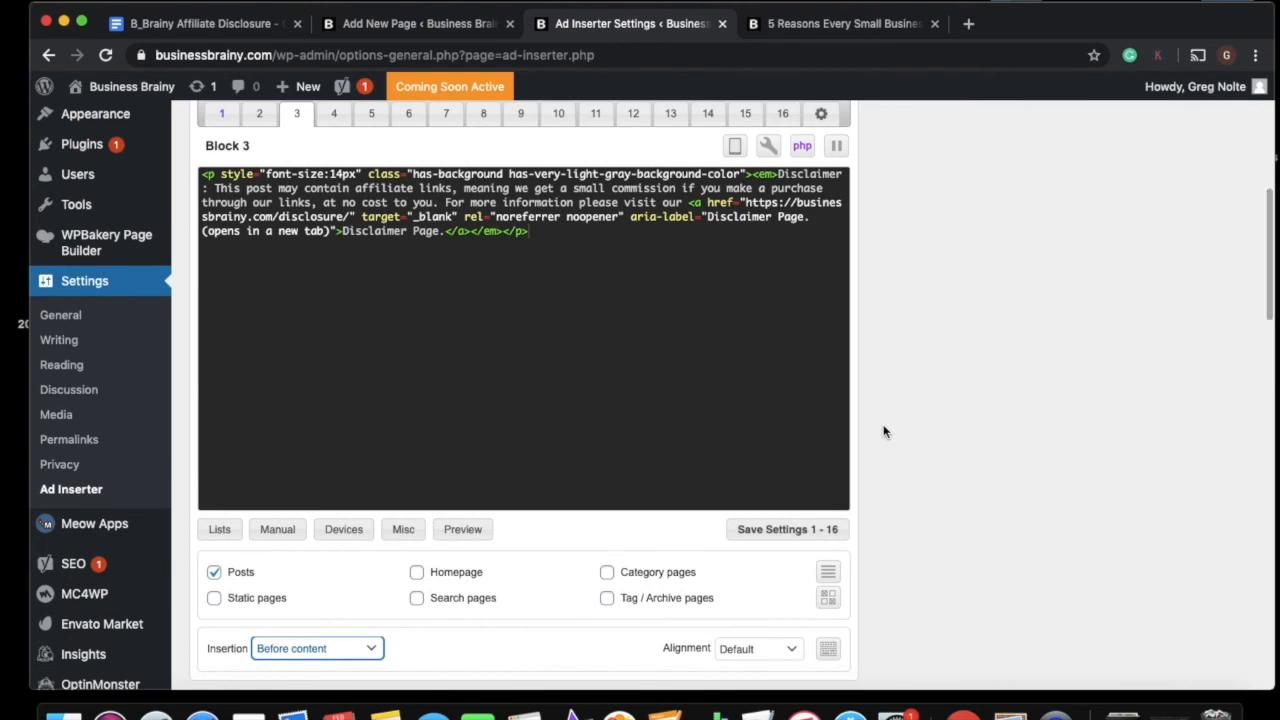
{"action": "scroll", "scroll_direction": "down", "scroll_amount": 3}
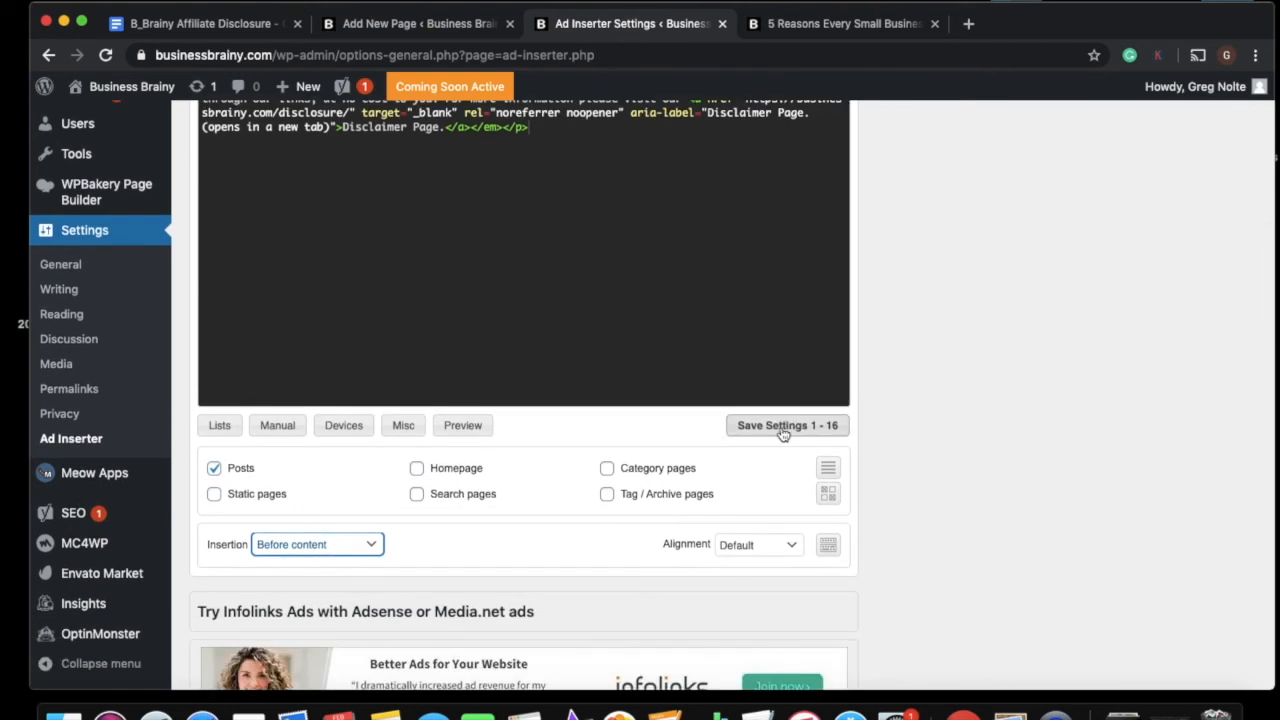
{"action": "left_click", "coordinate": [788, 424]}
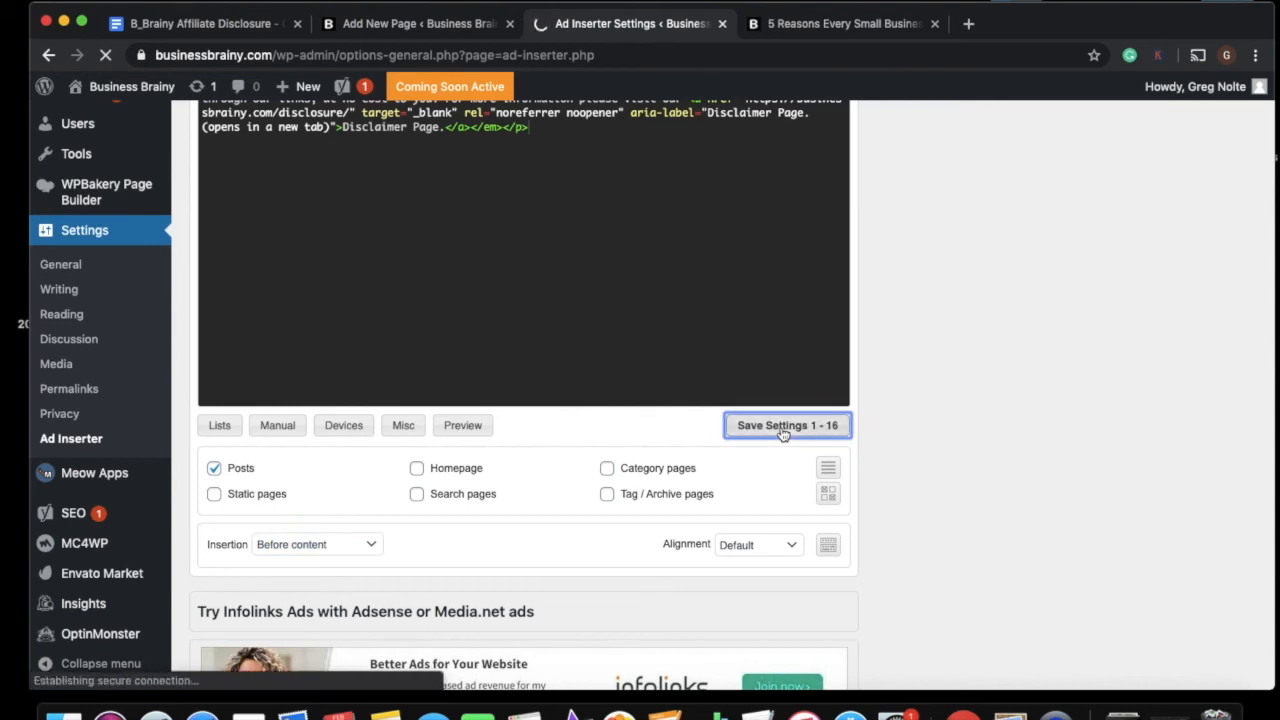
{"action": "left_click", "coordinate": [788, 424]}
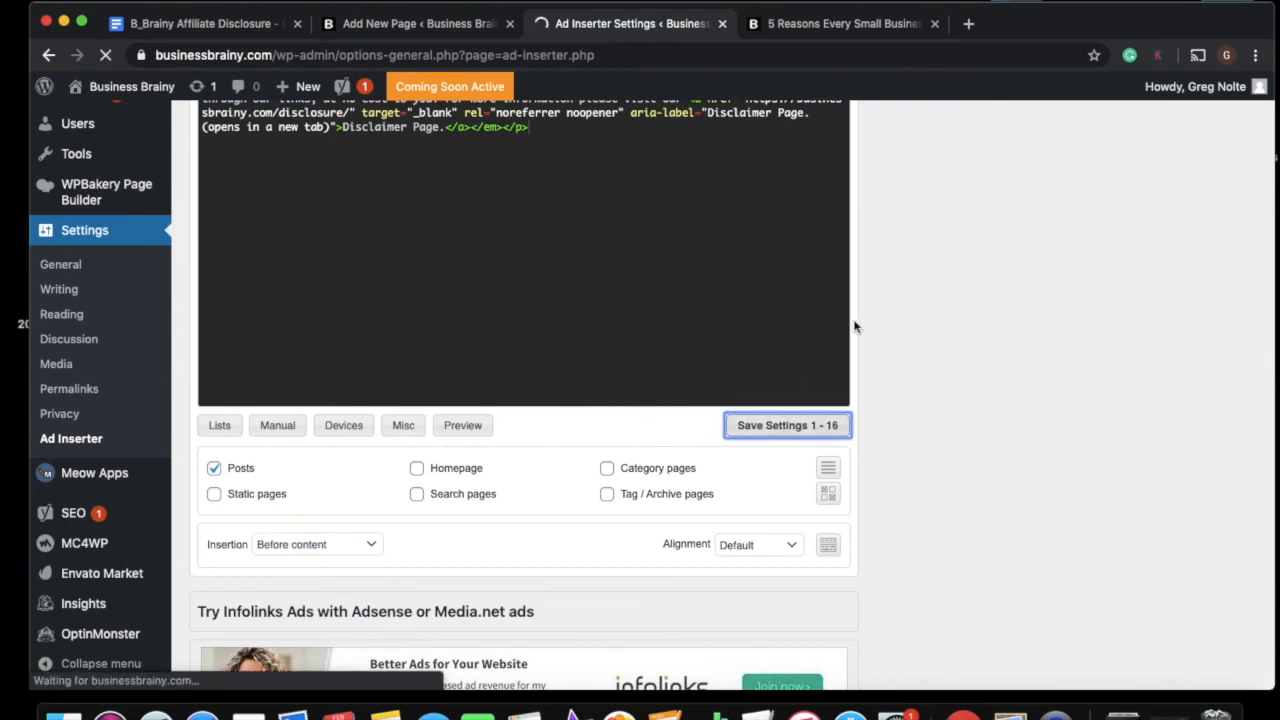
{"action": "left_click", "coordinate": [788, 424]}
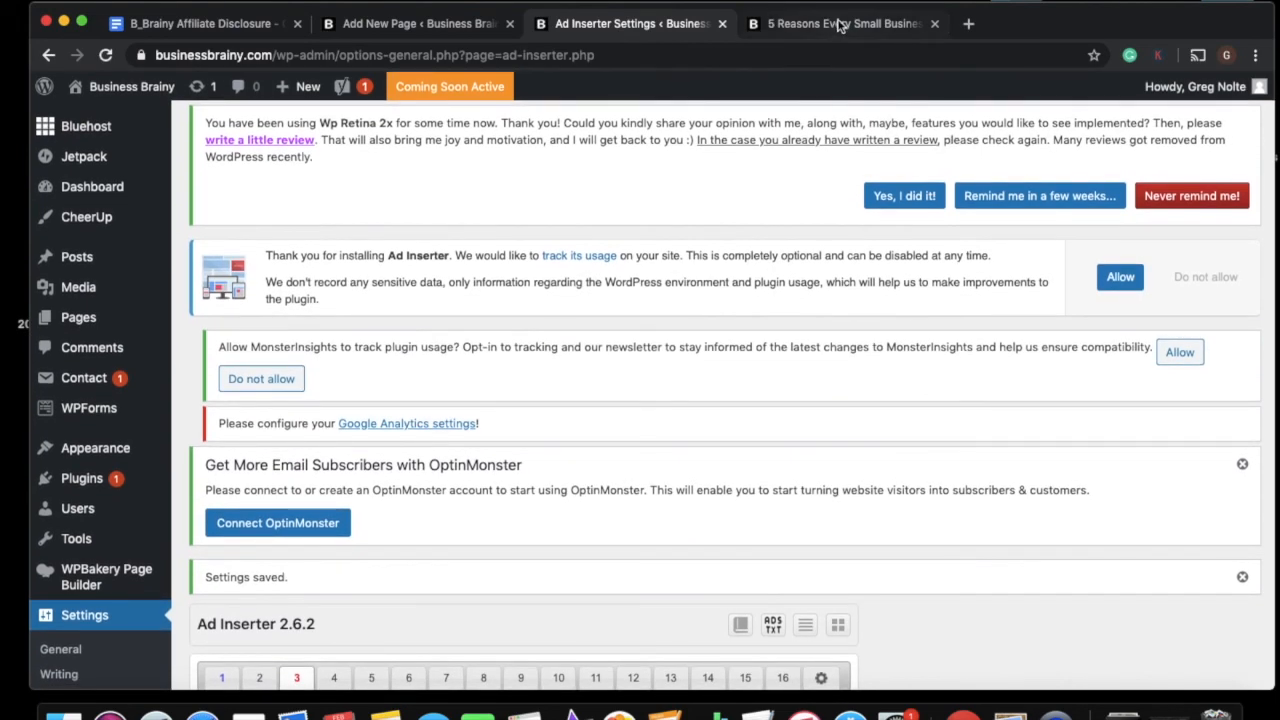
- Reload the small-business post so the disclaimer box appears above the article
{"action": "left_click", "coordinate": [844, 24]}
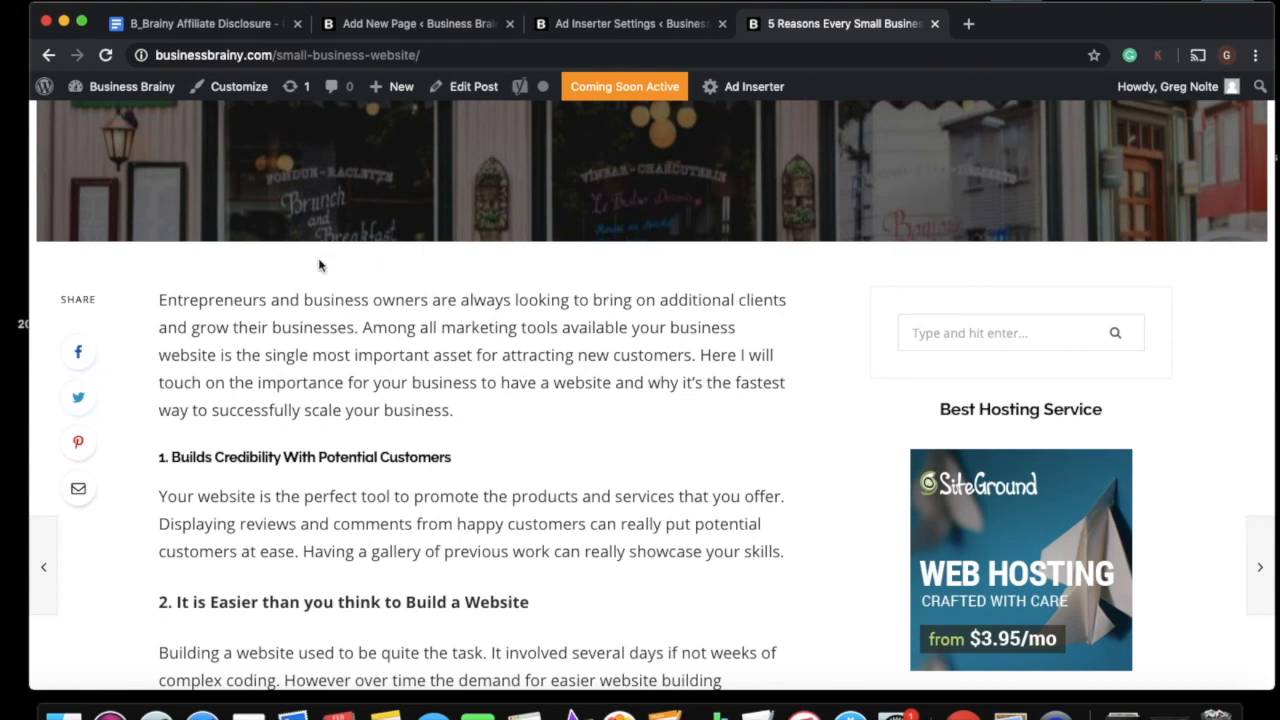
{"action": "mouse_move", "coordinate": [444, 288]}
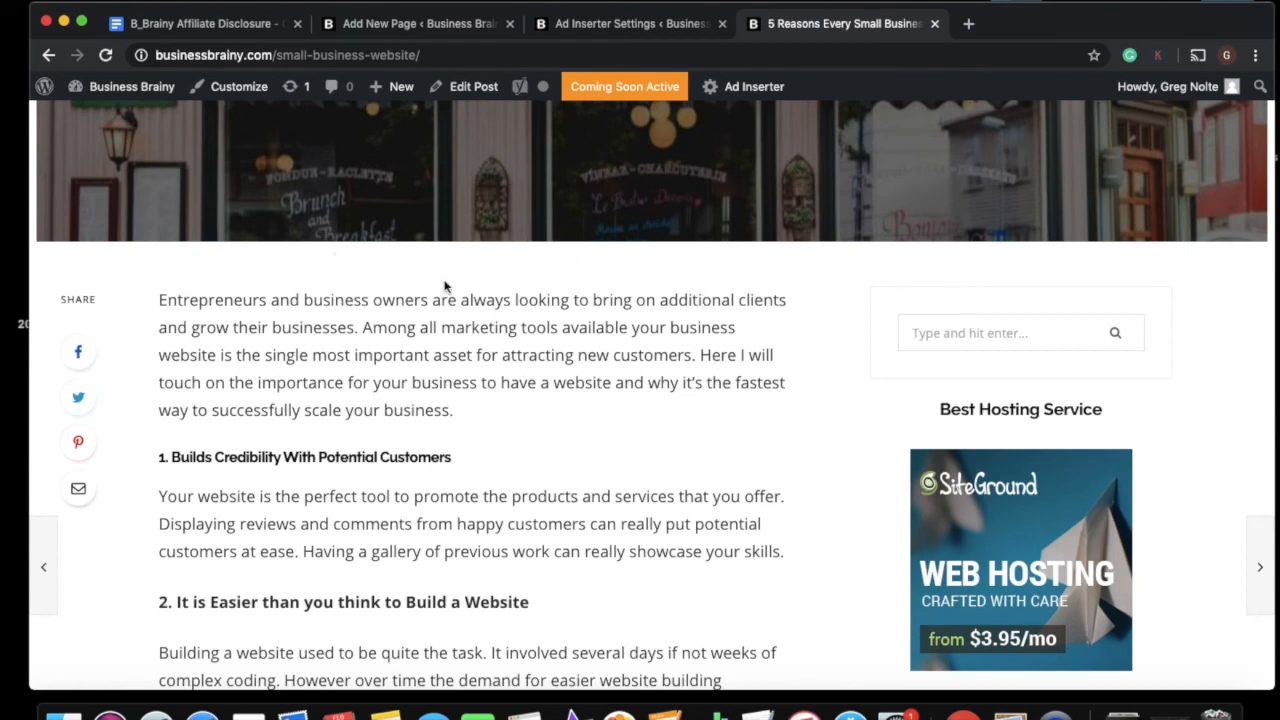
{"action": "mouse_move", "coordinate": [400, 86]}
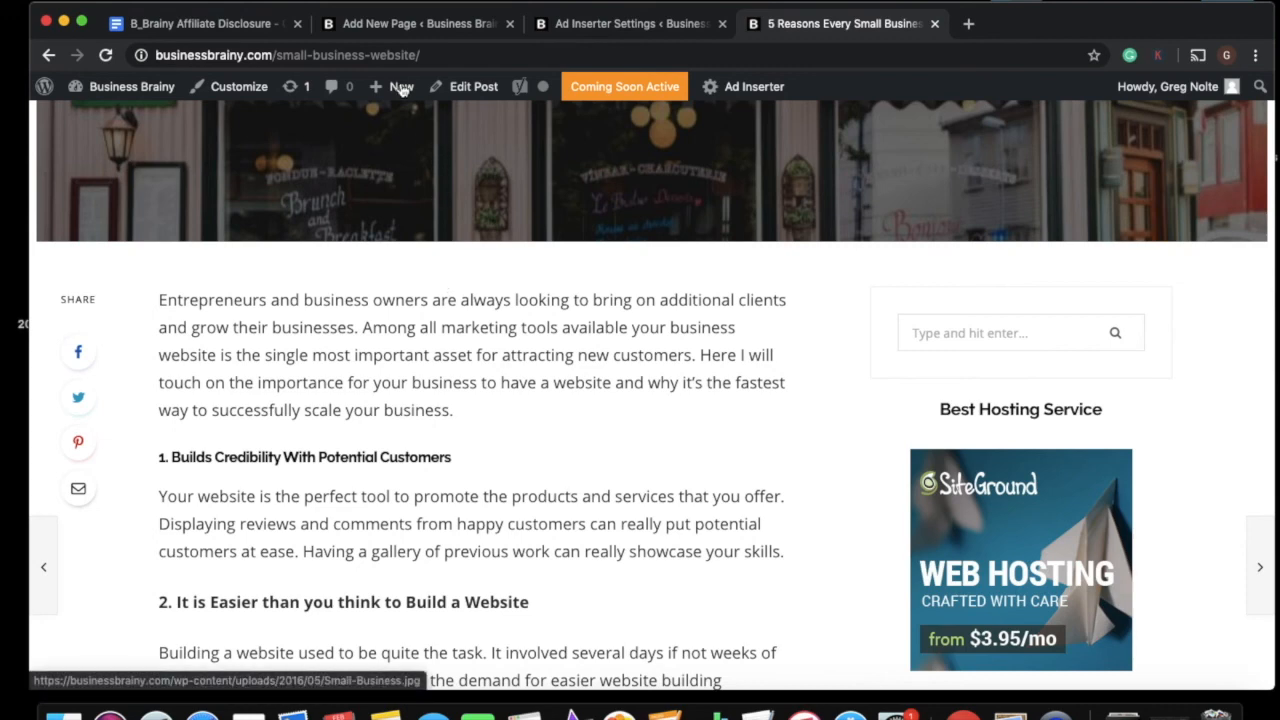
{"action": "left_click", "coordinate": [106, 56]}
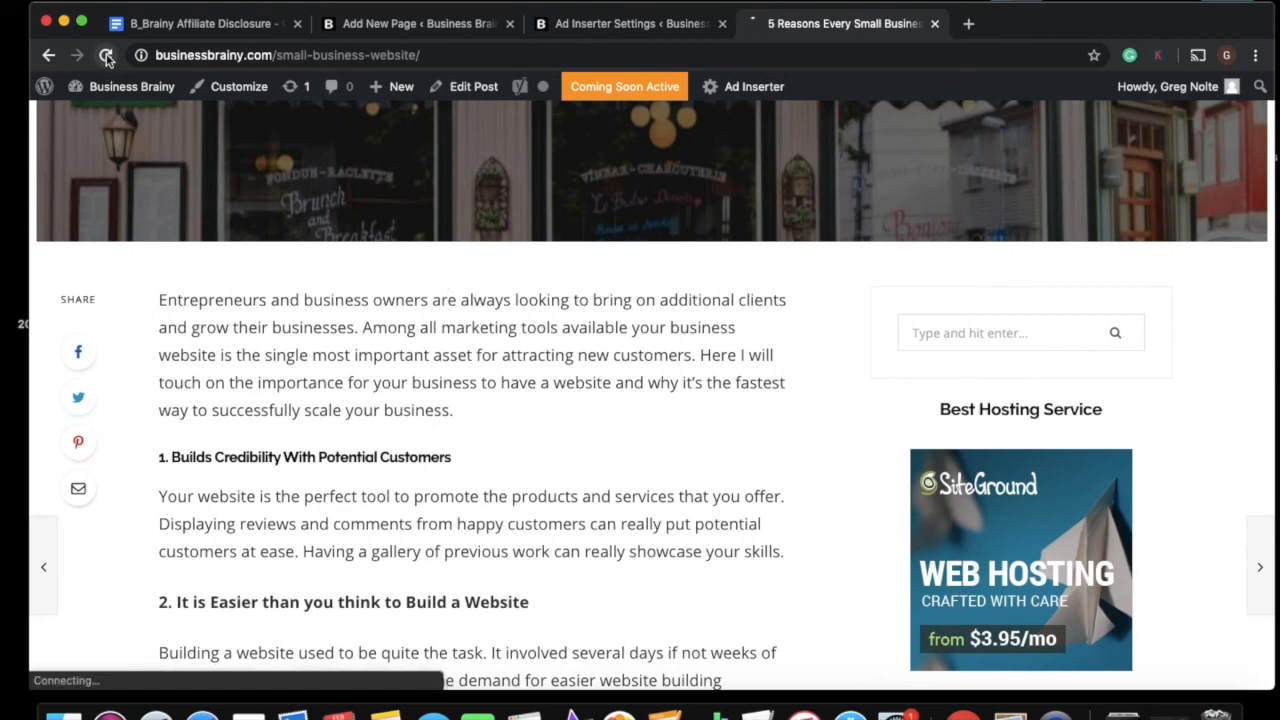
{"action": "left_click", "coordinate": [106, 56]}
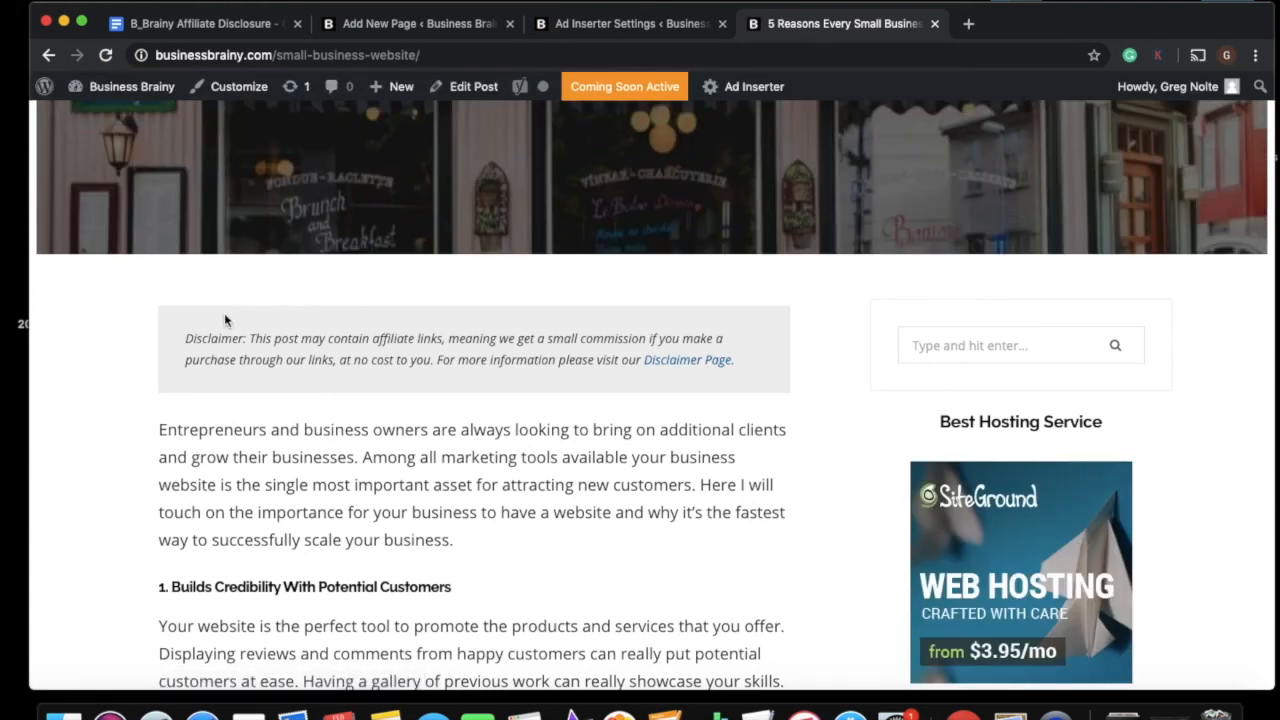
{"action": "mouse_move", "coordinate": [304, 330]}
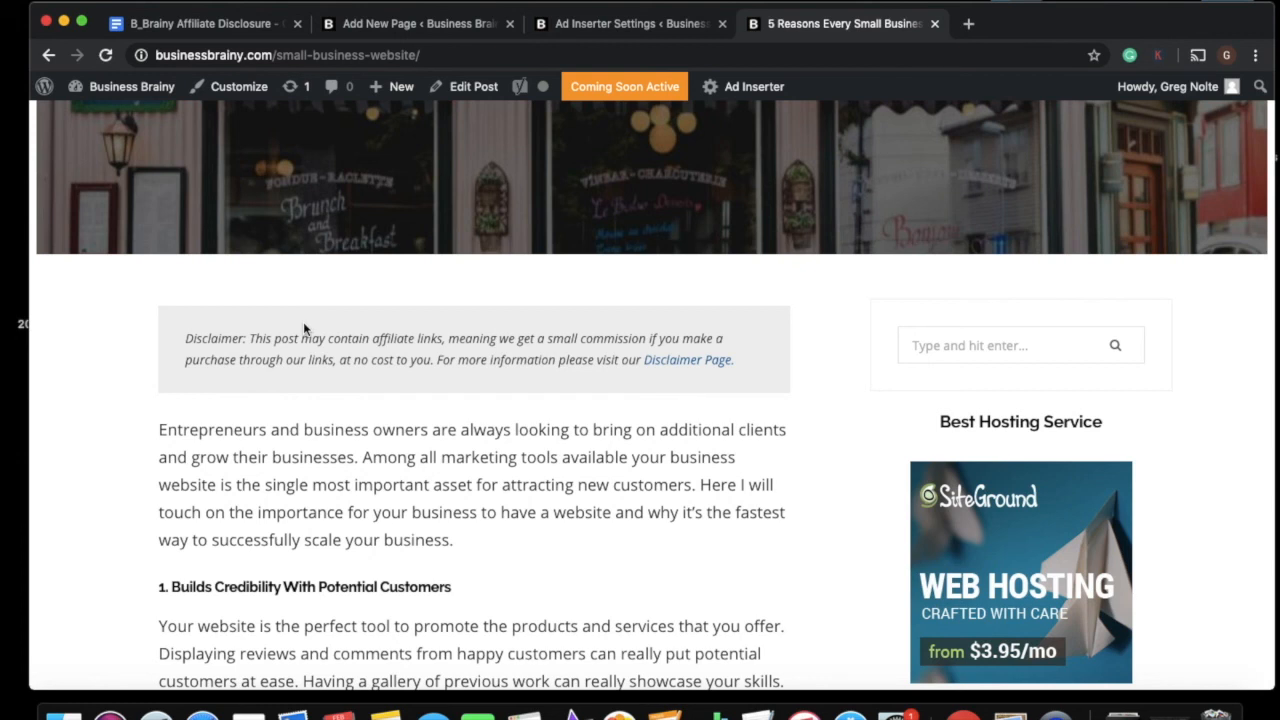
{"action": "mouse_move", "coordinate": [444, 290]}
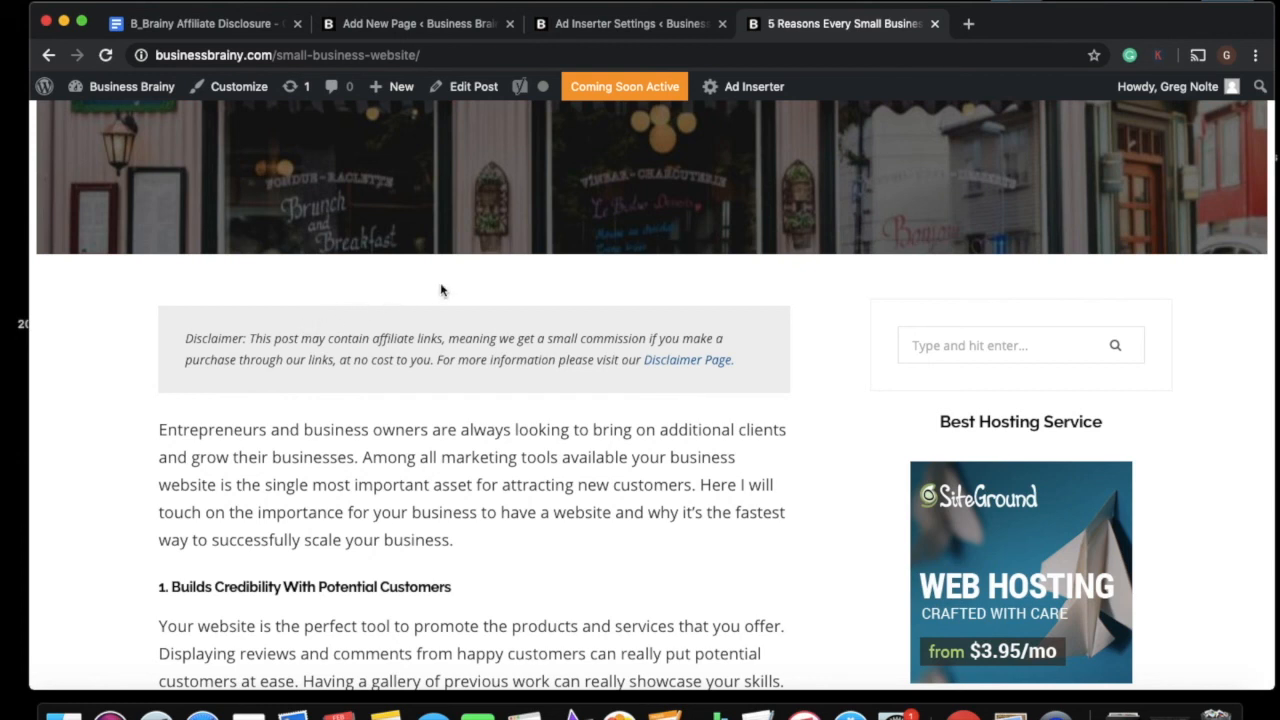
{"action": "mouse_move", "coordinate": [486, 276]}
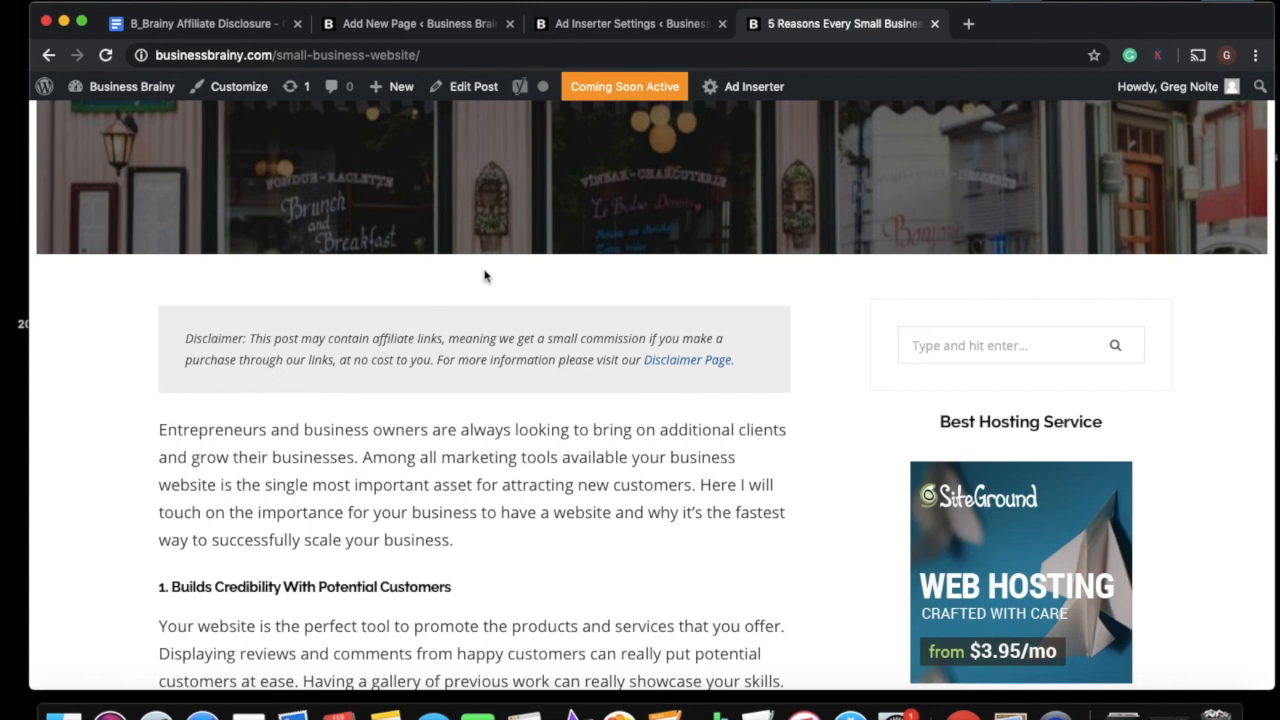
{"action": "mouse_move", "coordinate": [544, 270]}
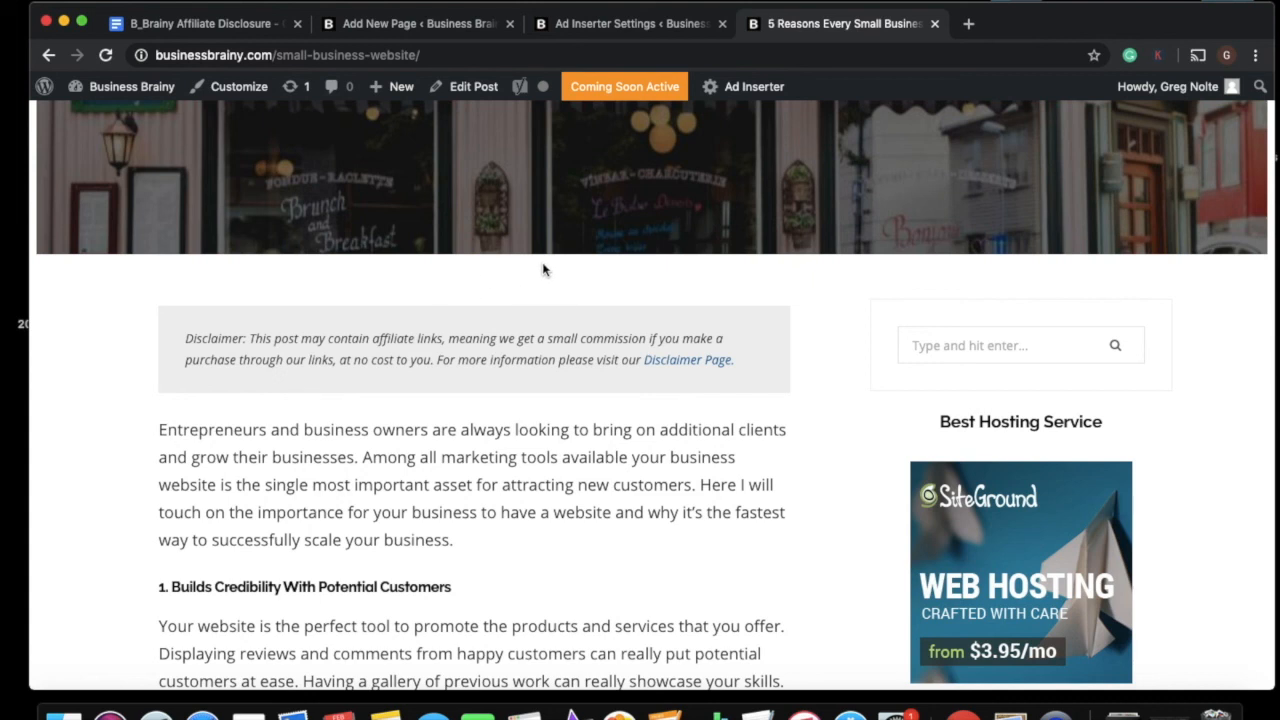
{"action": "mouse_move", "coordinate": [696, 318]}
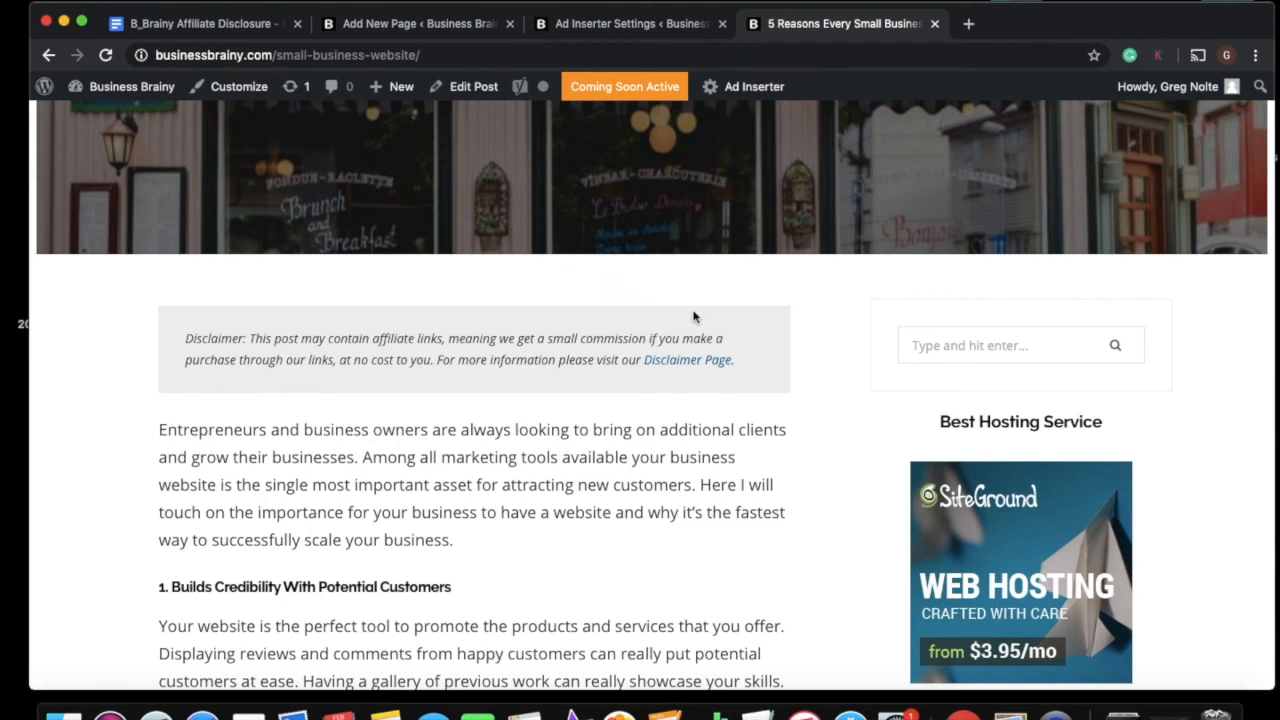
{"action": "mouse_move", "coordinate": [688, 360]}
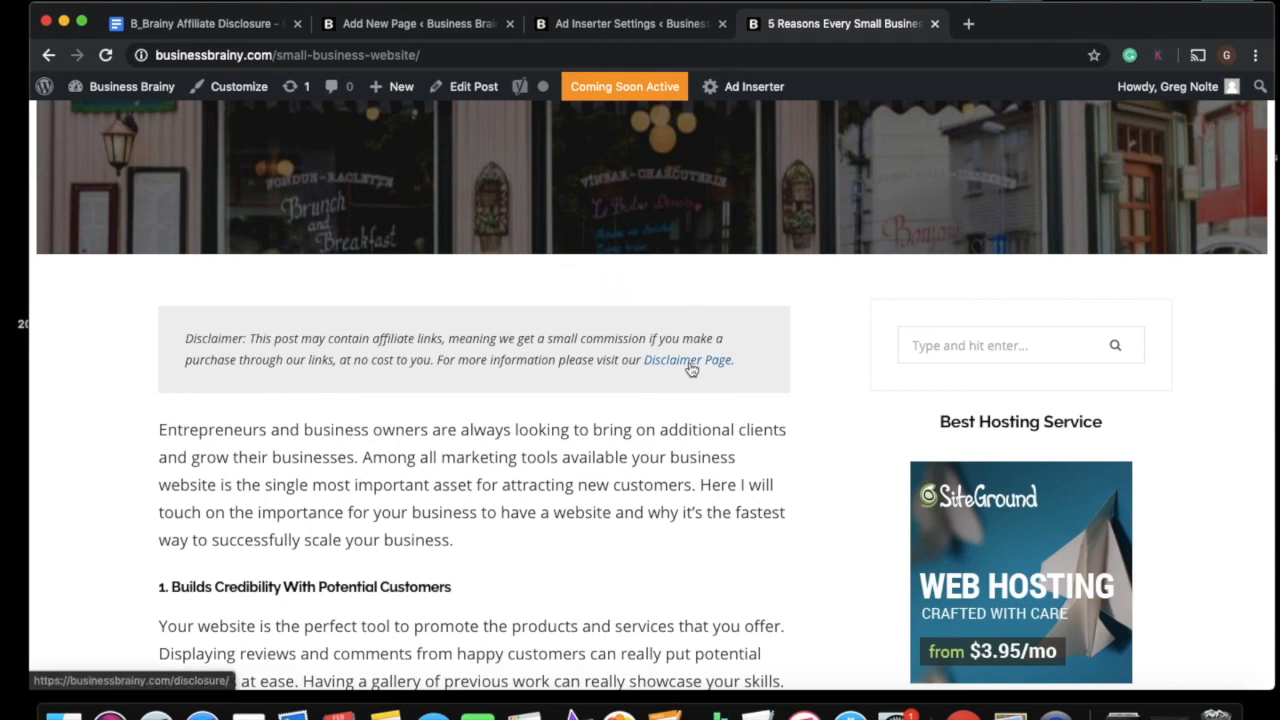
- Follow the 'Disclaimer Page' link and scroll through the live Disclosure page
{"action": "left_click", "coordinate": [688, 360]}
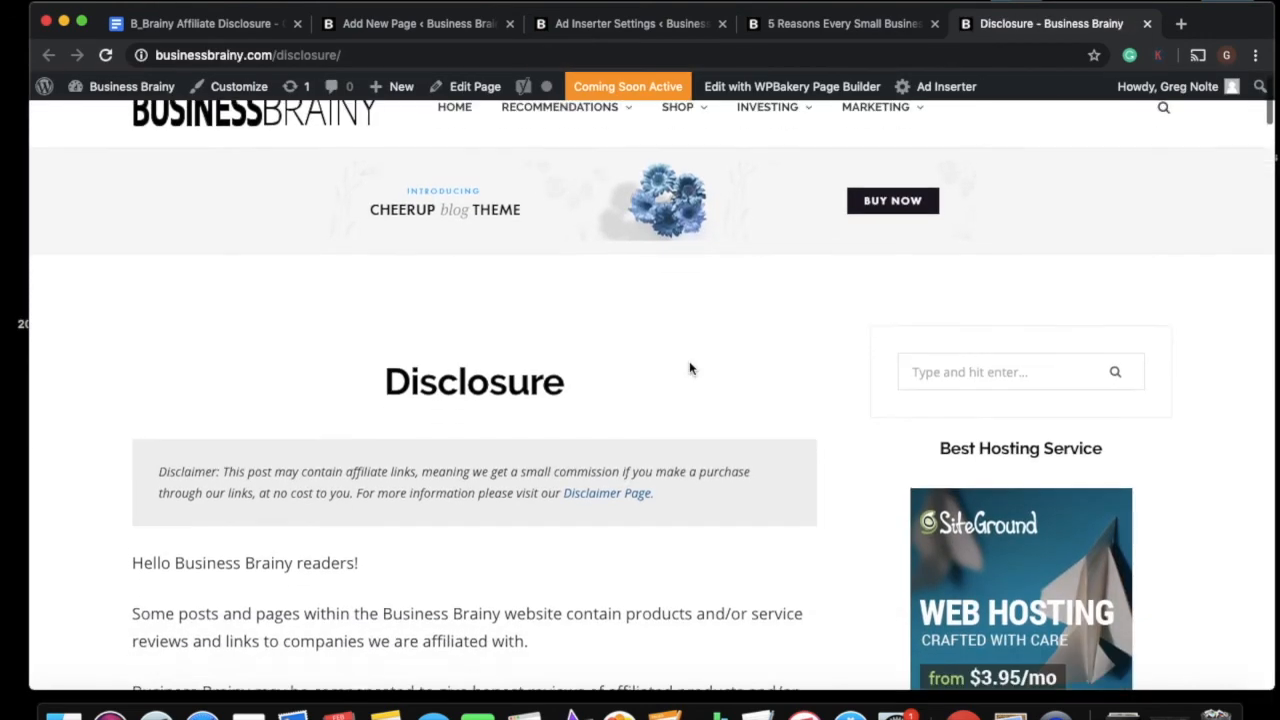
{"action": "scroll", "scroll_direction": "down", "scroll_amount": 3}
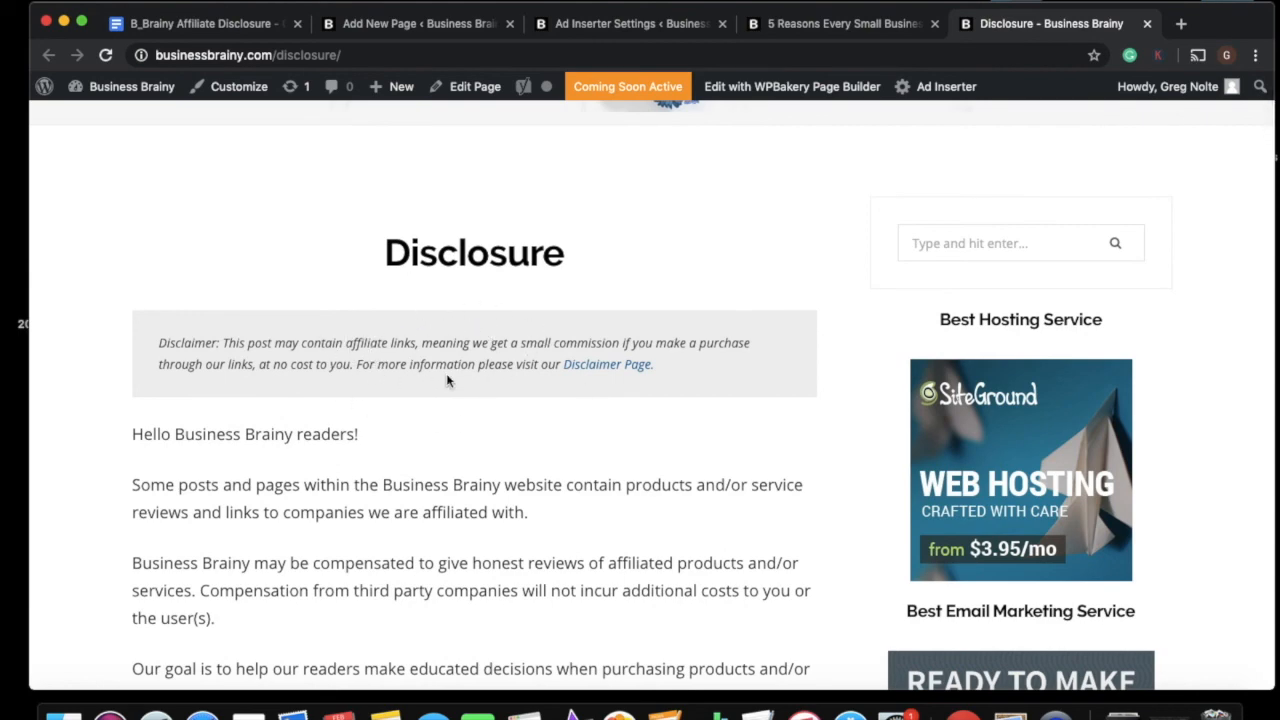
{"action": "scroll", "scroll_direction": "down", "scroll_amount": 3}
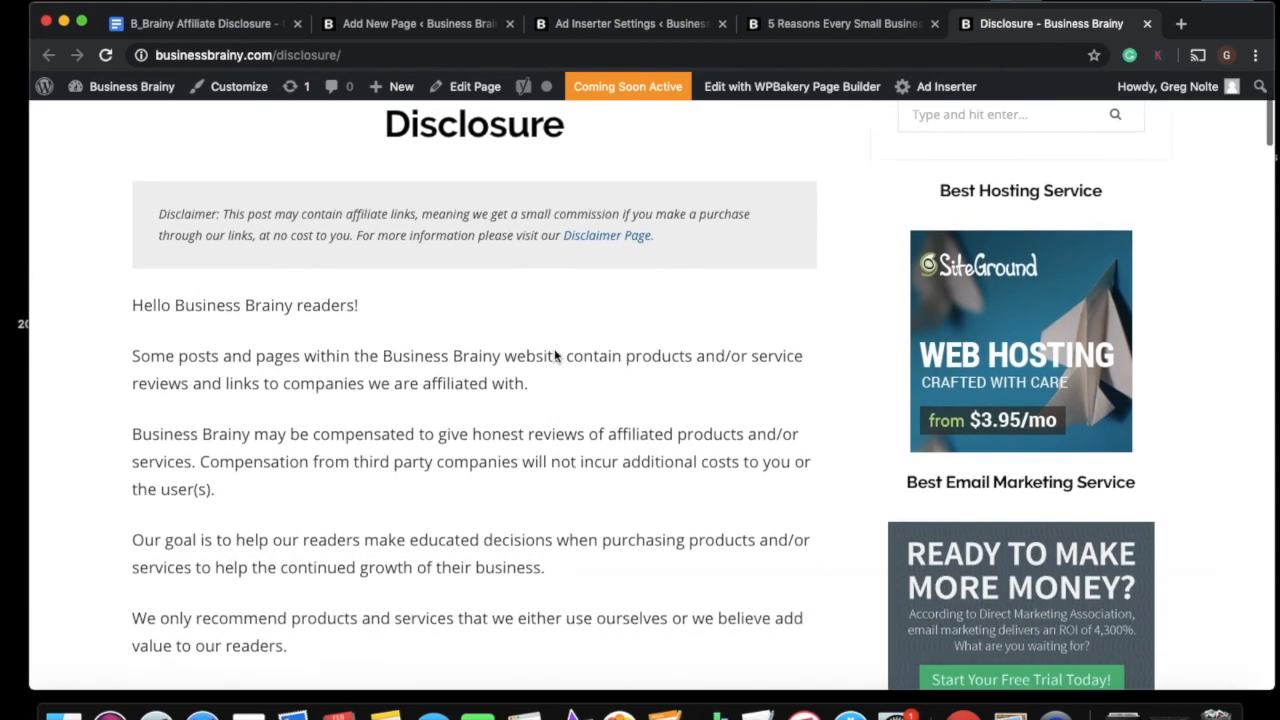
{"action": "scroll", "scroll_direction": "down", "scroll_amount": 3}
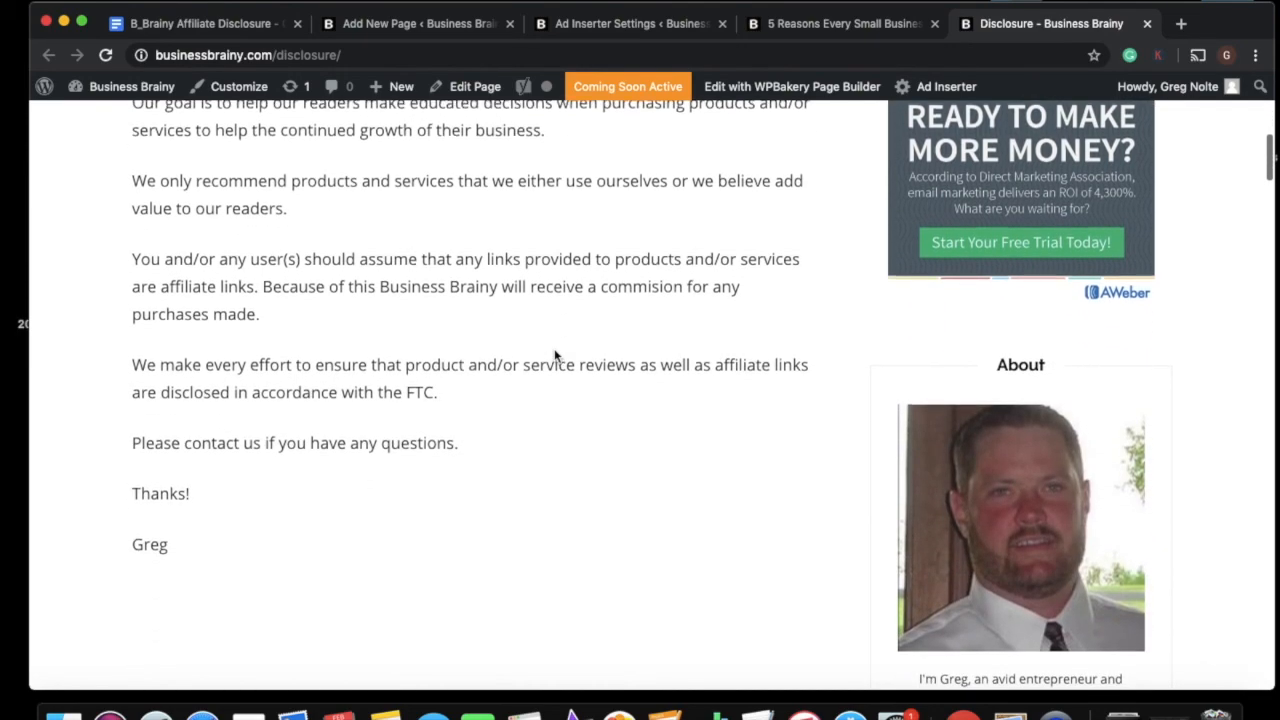
{"action": "scroll", "scroll_direction": "up", "scroll_amount": 3}
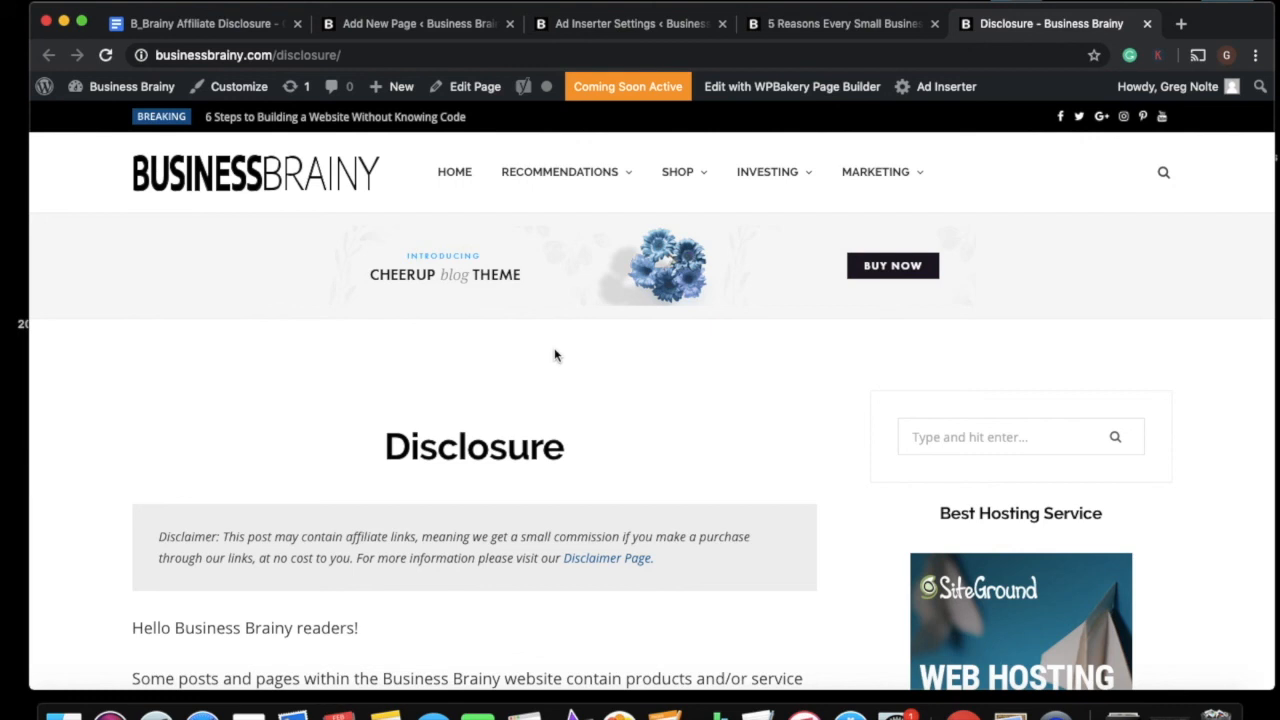
{"action": "mouse_move", "coordinate": [644, 132]}
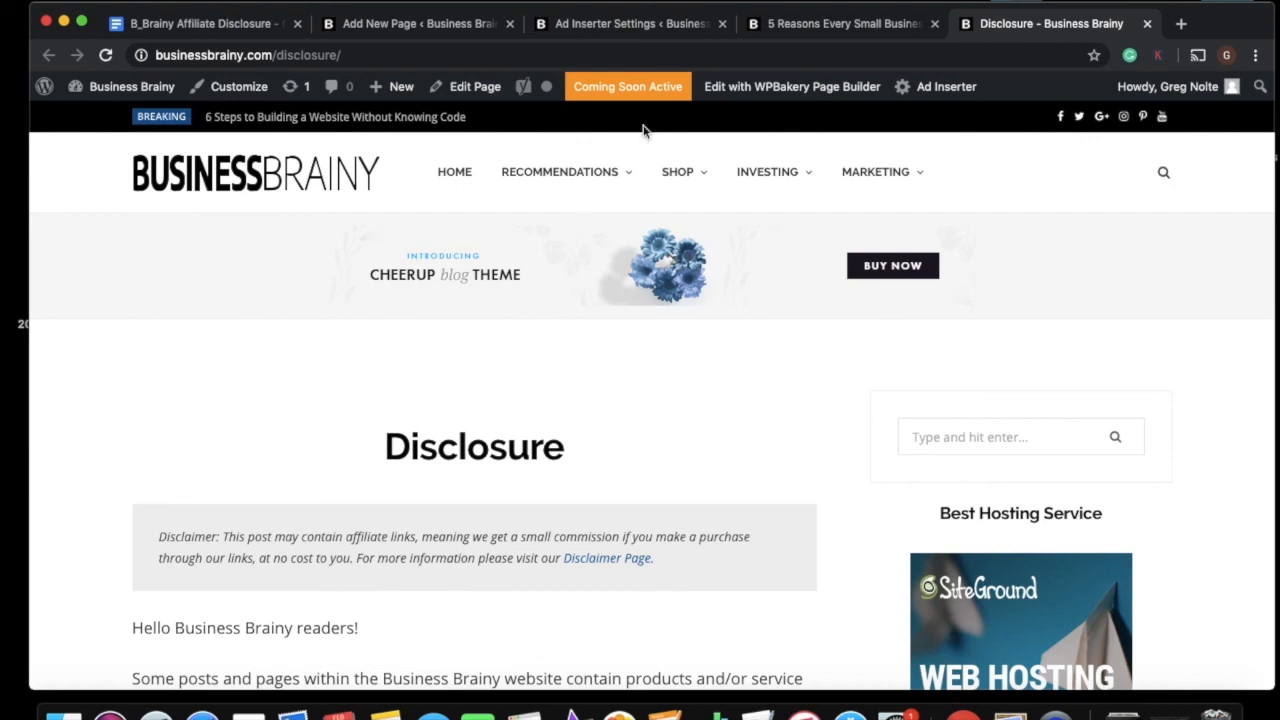